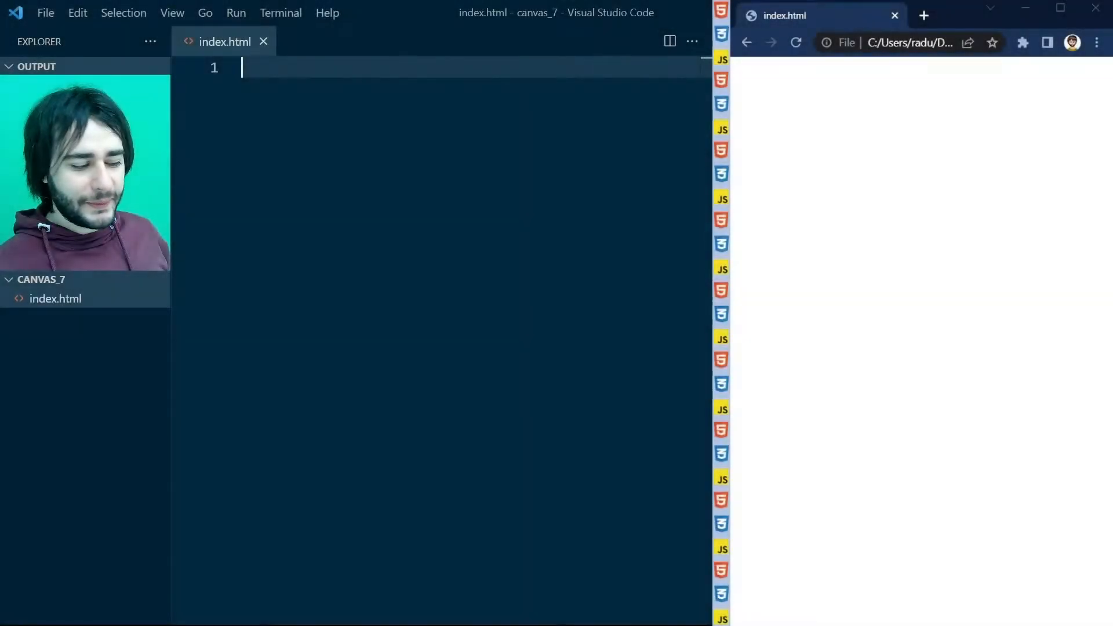
- Write a canvas element with id 'myCanvas', style 'background:silver', width 400 and height 400
{"action": "type", "text": "<canvas"}
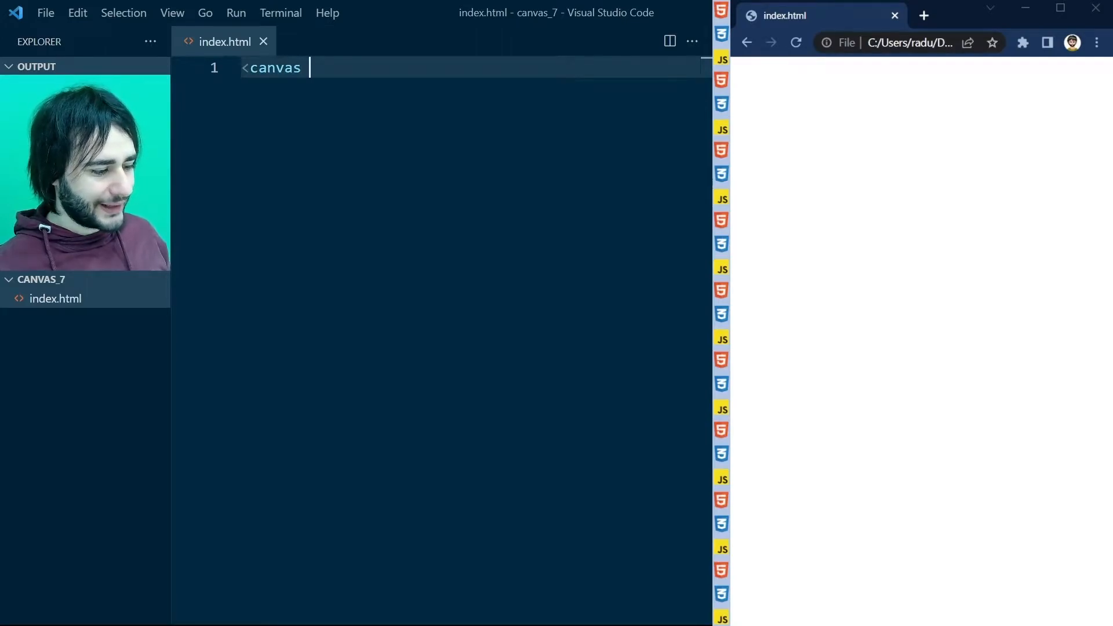
{"action": "type", "text": "id='myCanvas"}
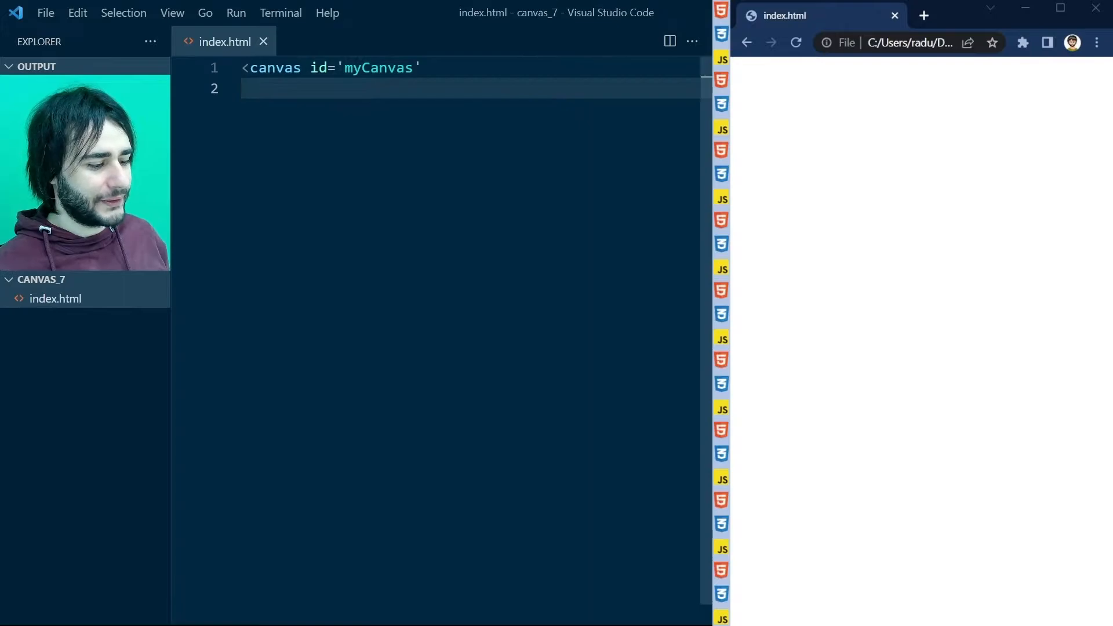
{"action": "type", "text": "style="}
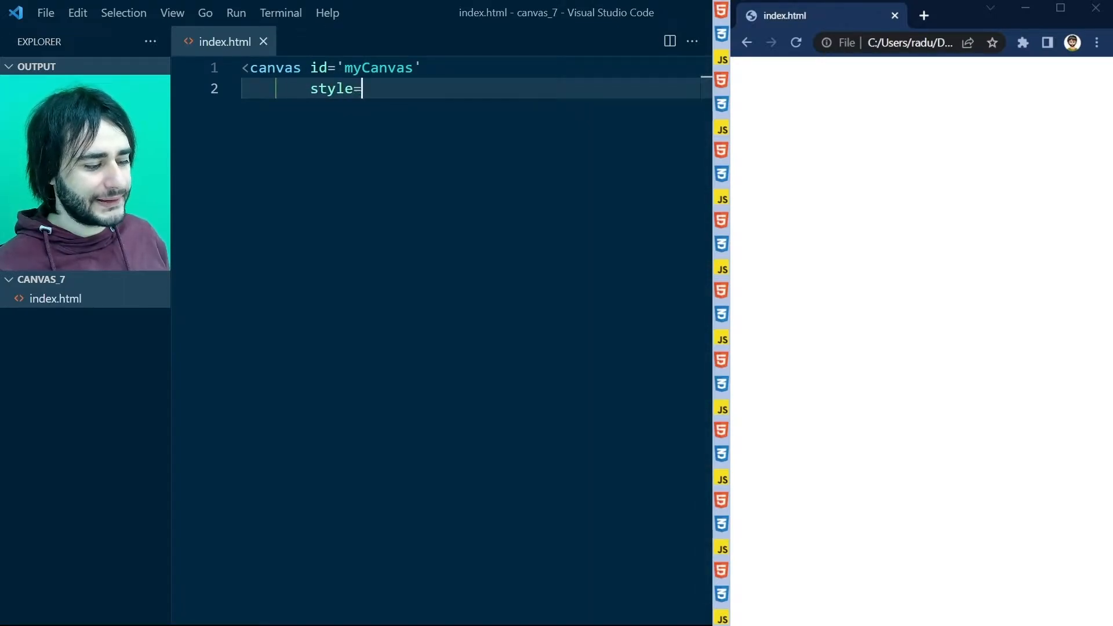
{"action": "type", "text": "'backgr"}
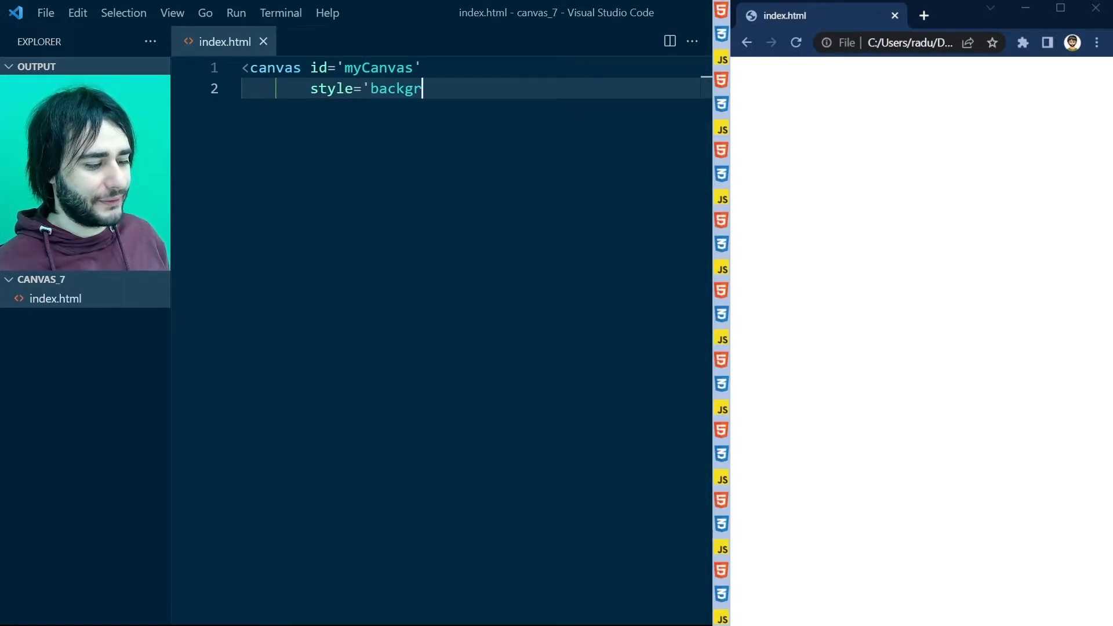
{"action": "type", "text": "ound:si"}
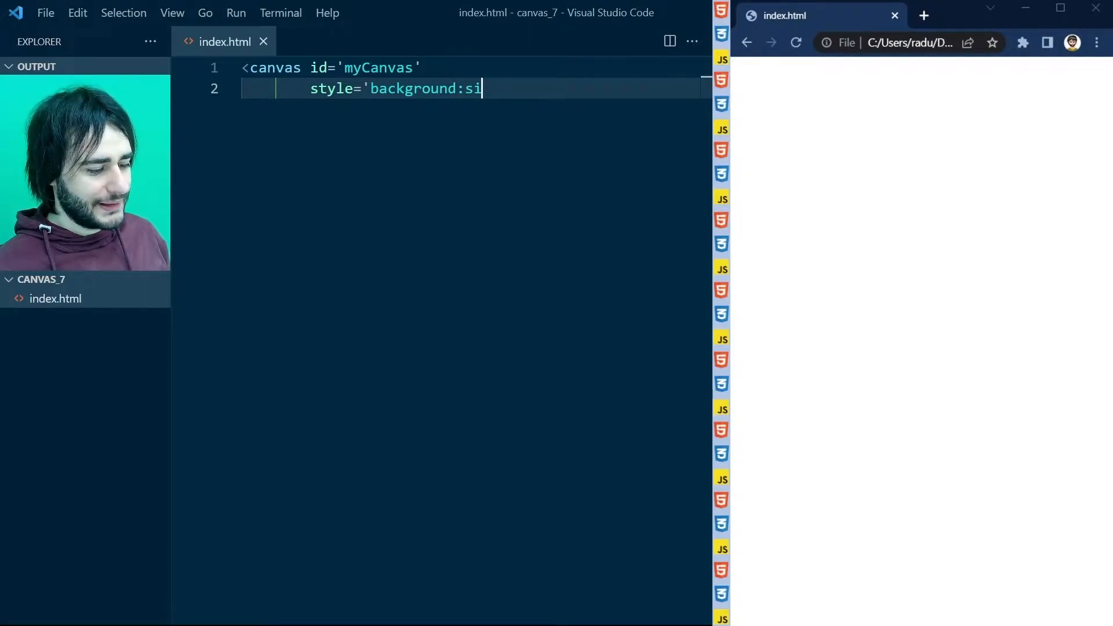
{"action": "type", "text": "lver'"}
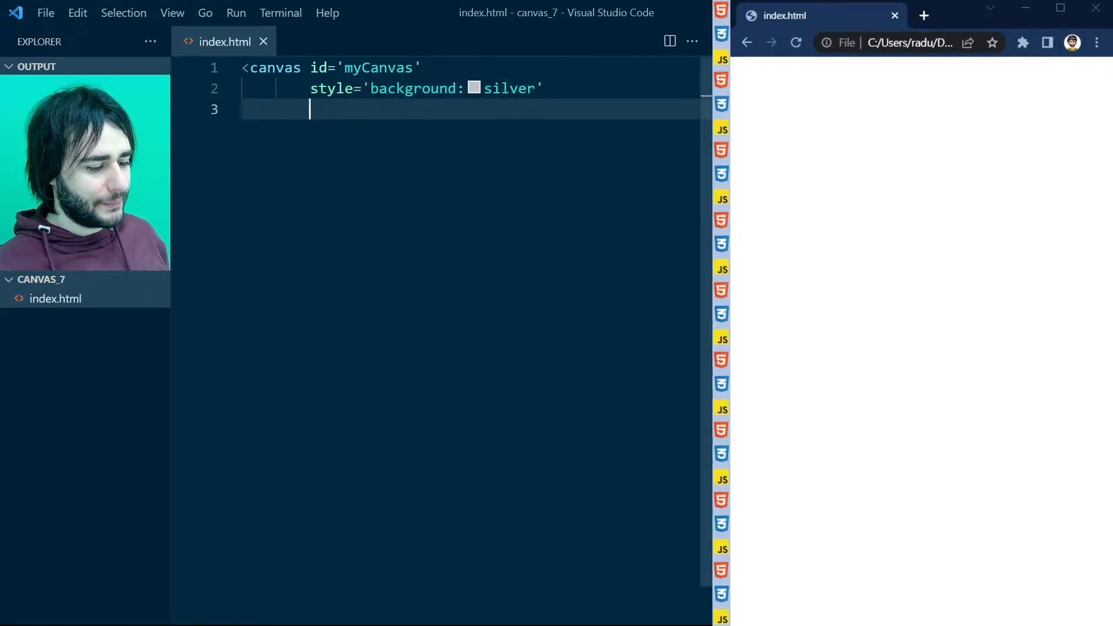
{"action": "type", "text": "width='"}
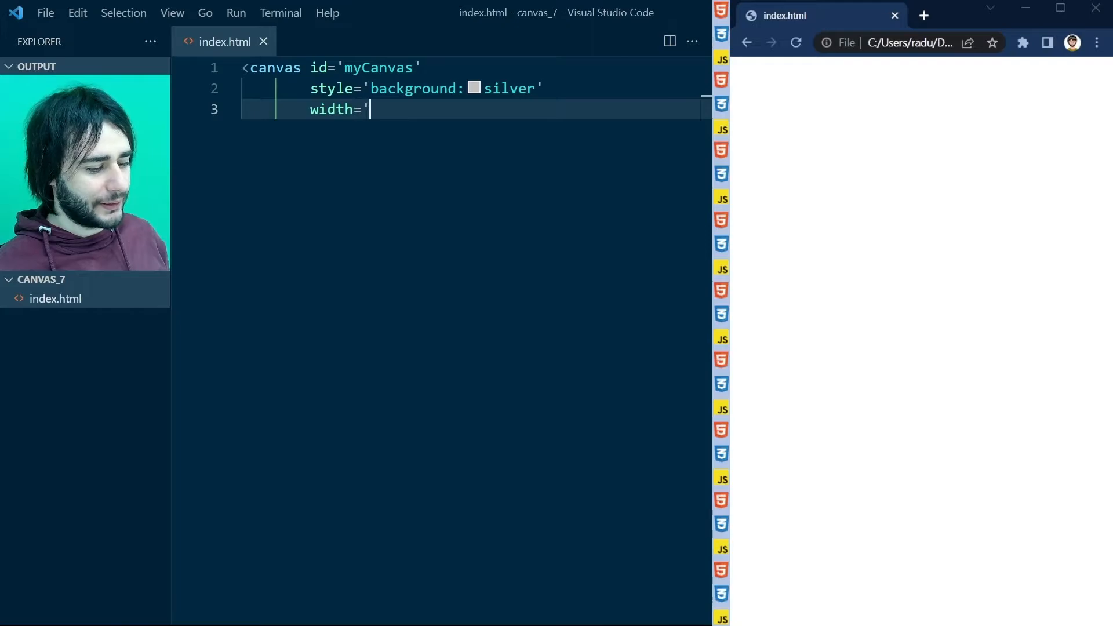
{"action": "type", "text": "400' hei"}
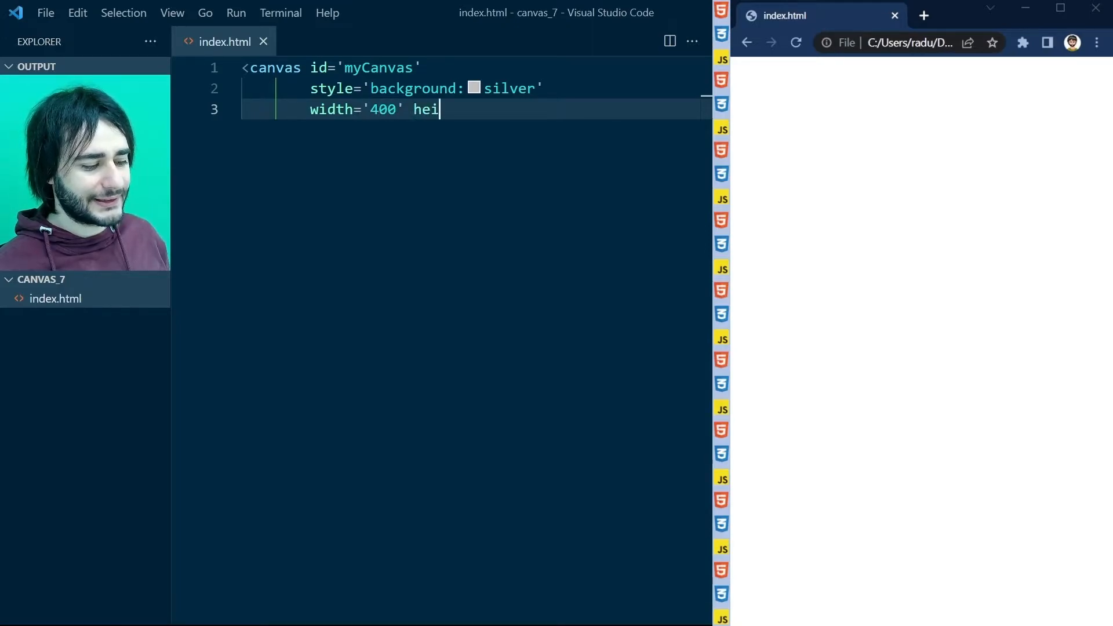
{"action": "type", "text": "ght='400"}
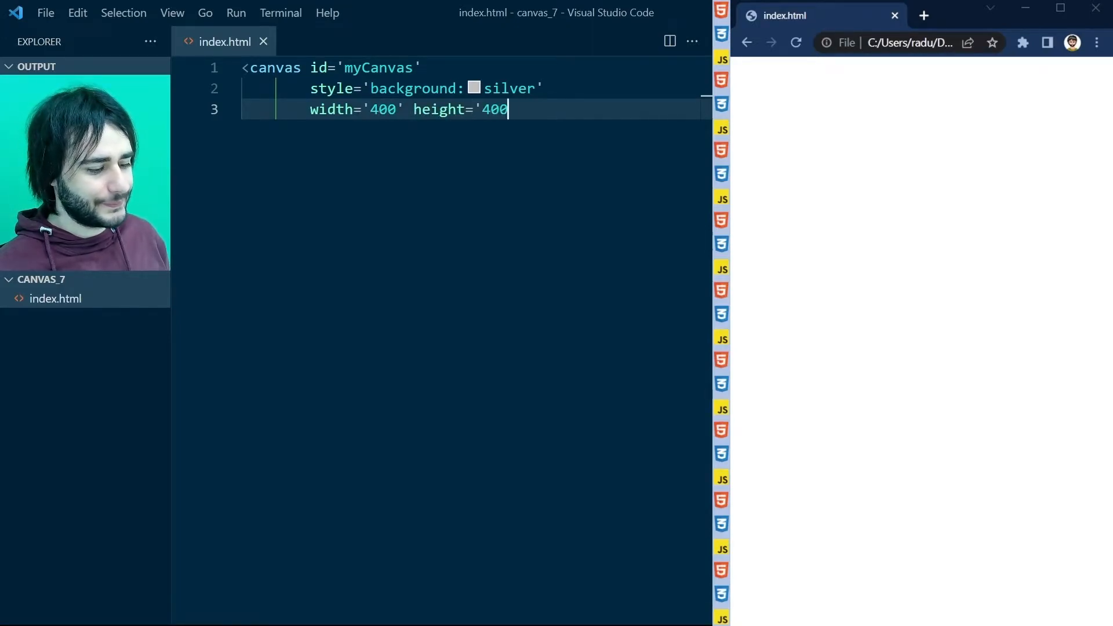
{"action": "type", "text": "></canvas>"}
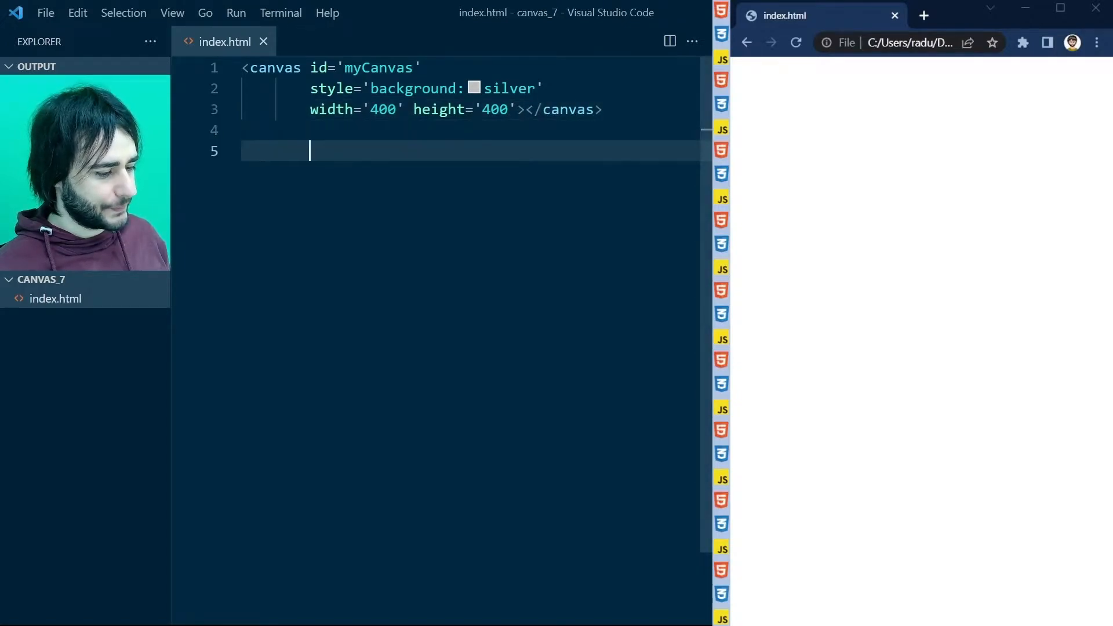
- Add an empty <script></script> block below the canvas
{"action": "type", "text": "<sc"}
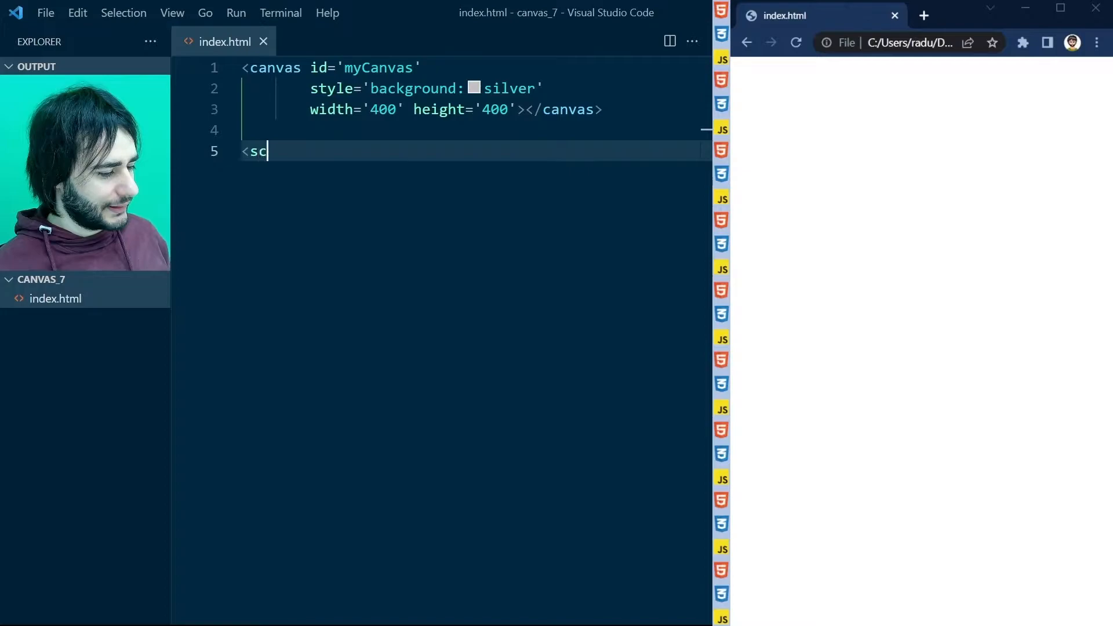
{"action": "type", "text": "ript>"}
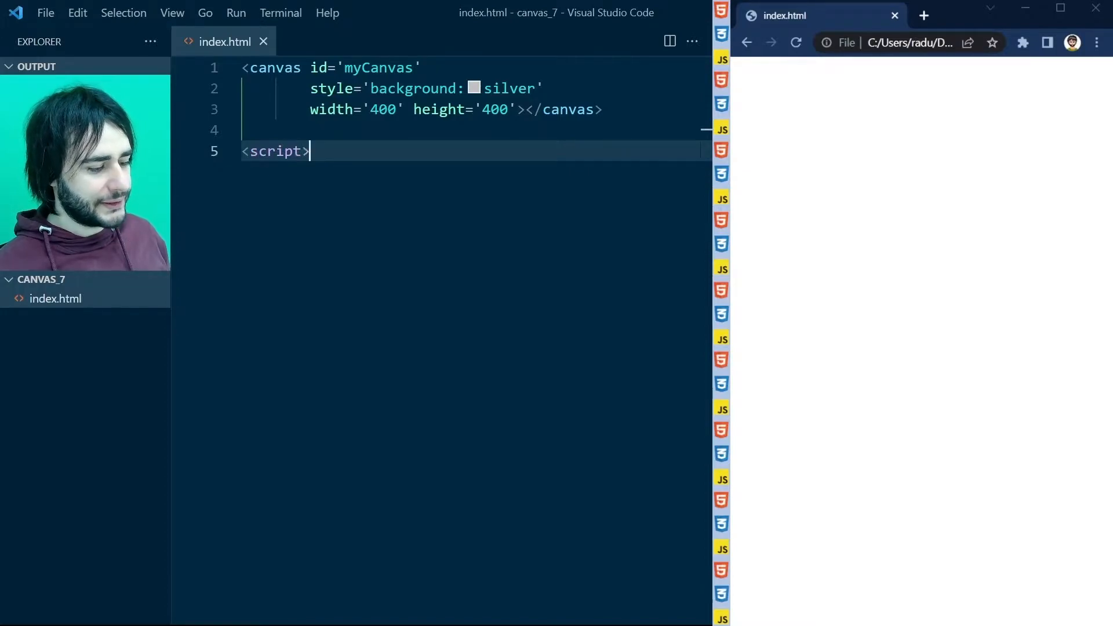
{"action": "type", "text": "</script>"}
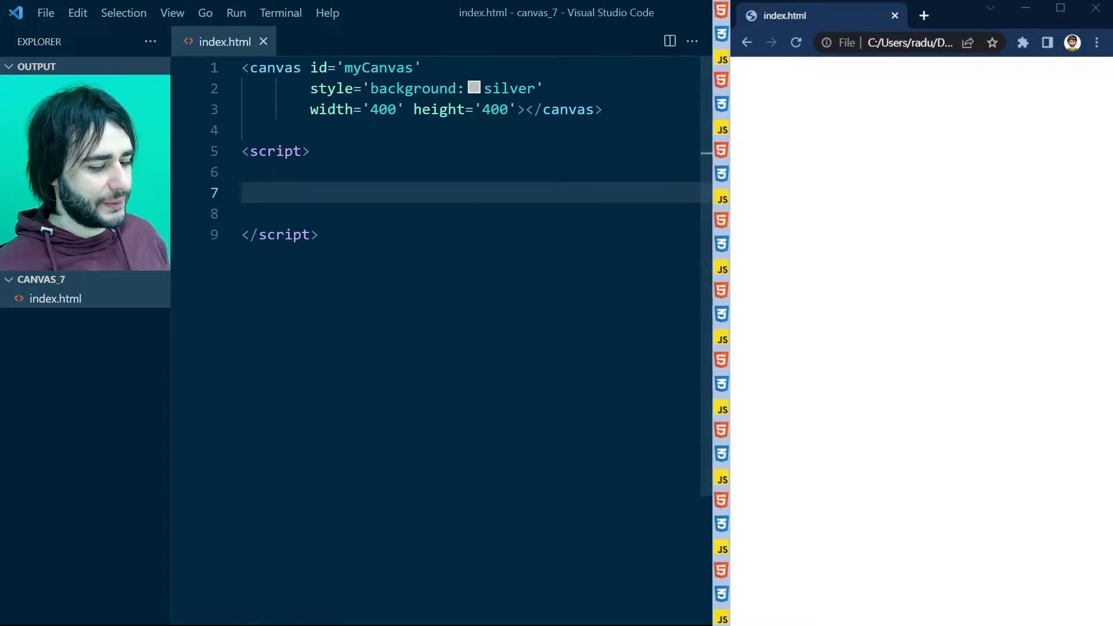
- Inside the script declare const ctx=myCanvas.getContext('2d');
{"action": "type", "text": "const ctx"}
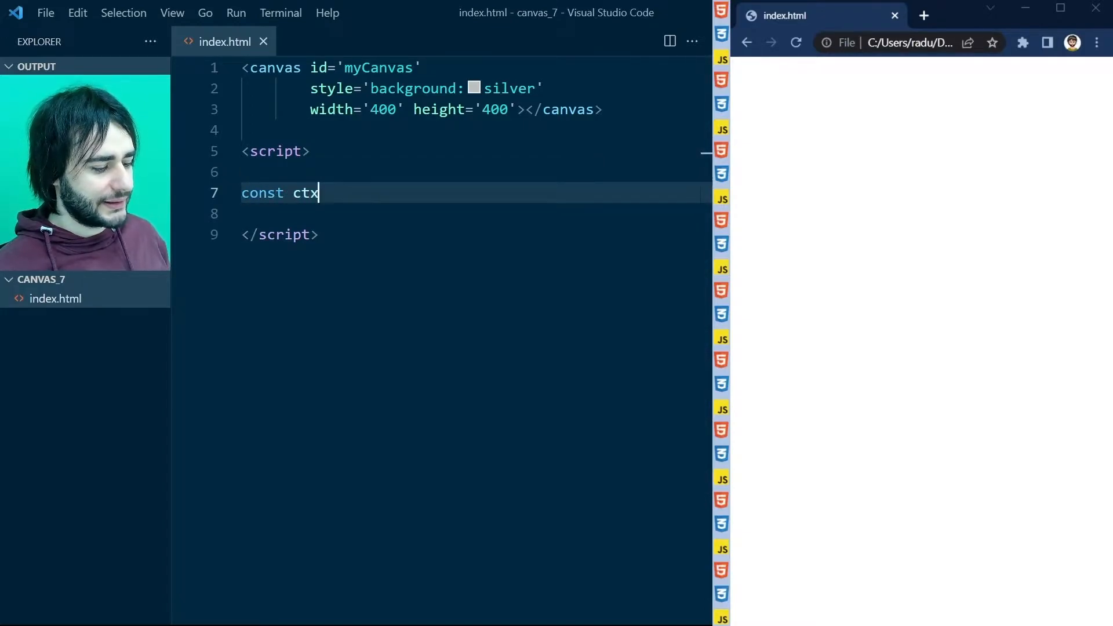
{"action": "type", "text": "=myCanvas.g"}
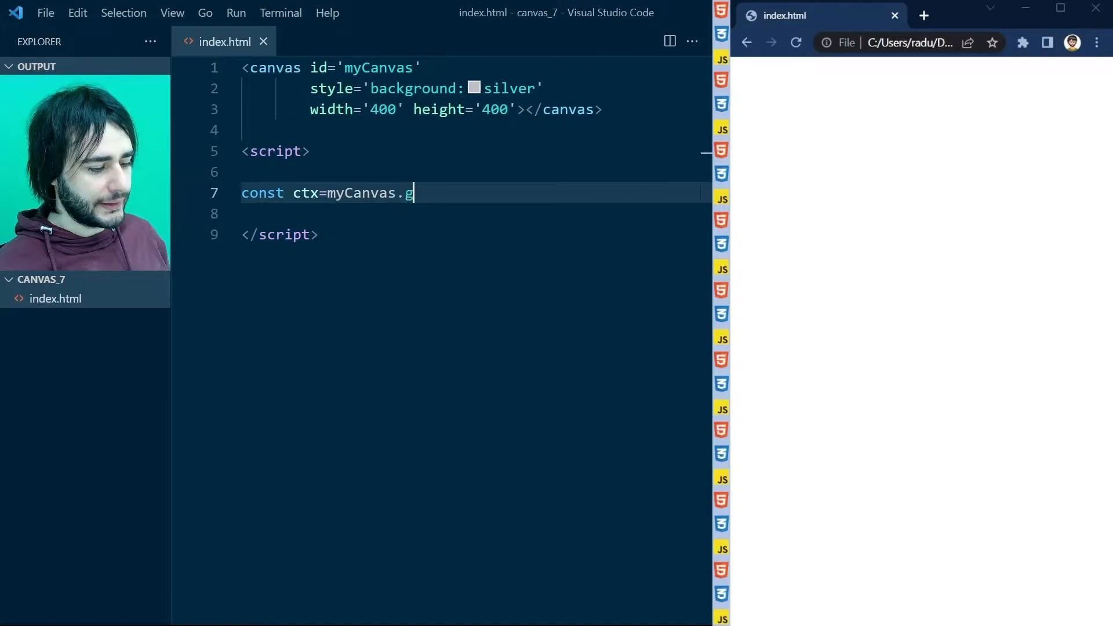
{"action": "type", "text": "etContext("}
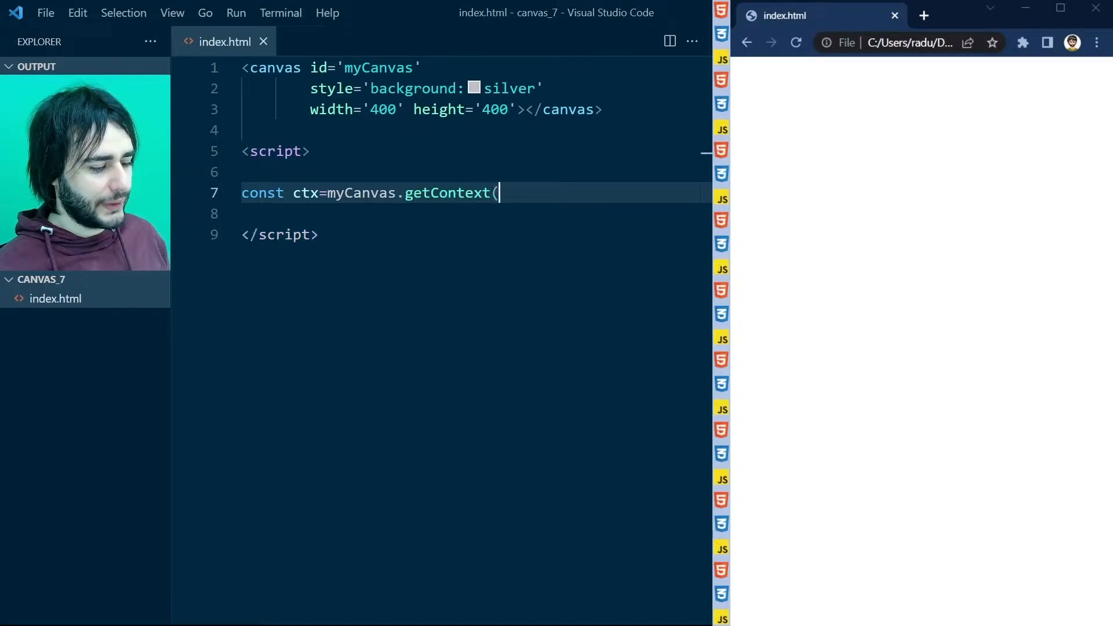
{"action": "type", "text": "'2d'"}
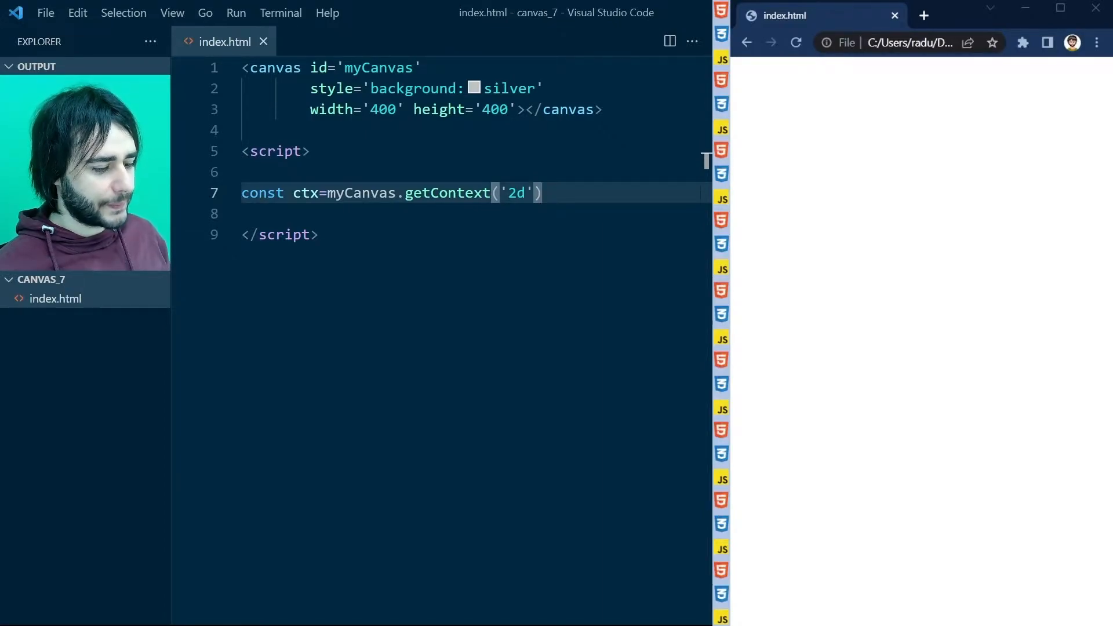
{"action": "type", "text": ";"}
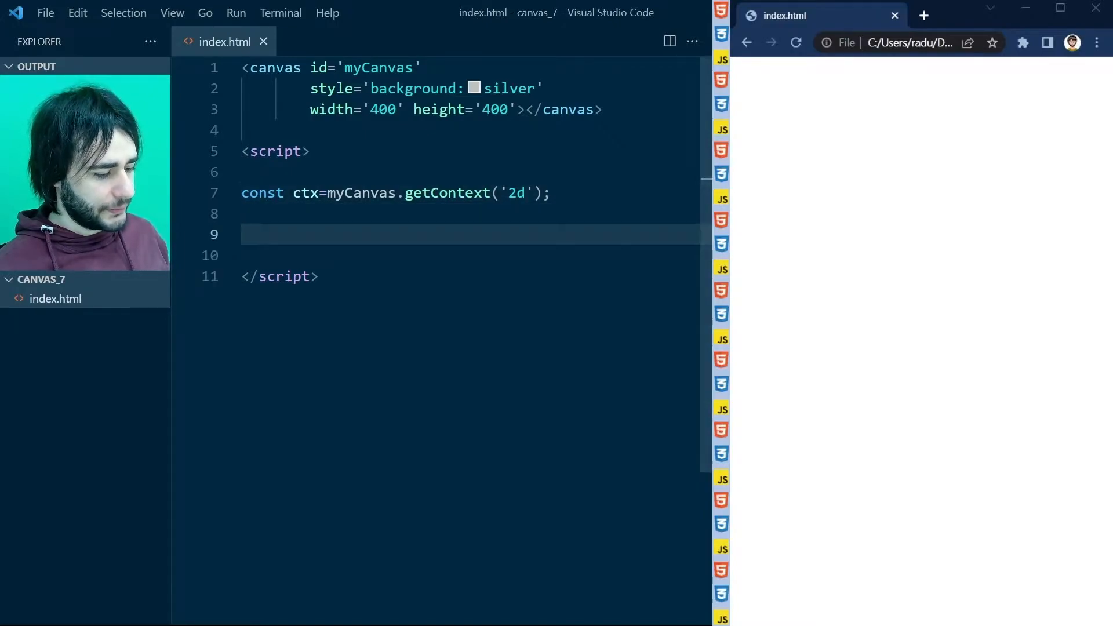
- Write myCanvas.addEventListener("mousemove",function(info) to begin the handler
{"action": "type", "text": "myCanvas."}
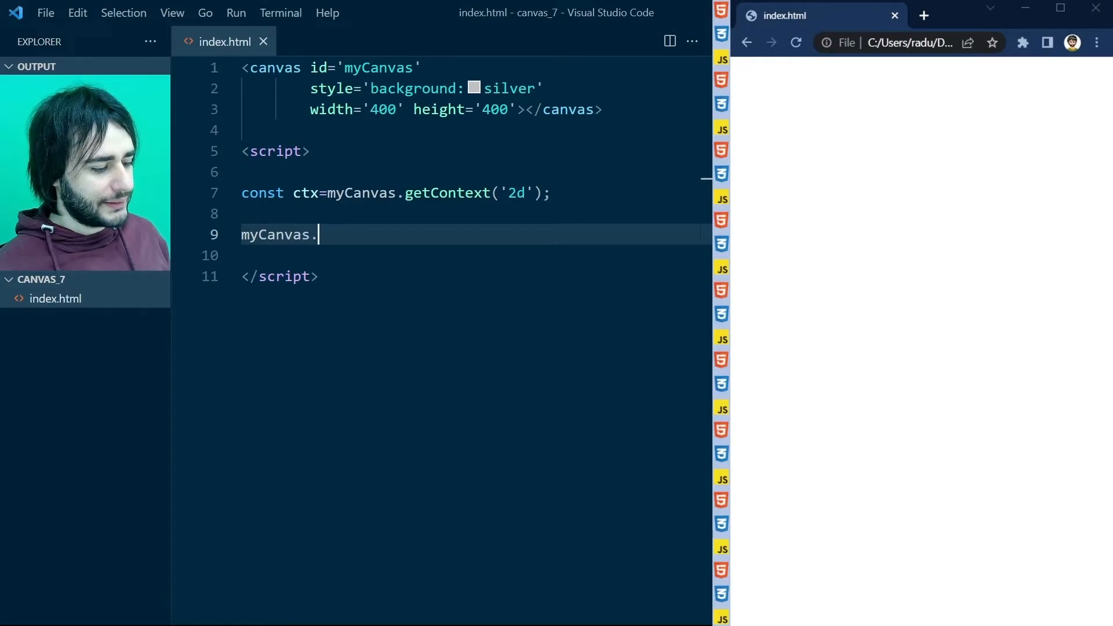
{"action": "type", "text": "addEventL"}
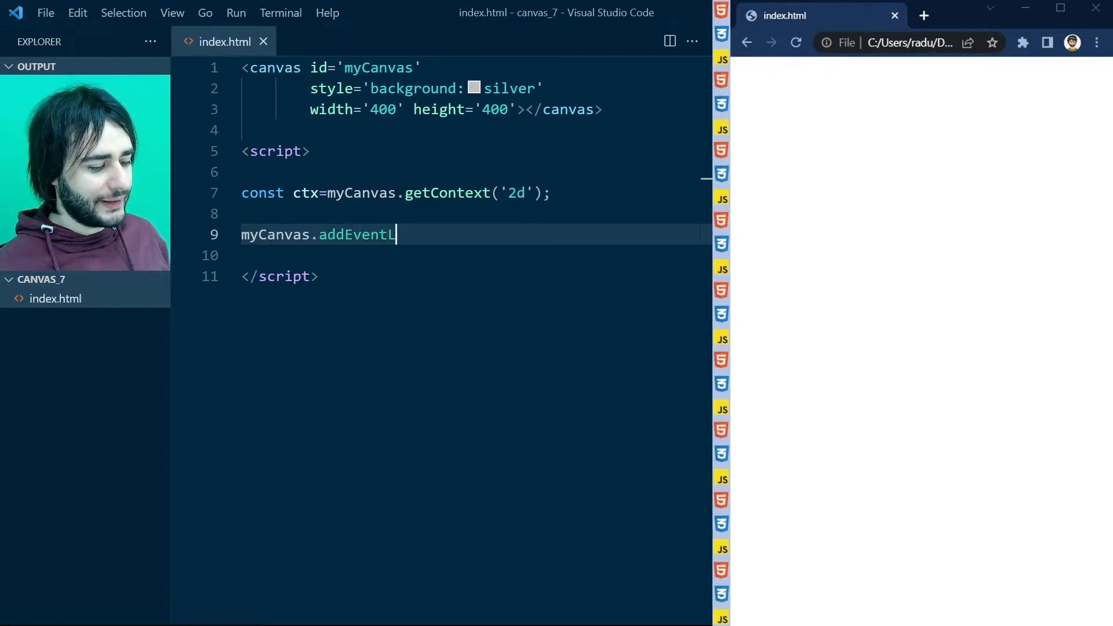
{"action": "type", "text": "istener"}
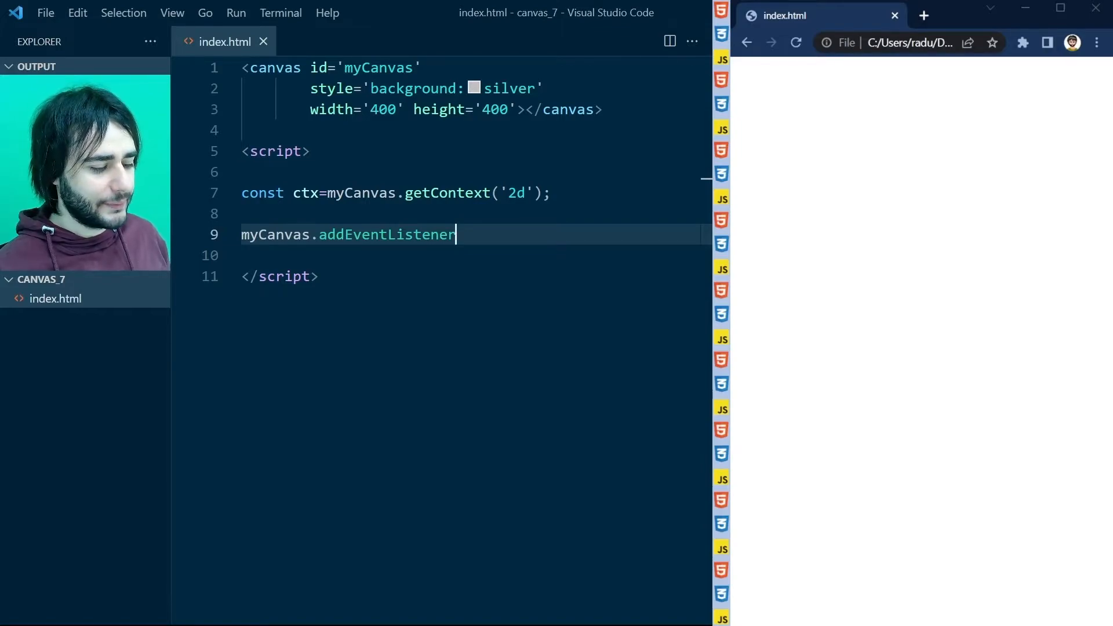
{"action": "type", "text": "(\"m"}
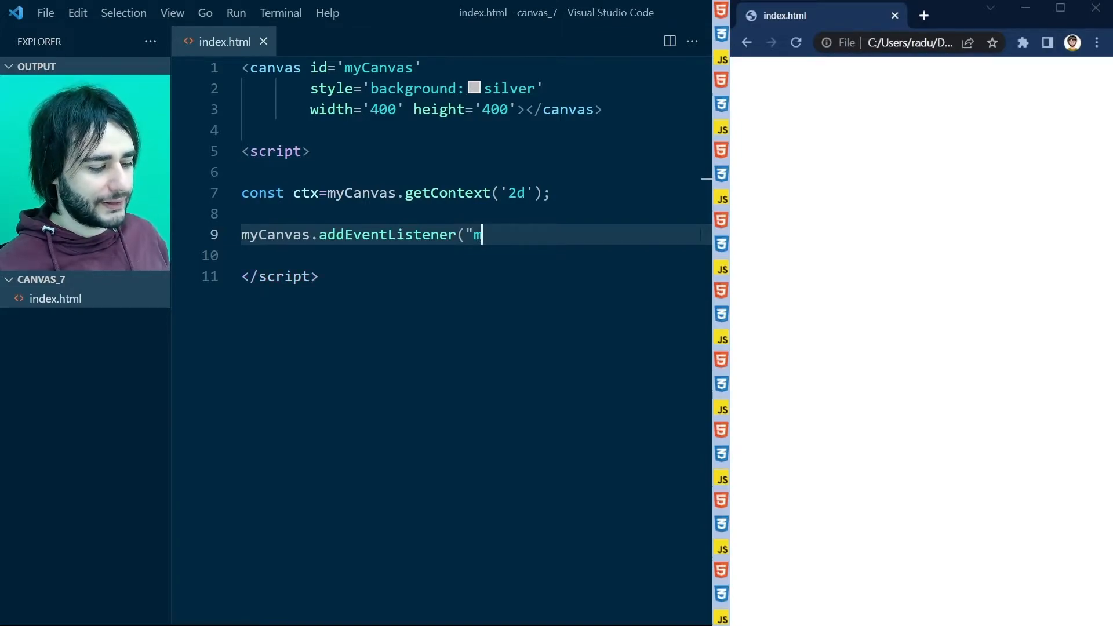
{"action": "type", "text": "ousemove\","}
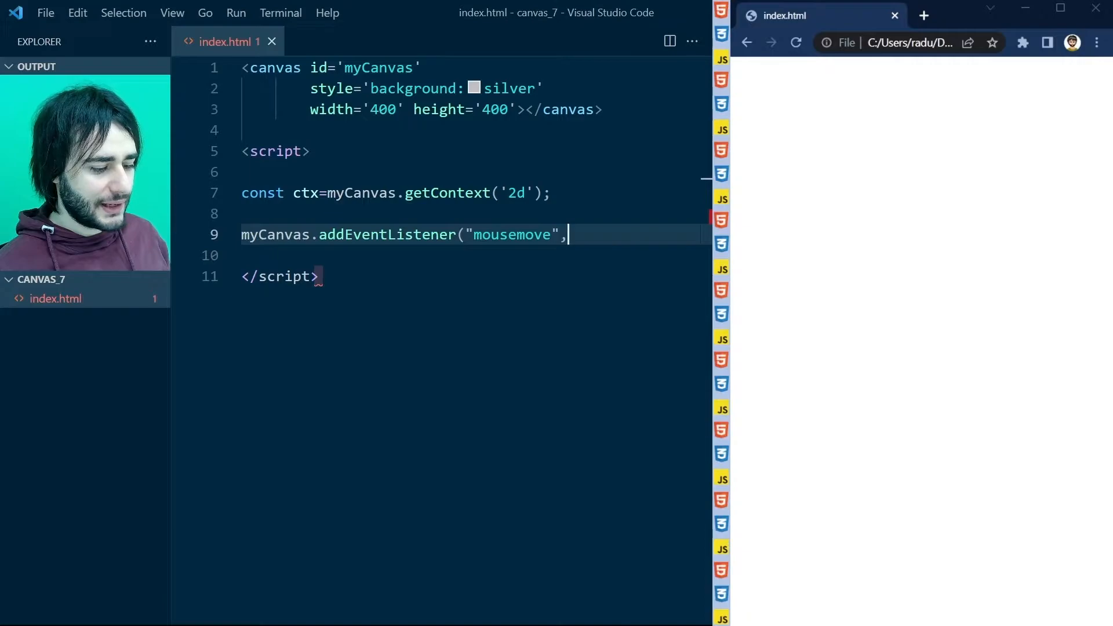
{"action": "type", "text": "f"}
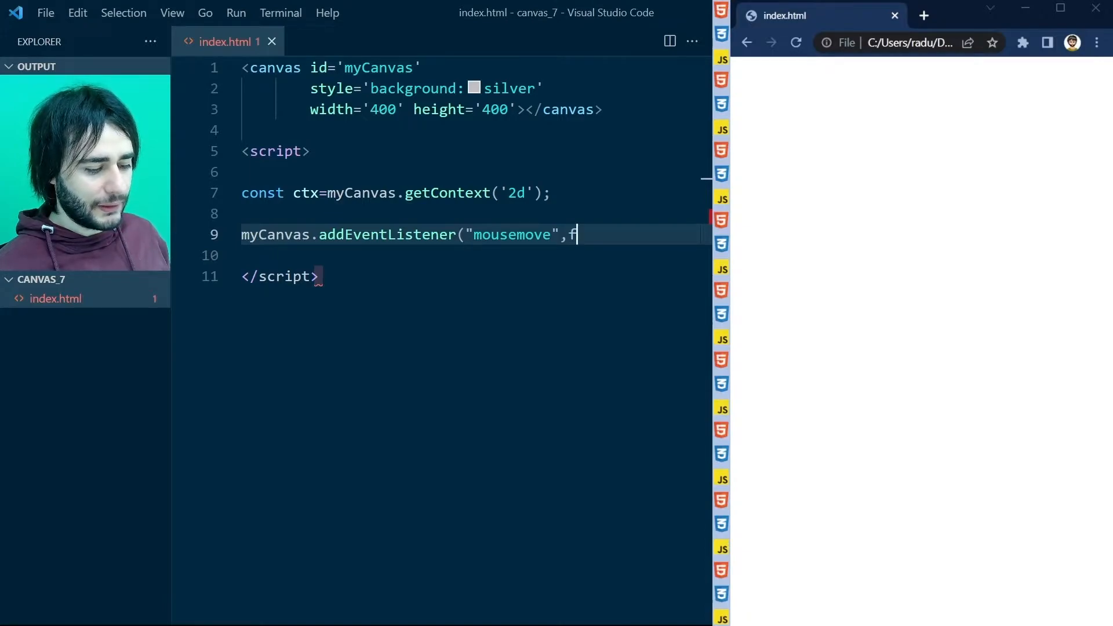
{"action": "type", "text": "unction"}
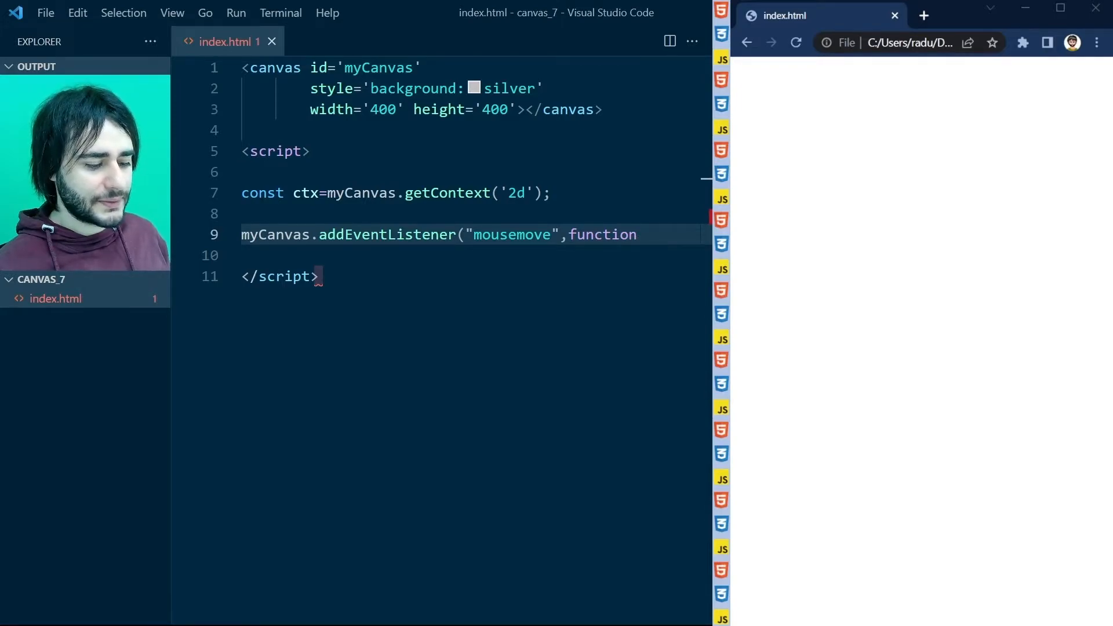
{"action": "type", "text": "(inf"}
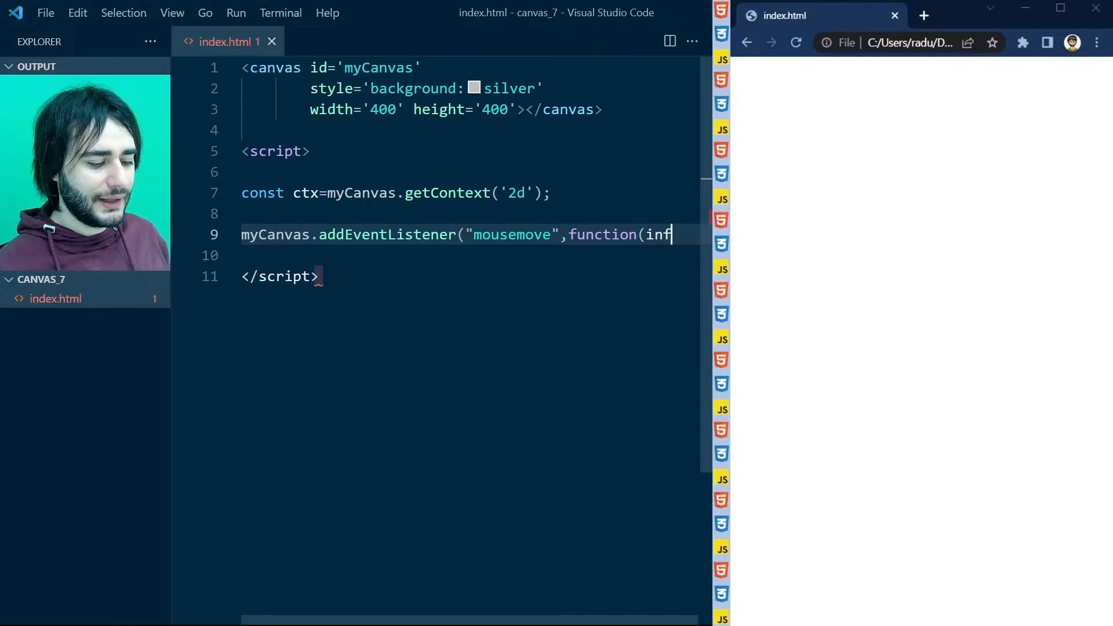
{"action": "type", "text": "o){"}
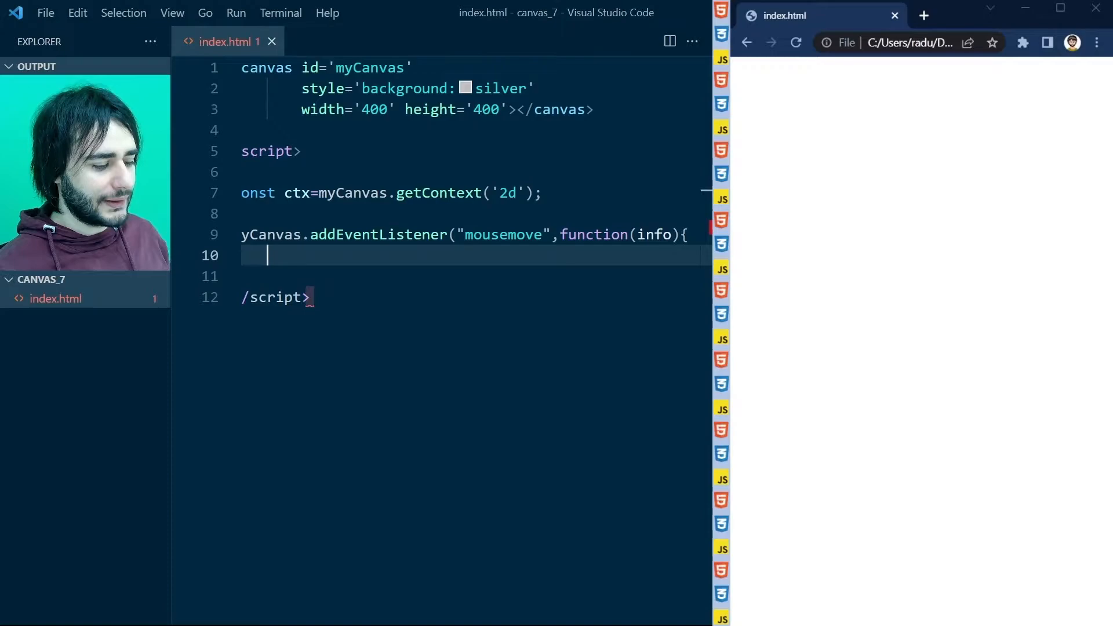
- In the handler read const x=info.x; and const y=info.y;
{"action": "type", "text": "const x"}
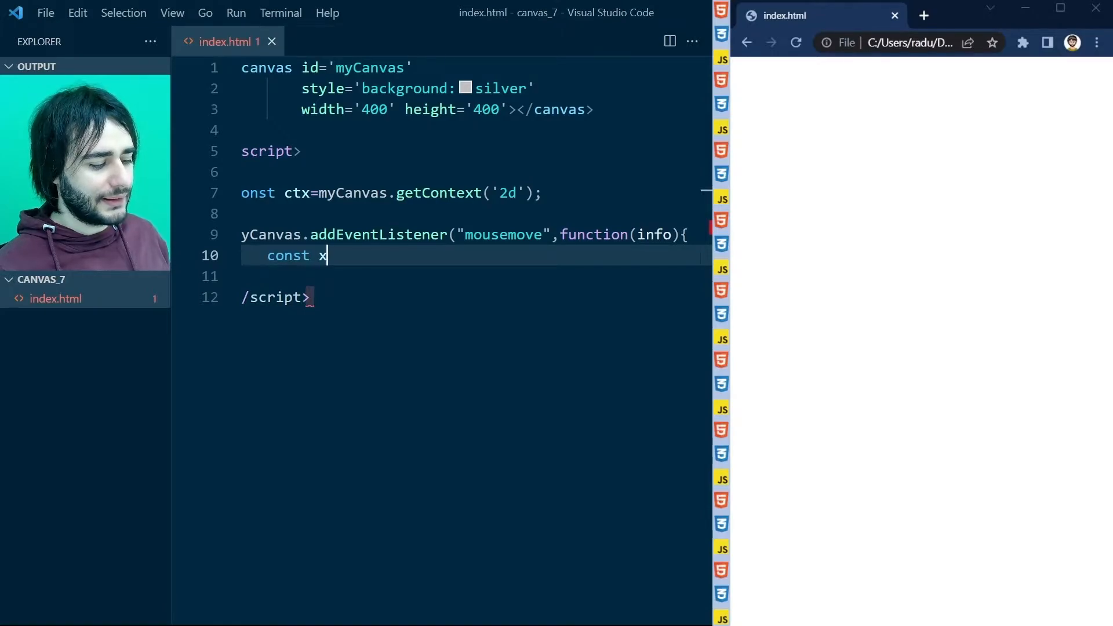
{"action": "type", "text": "=info.x;"}
{"action": "left_click", "coordinate": [472, 277]}
{"action": "type", "text": "c"}
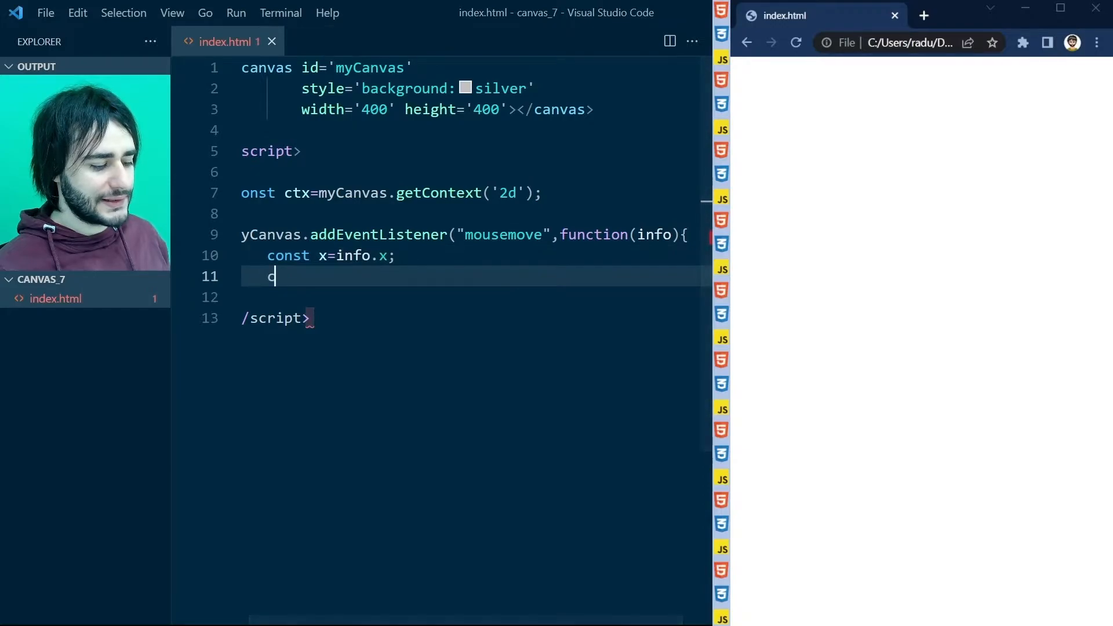
{"action": "type", "text": "onst y=info"}
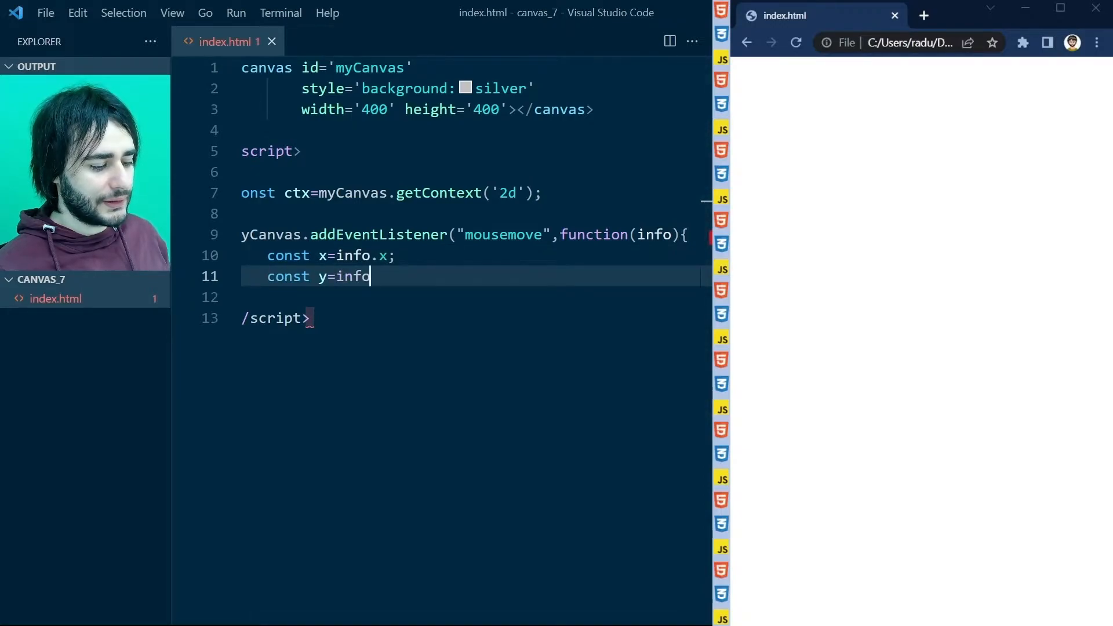
{"action": "type", "text": ".y;"}
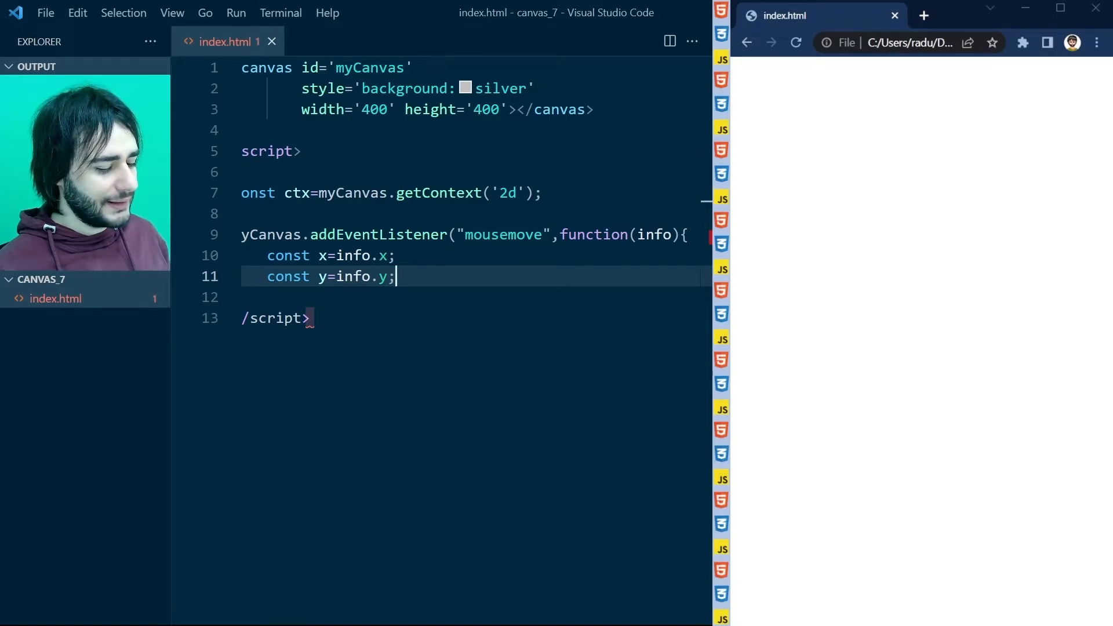
{"action": "key", "text": "Enter"}
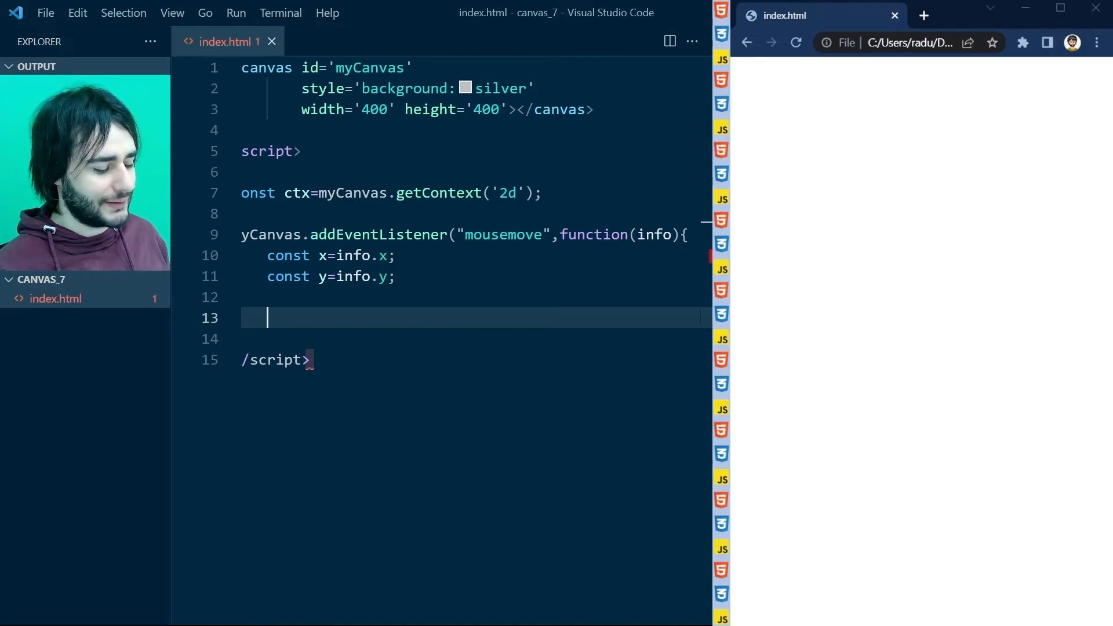
- Trace the circle with ctx.beginPath() and ctx.arc(x,y,20,0,Math.PI*2)
{"action": "type", "text": "ctx.beginPath();"}
{"action": "left_click", "coordinate": [477, 338]}
{"action": "type", "text": "ctx.a"}
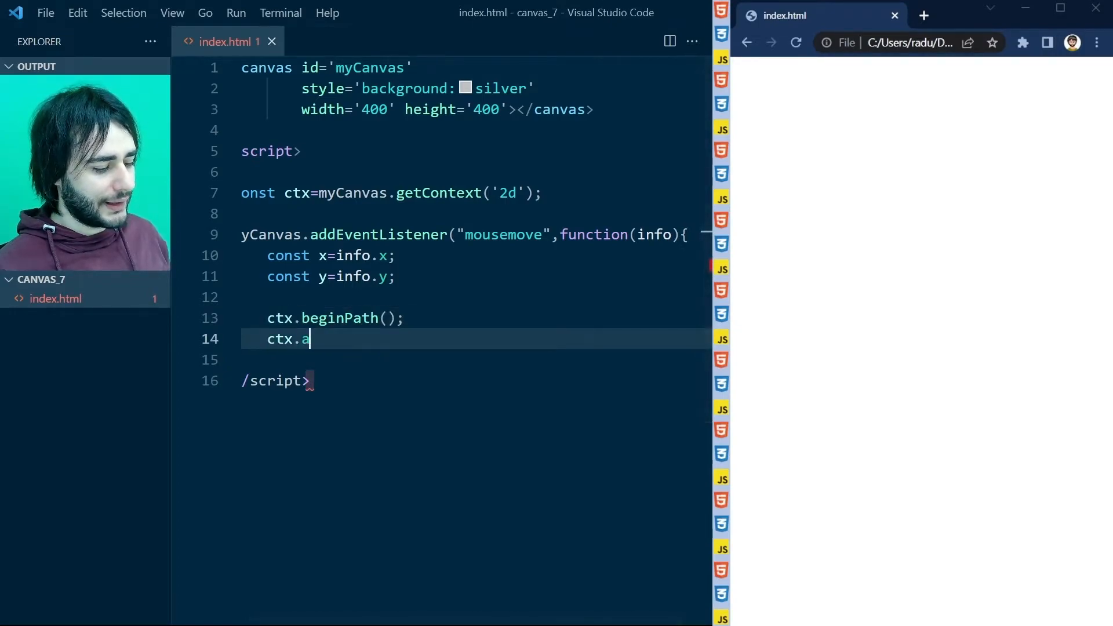
{"action": "type", "text": "rc(x,y"}
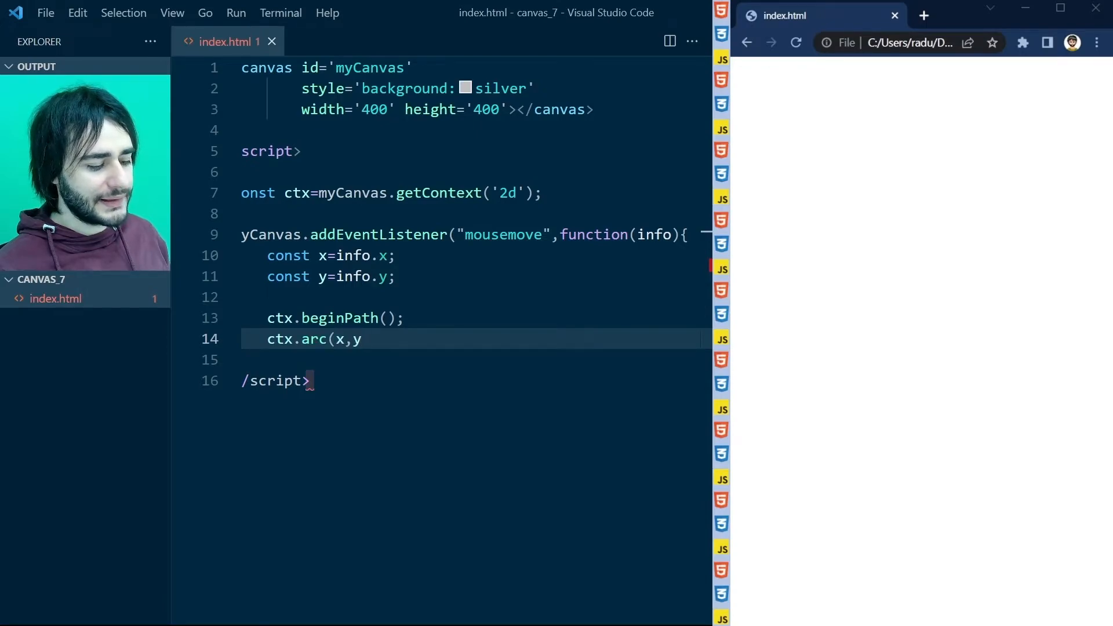
{"action": "type", "text": ",20"}
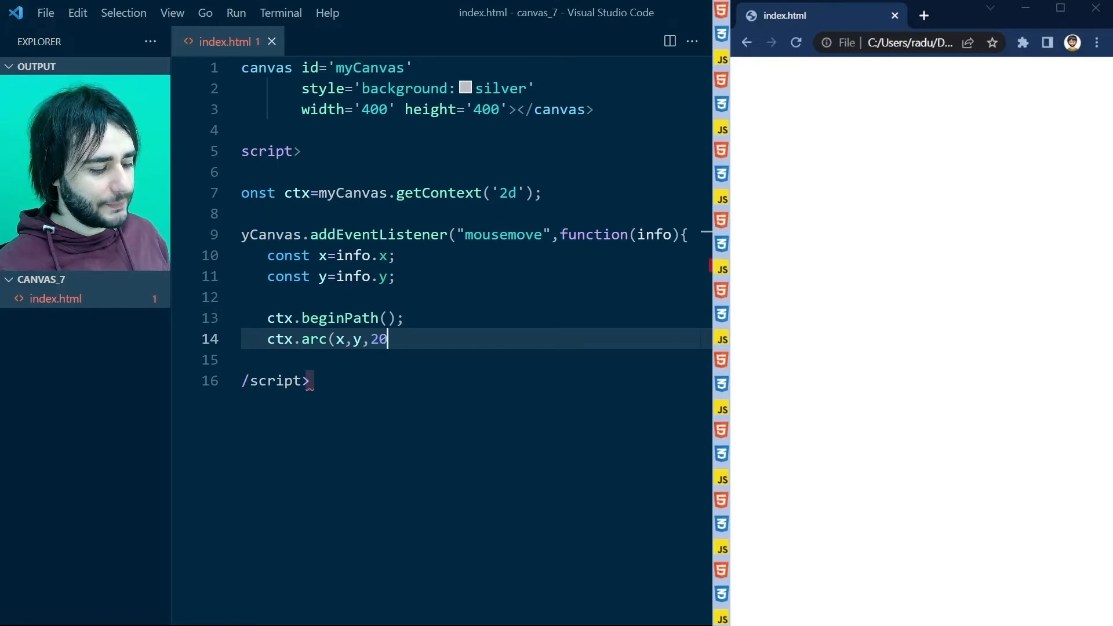
{"action": "type", "text": ",0,Math.PI"}
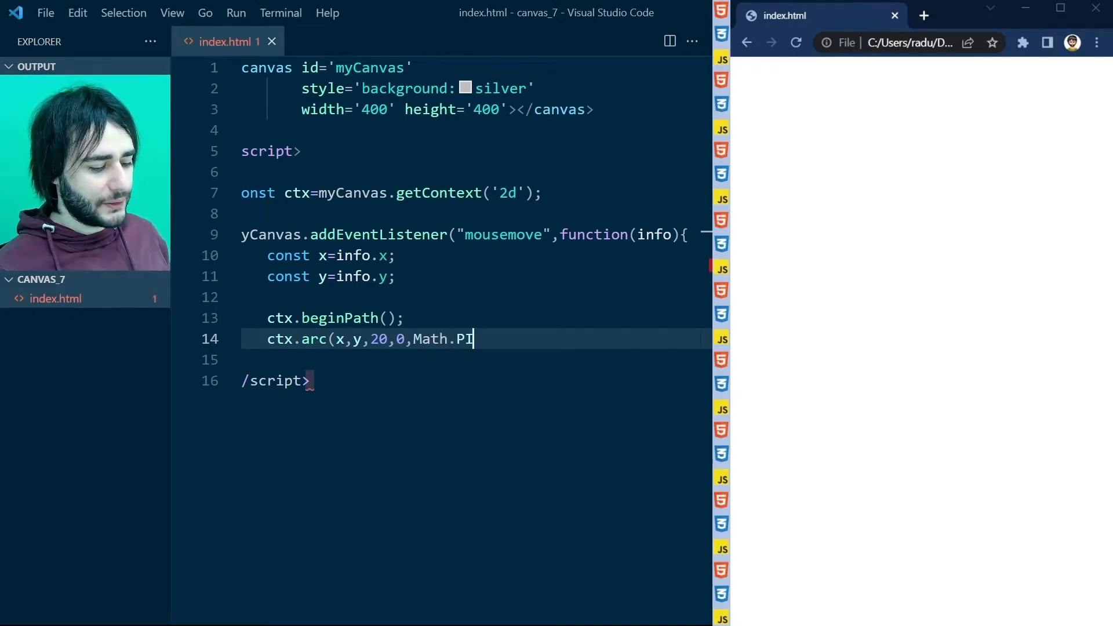
{"action": "type", "text": "*2);"}
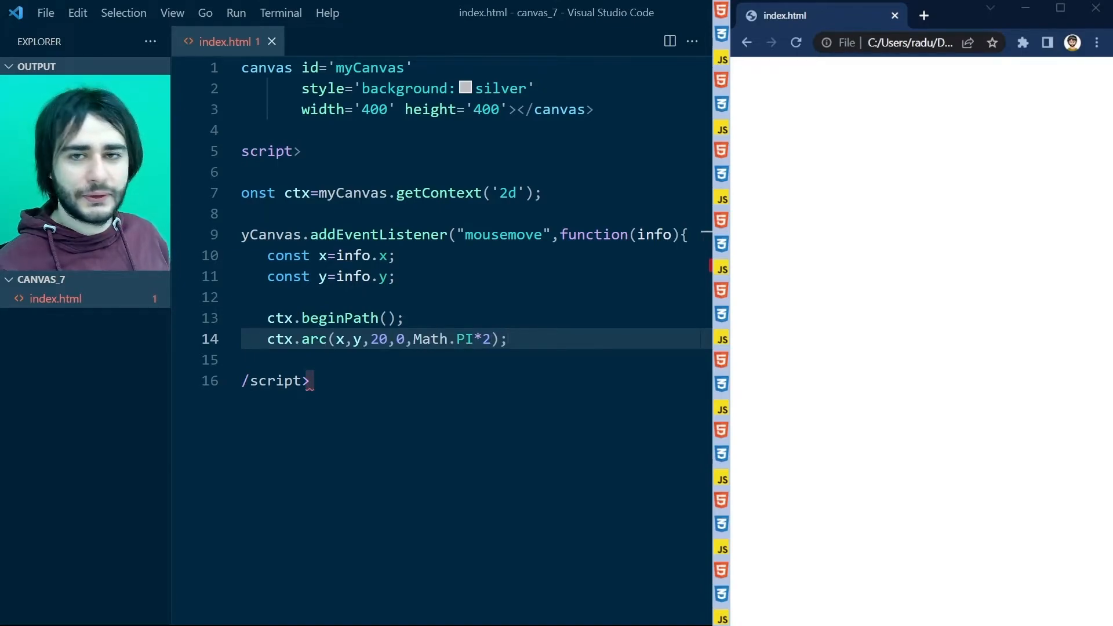
{"action": "type", "text": "ctx.stroke();"}
{"action": "type", "text": "});"}
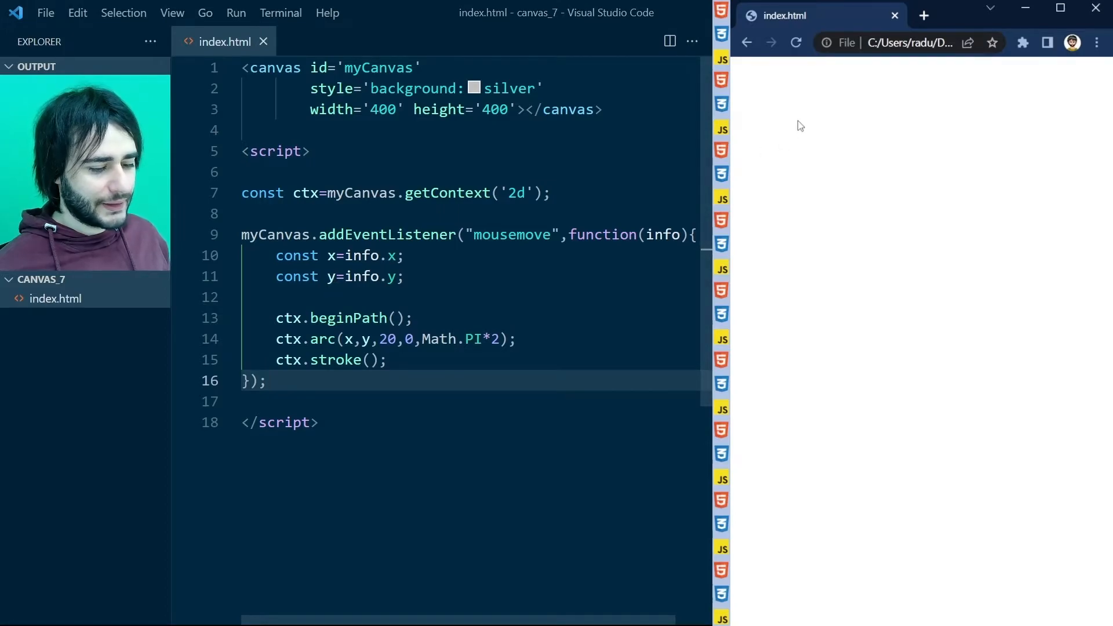
- Reload the page in Chrome to test the circle trail on the canvas
{"action": "left_click", "coordinate": [795, 43]}
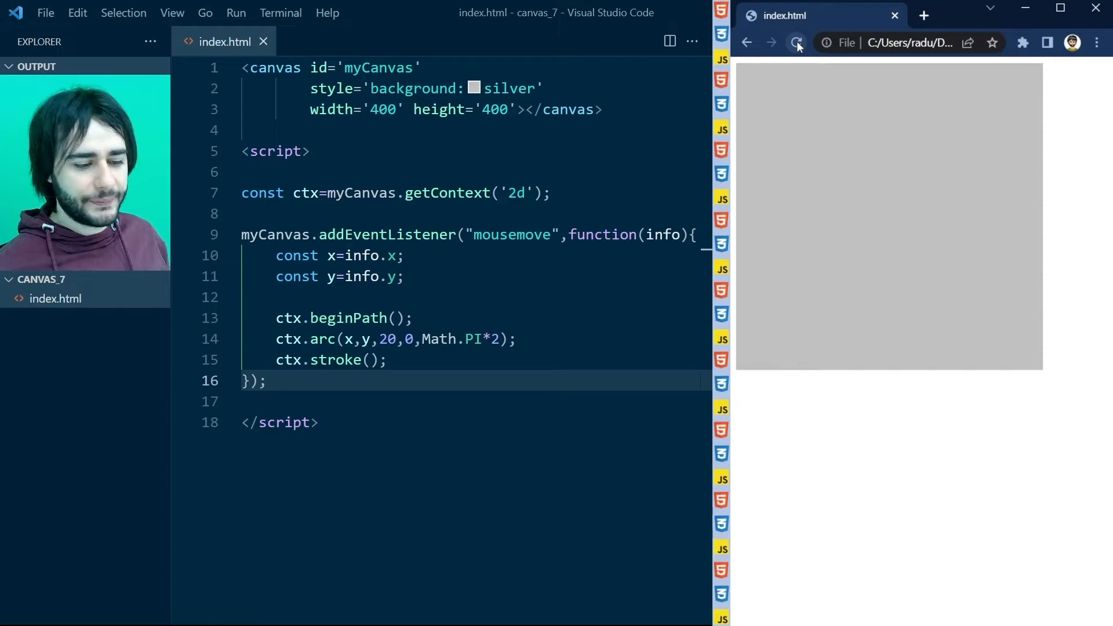
{"action": "left_click", "coordinate": [795, 42]}
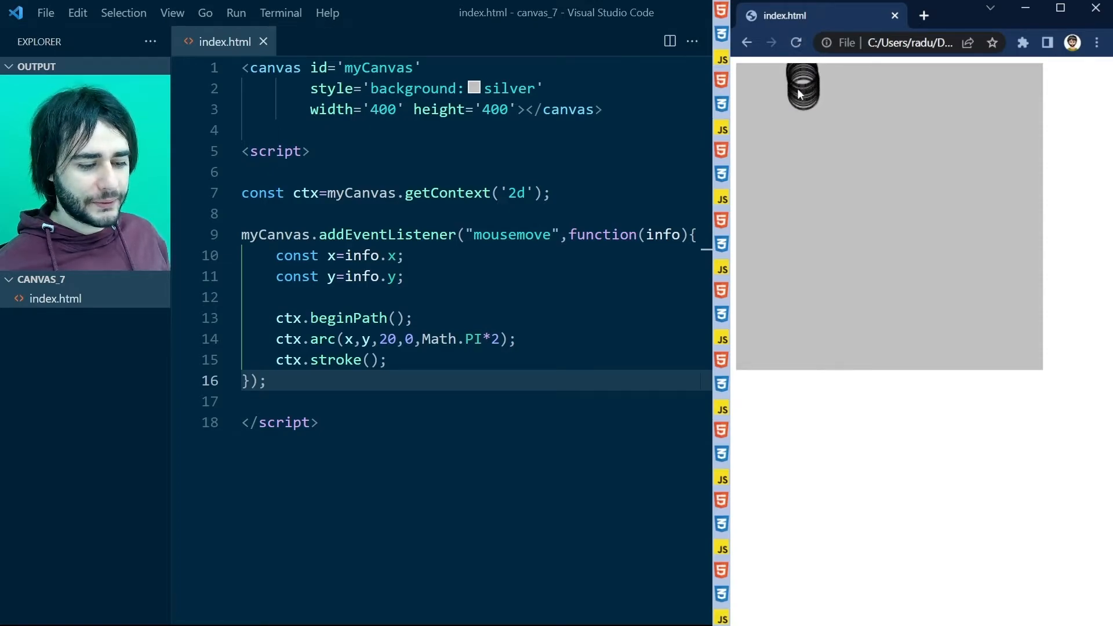
{"action": "mouse_move", "coordinate": [837, 153]}
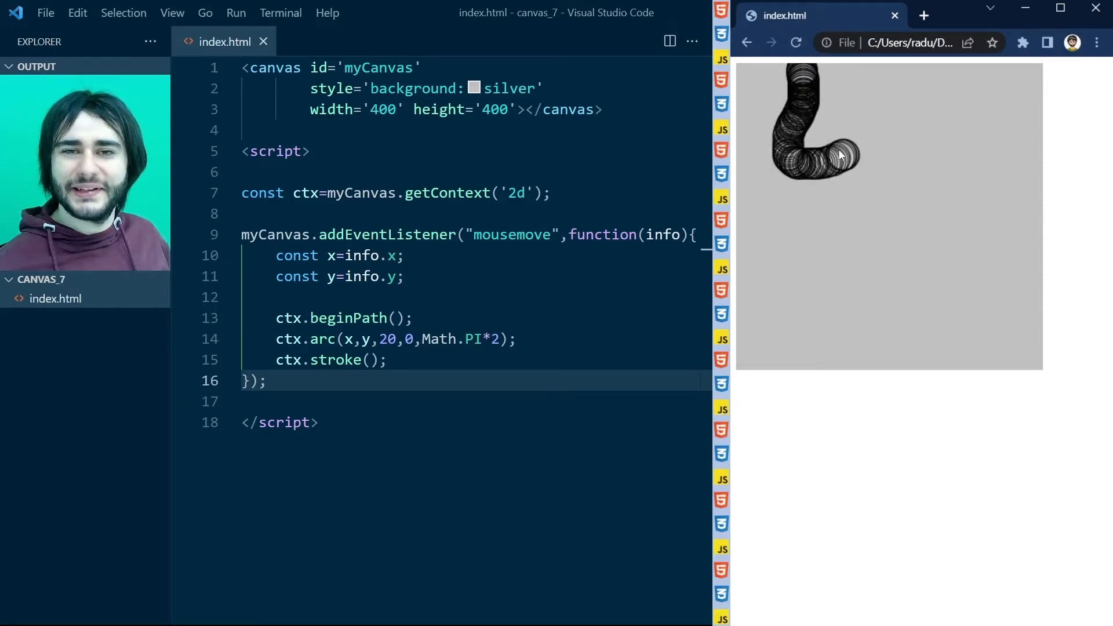
{"action": "mouse_move", "coordinate": [773, 227]}
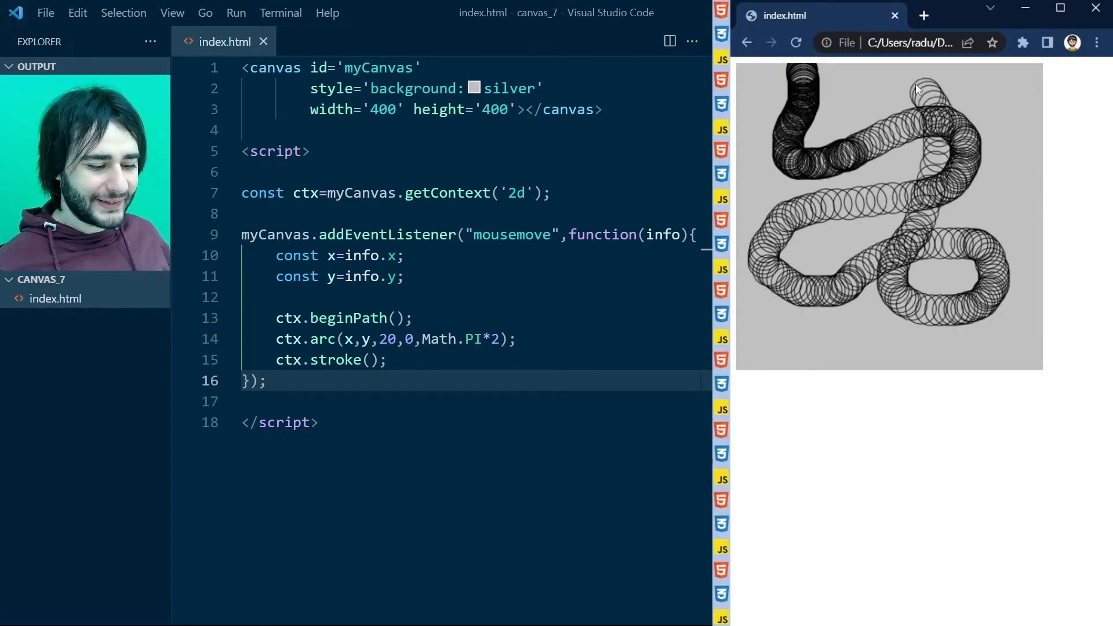
{"action": "mouse_move", "coordinate": [830, 245]}
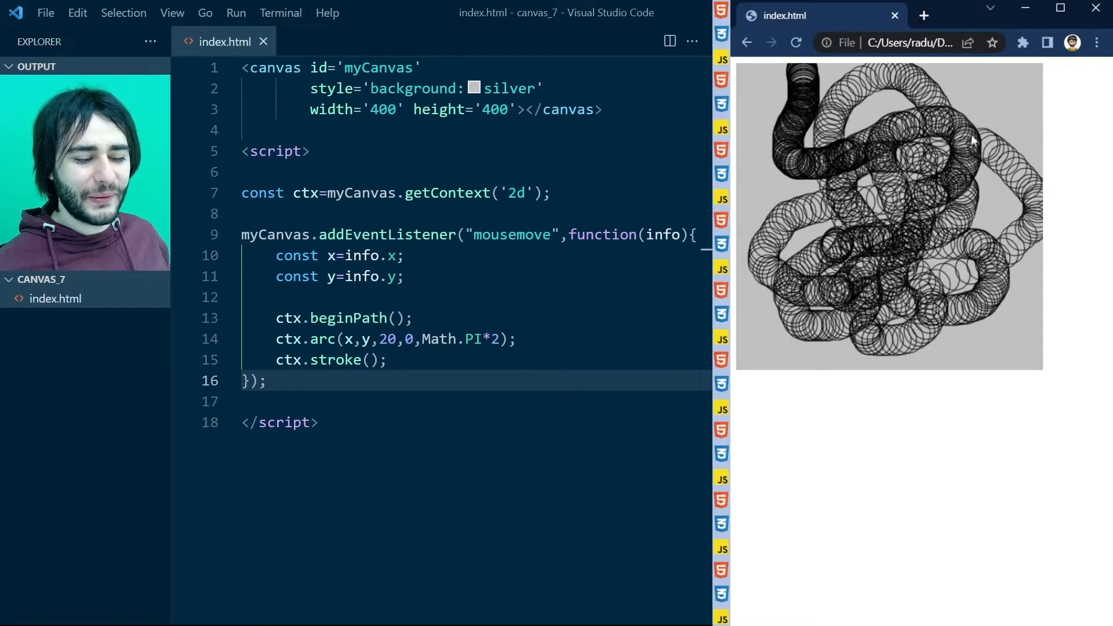
{"action": "mouse_move", "coordinate": [989, 267]}
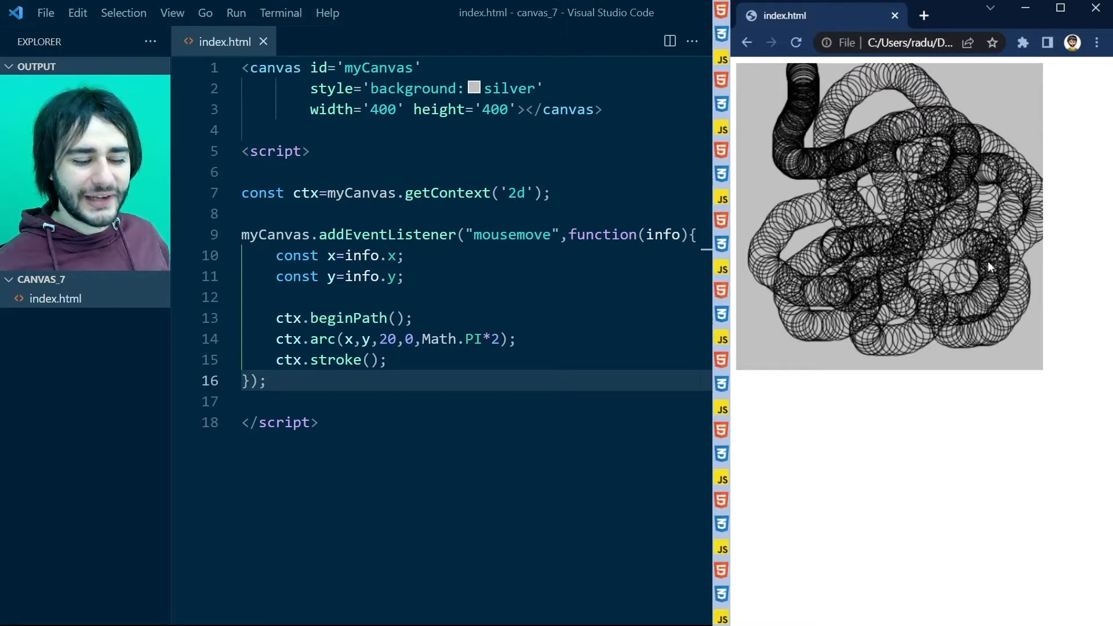
{"action": "mouse_move", "coordinate": [766, 330]}
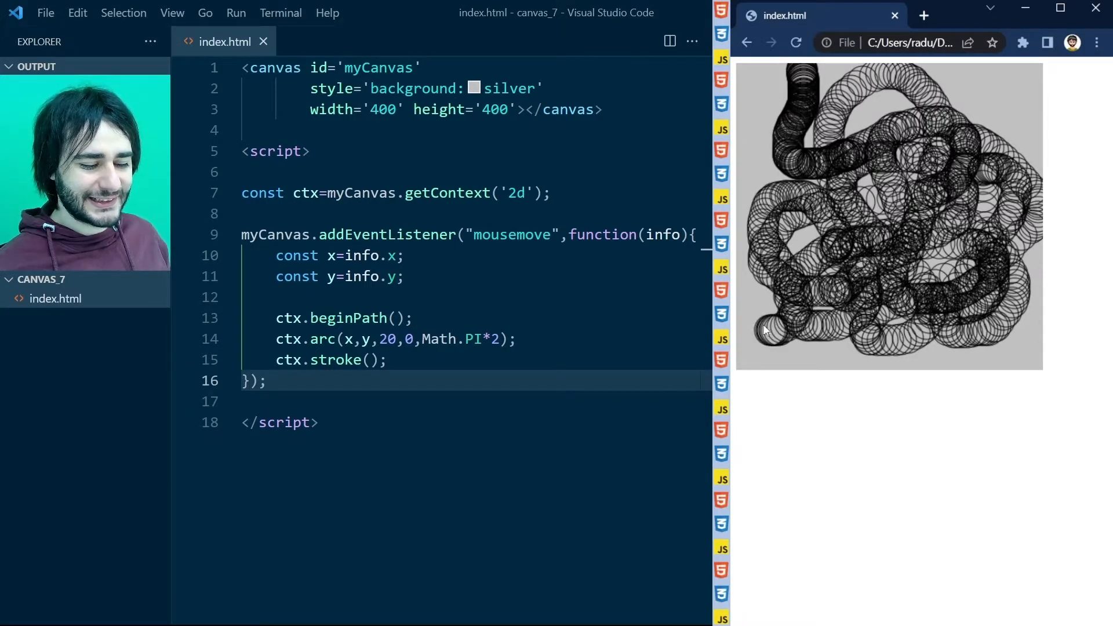
{"action": "mouse_move", "coordinate": [756, 306]}
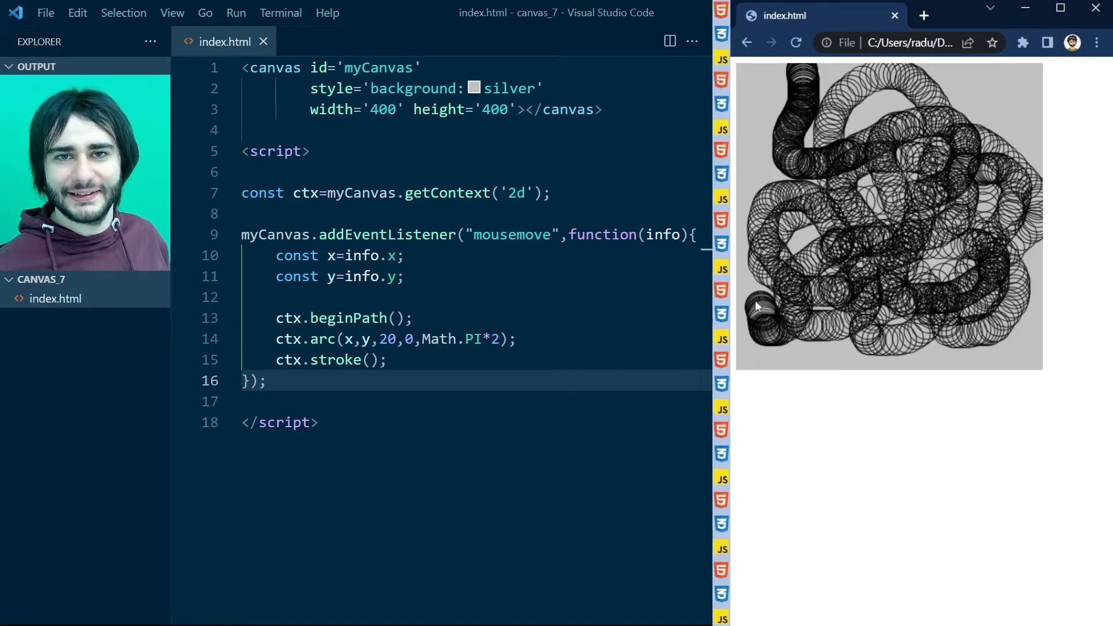
- Add ctx.clearRect(0,0,myCanvas.width,myCanvas.height) before the drawing code
{"action": "key", "text": "Enter"}
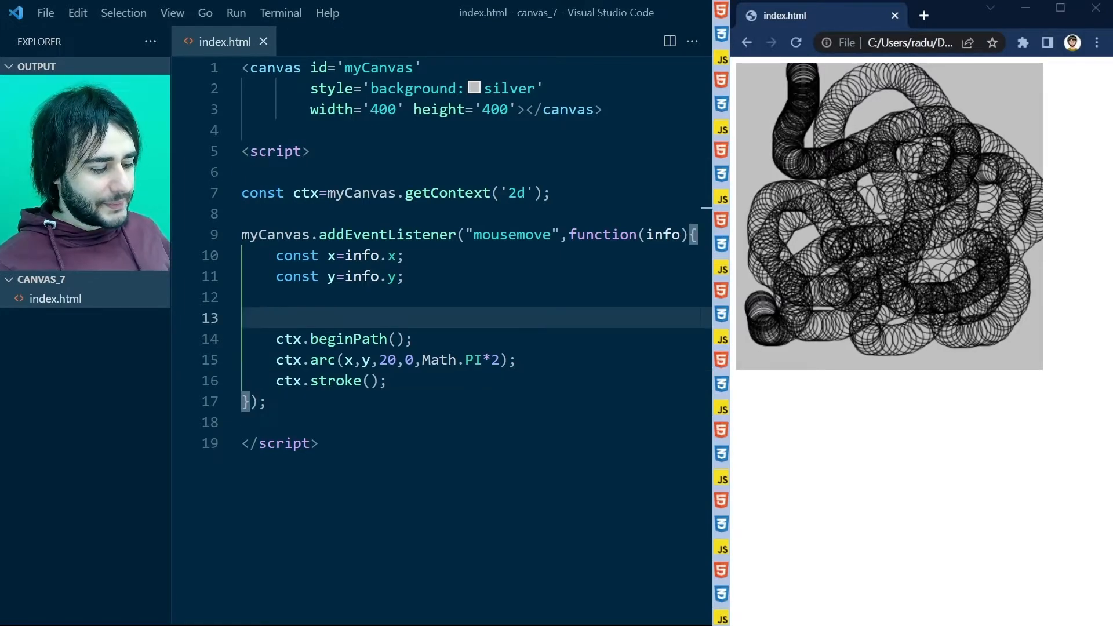
{"action": "type", "text": "ctx.clearR"}
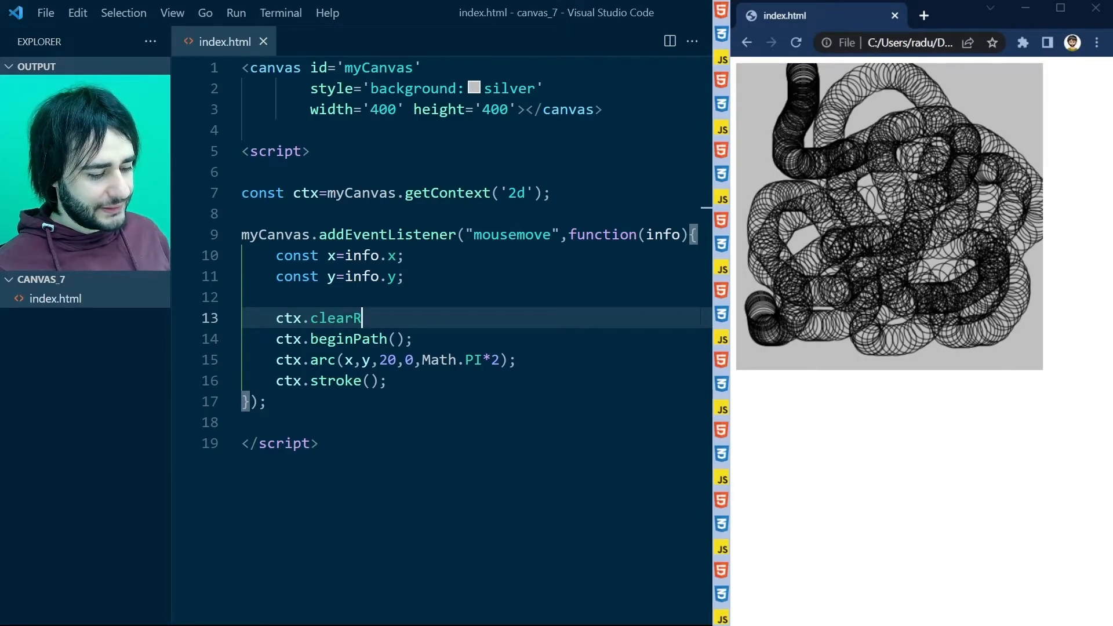
{"action": "type", "text": "ect(0,0"}
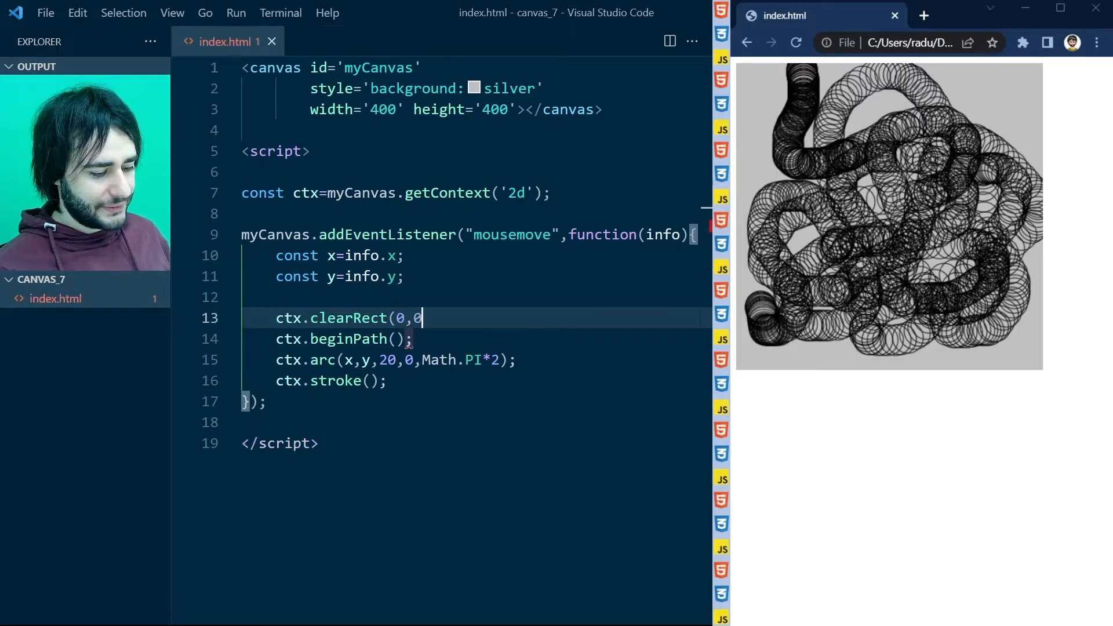
{"action": "type", "text": ",myCanvas"}
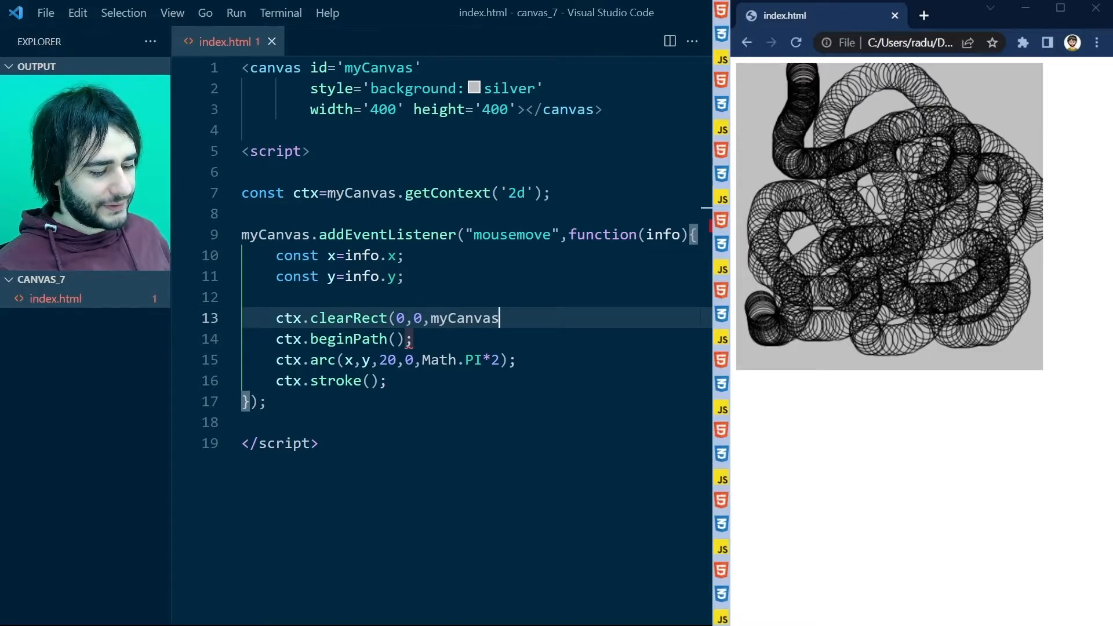
{"action": "type", "text": ".width,m"}
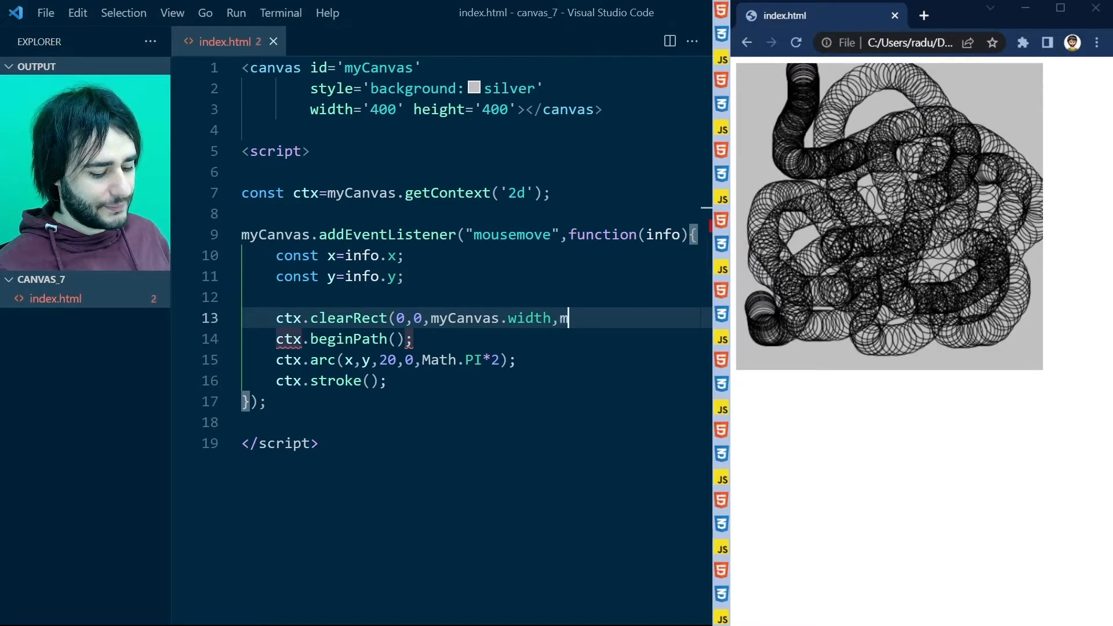
{"action": "type", "text": "yCanvas.height);"}
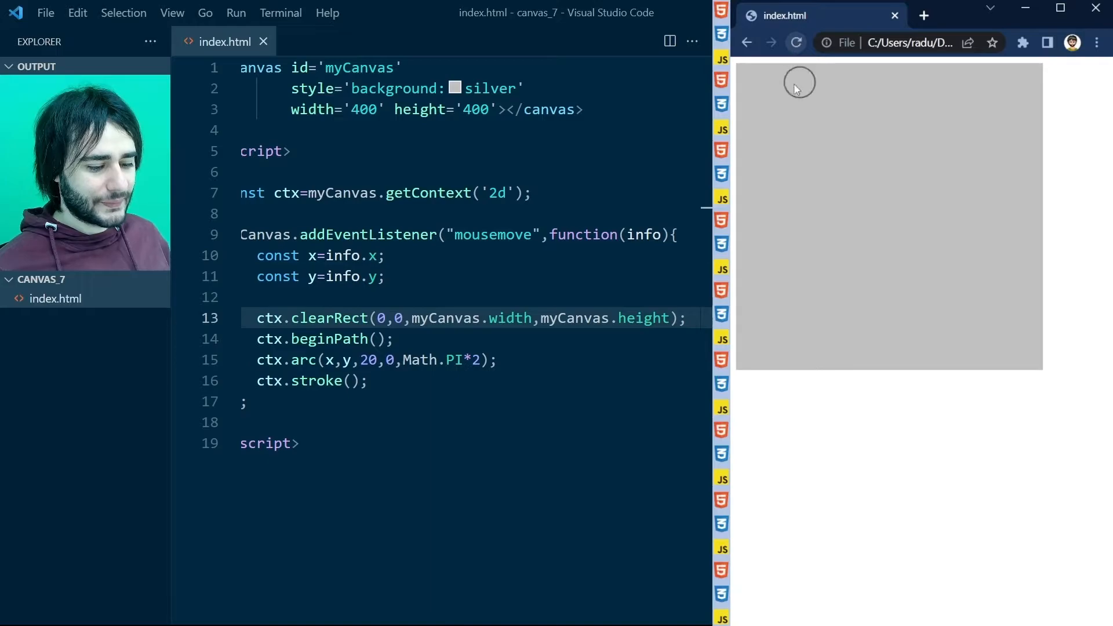
{"action": "mouse_move", "coordinate": [845, 273]}
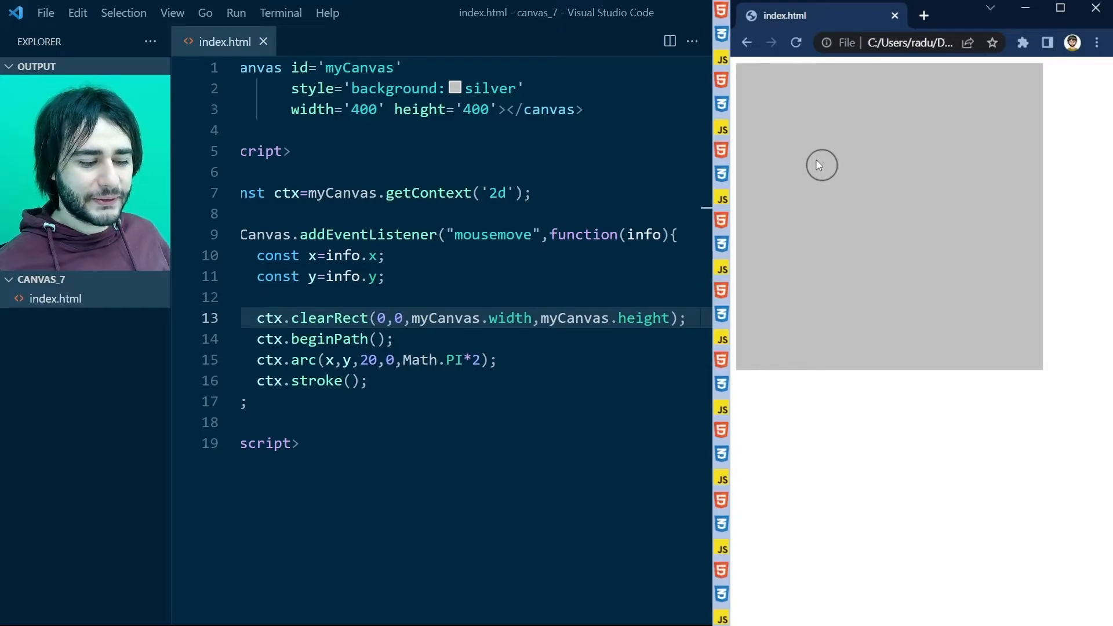
{"action": "mouse_move", "coordinate": [830, 168]}
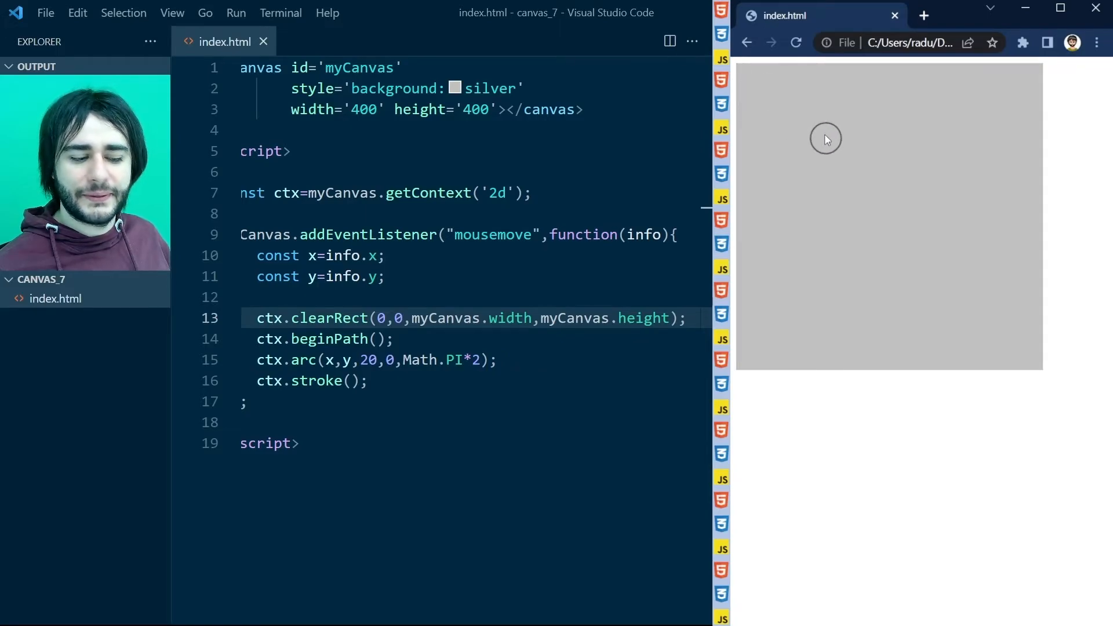
{"action": "mouse_move", "coordinate": [862, 172]}
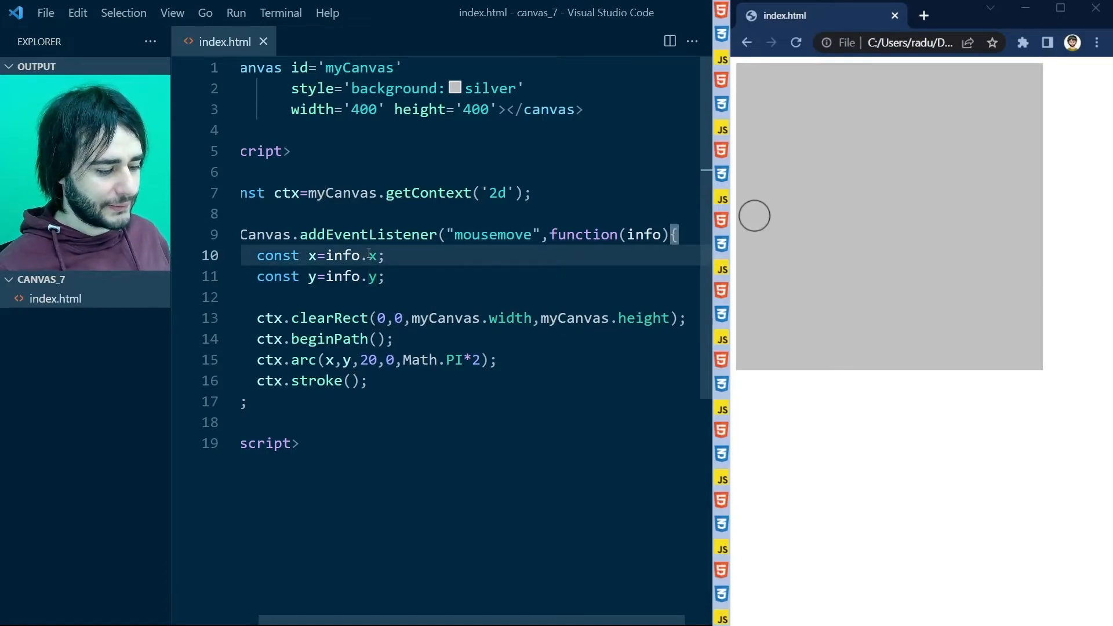
- Change the coordinates to info.offsetX and info.offsetY
{"action": "type", "text": "offsetX"}
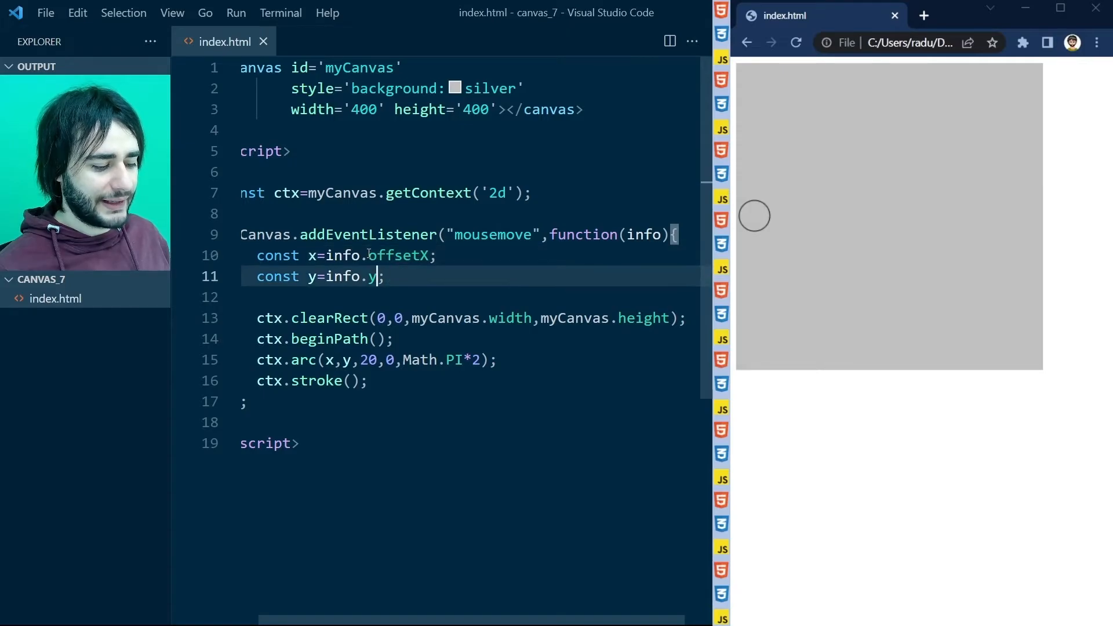
{"action": "type", "text": "offsetY"}
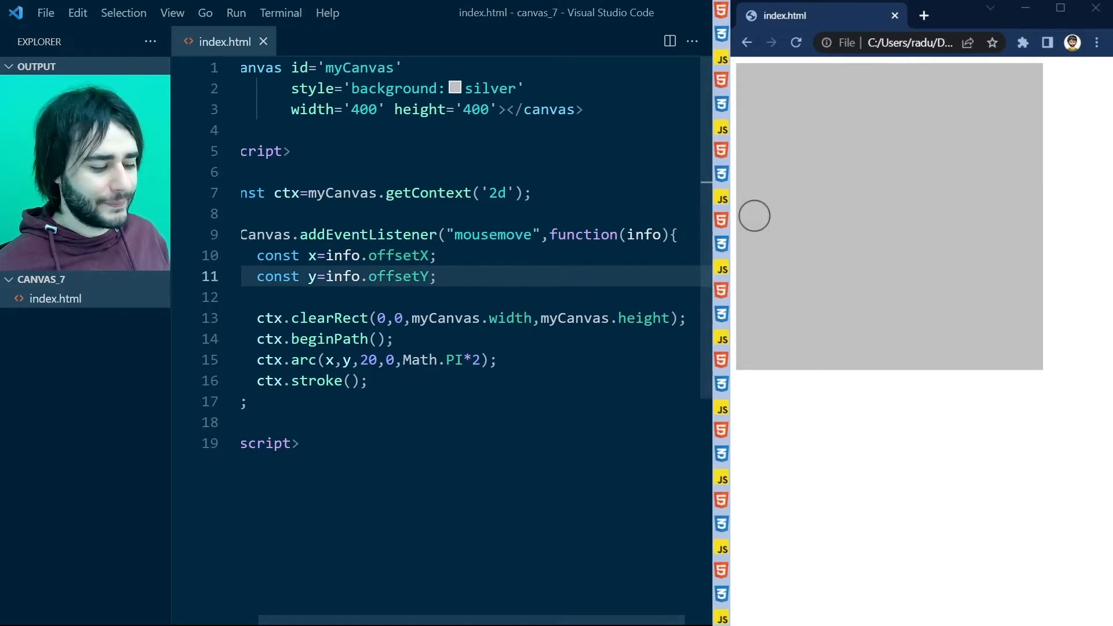
{"action": "mouse_move", "coordinate": [829, 151]}
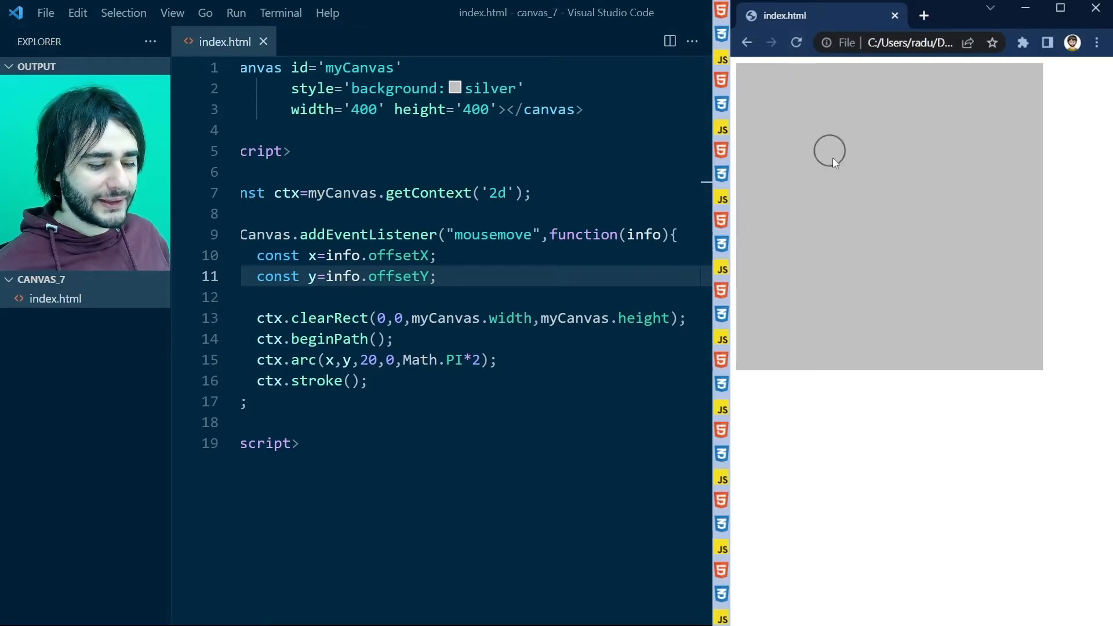
{"action": "mouse_move", "coordinate": [842, 189]}
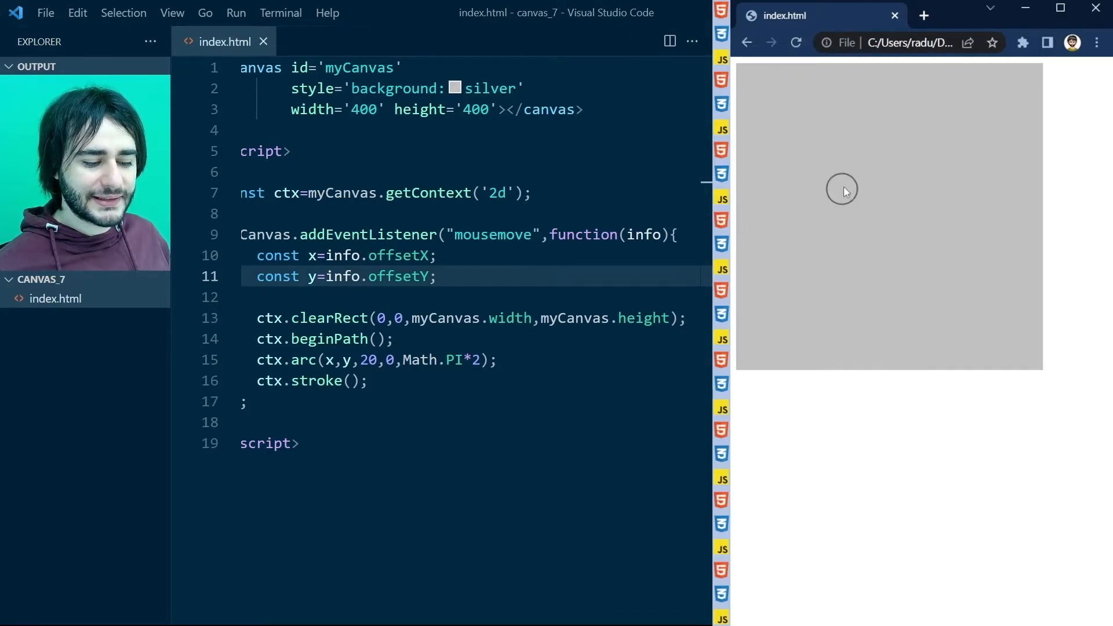
{"action": "mouse_move", "coordinate": [836, 185]}
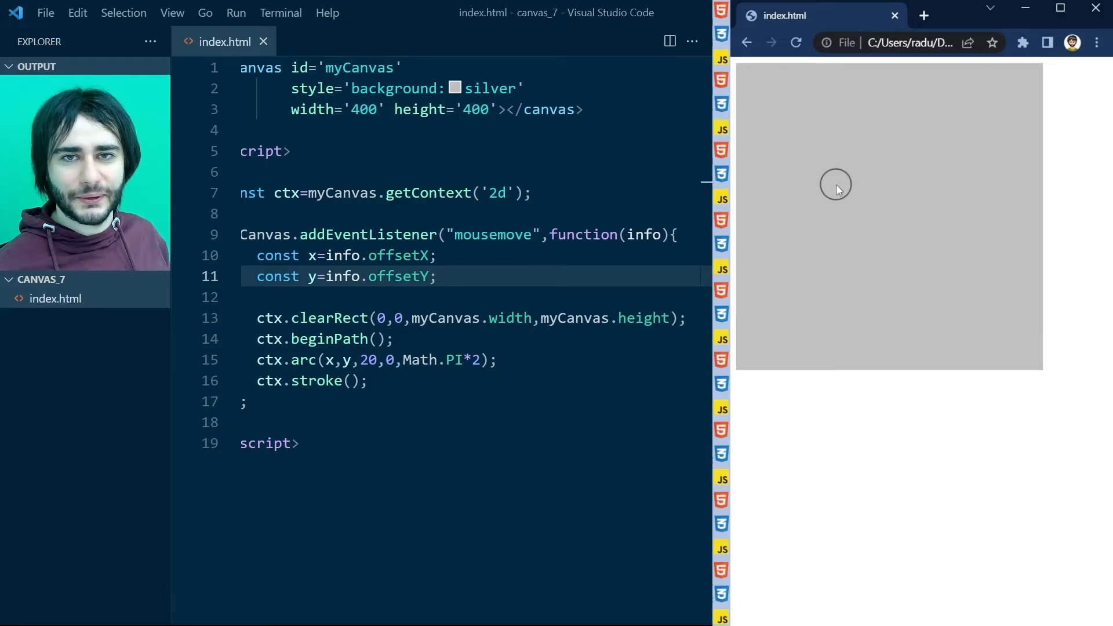
{"action": "mouse_move", "coordinate": [884, 175]}
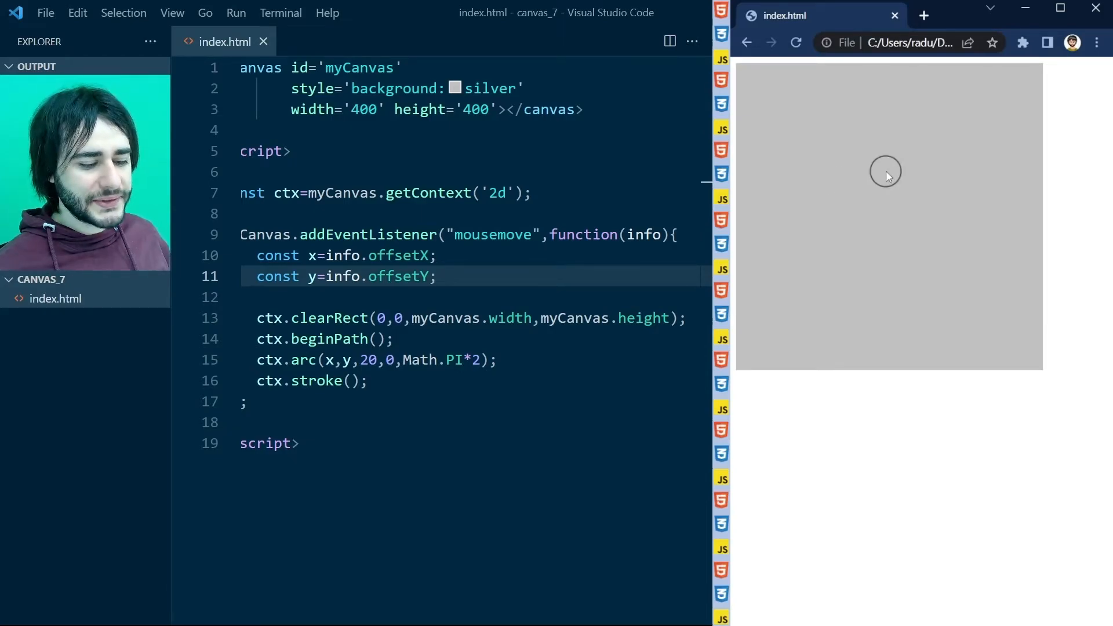
{"action": "mouse_move", "coordinate": [873, 181]}
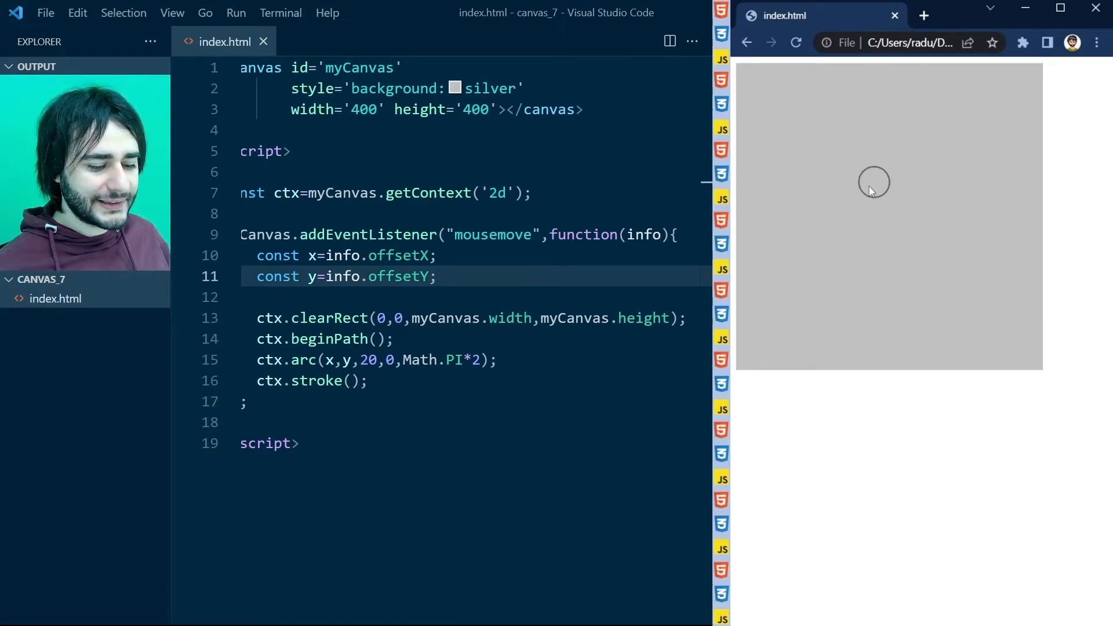
{"action": "double_click", "coordinate": [492, 234]}
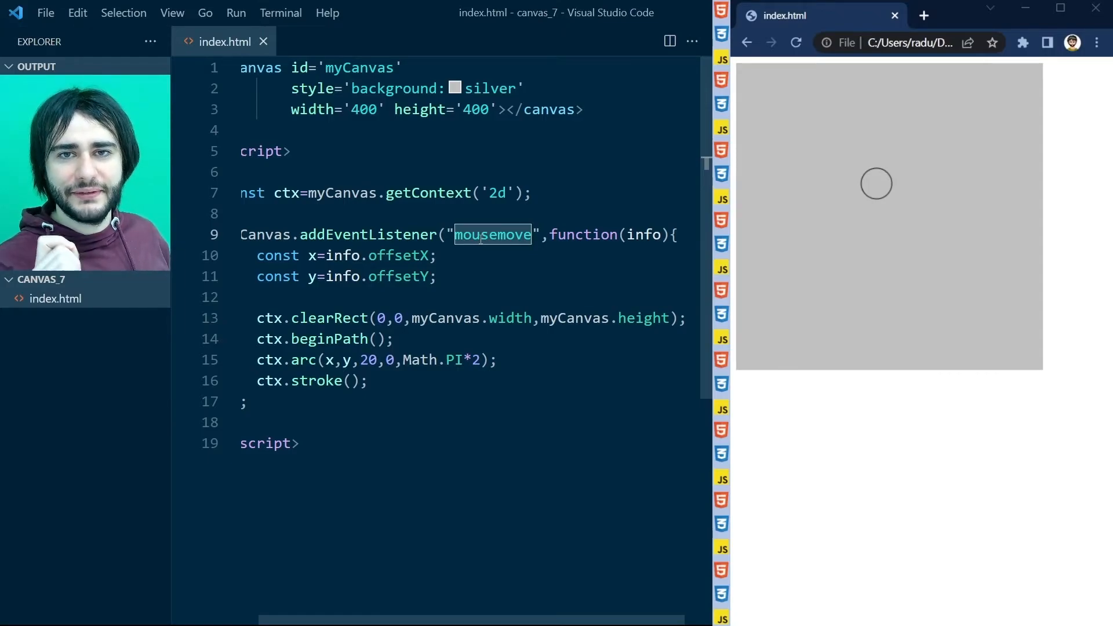
{"action": "mouse_move", "coordinate": [481, 243]}
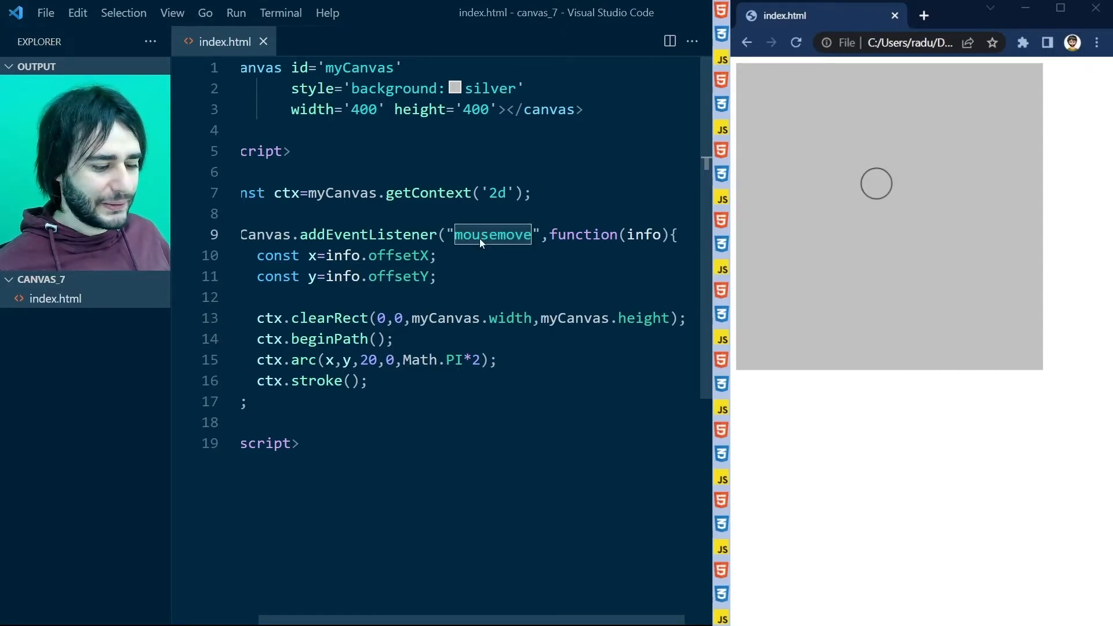
{"action": "mouse_move", "coordinate": [925, 178]}
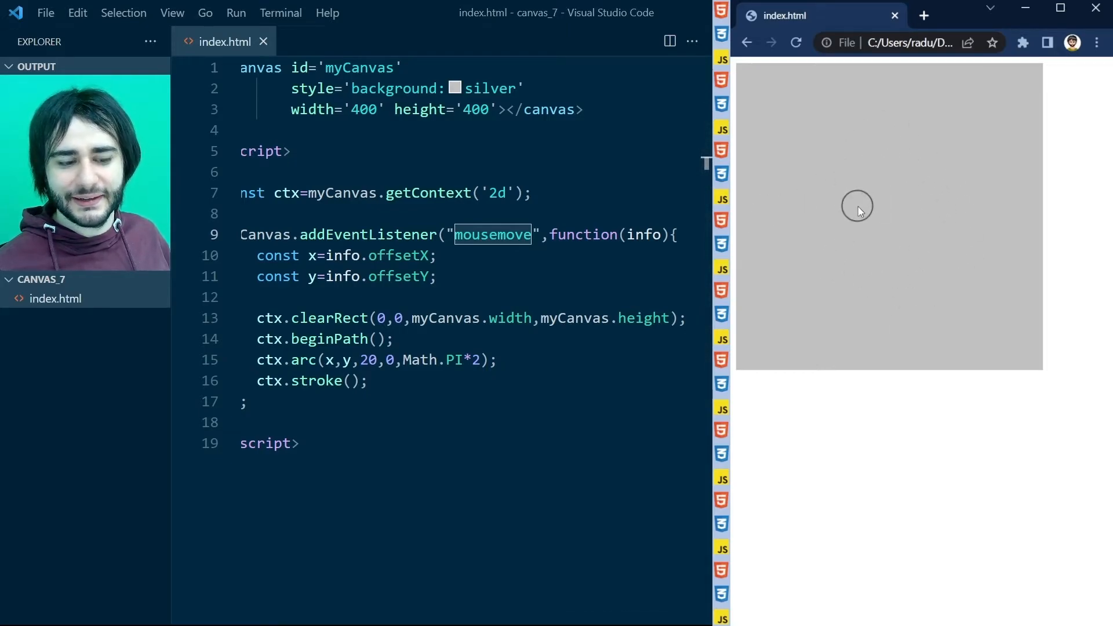
{"action": "mouse_move", "coordinate": [825, 245]}
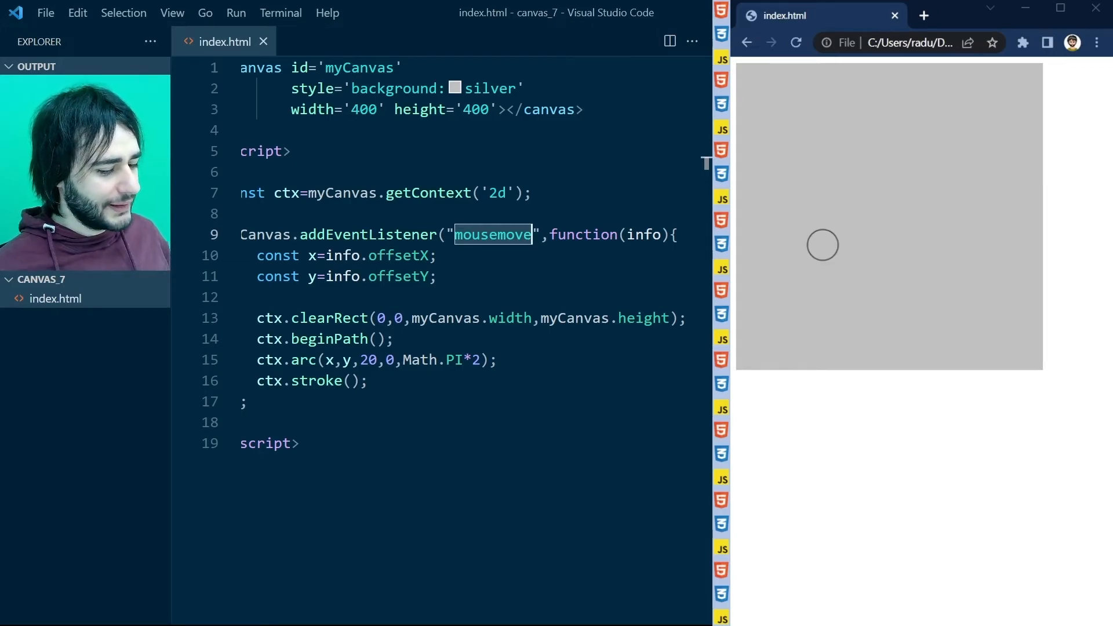
- Declare const minRad=10; and const rangeRad=20; after the ctx line
{"action": "left_click", "coordinate": [530, 193]}
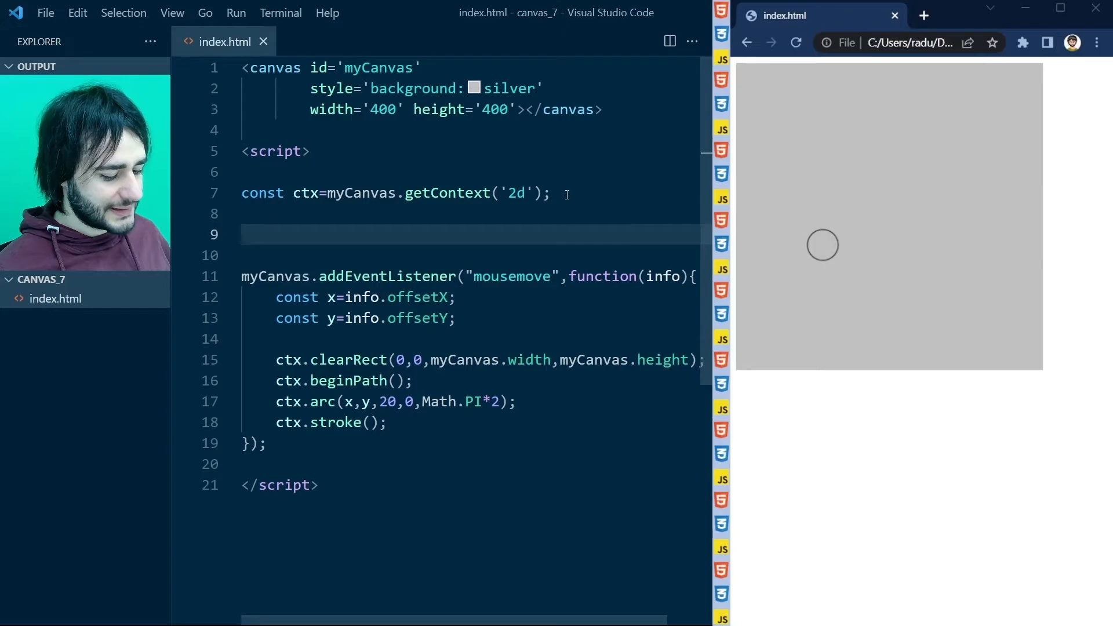
{"action": "type", "text": "const minRa"}
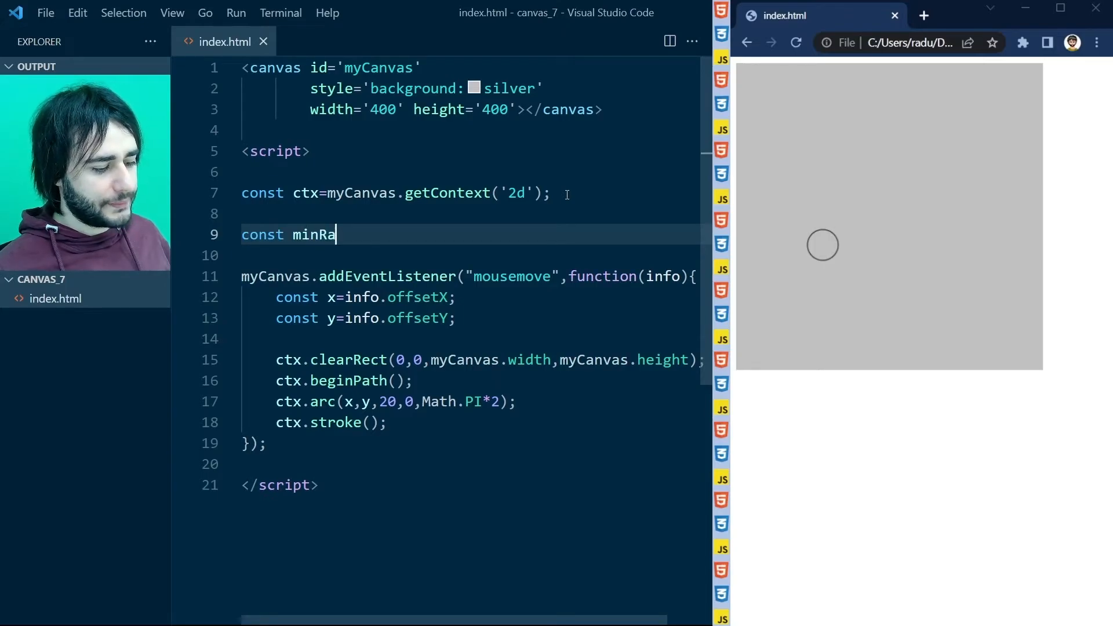
{"action": "type", "text": "d=10;"}
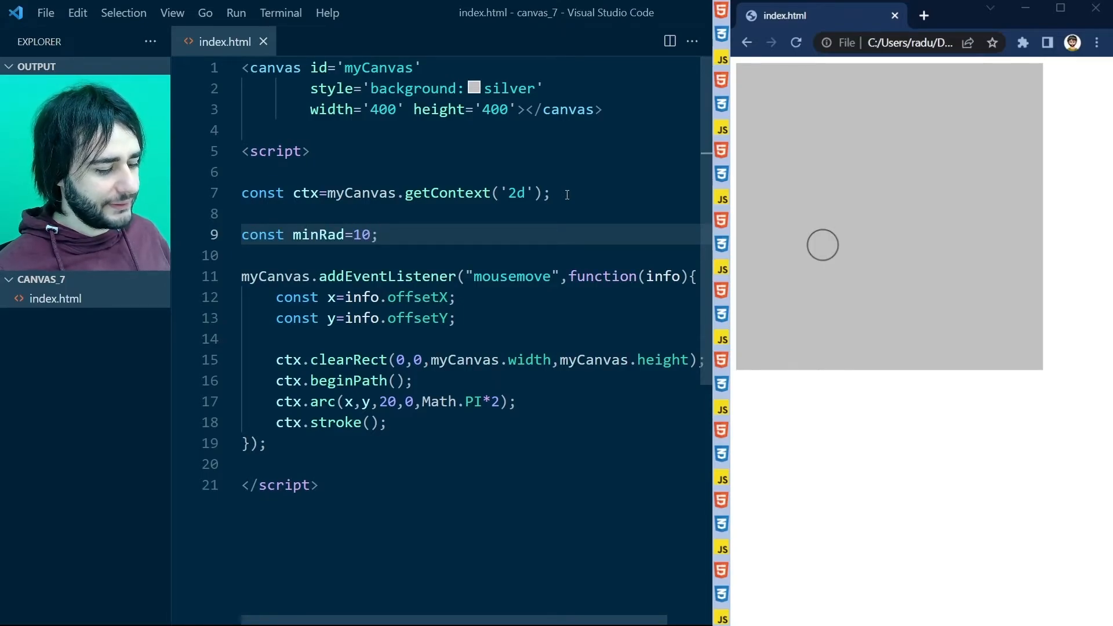
{"action": "type", "text": "const ra"}
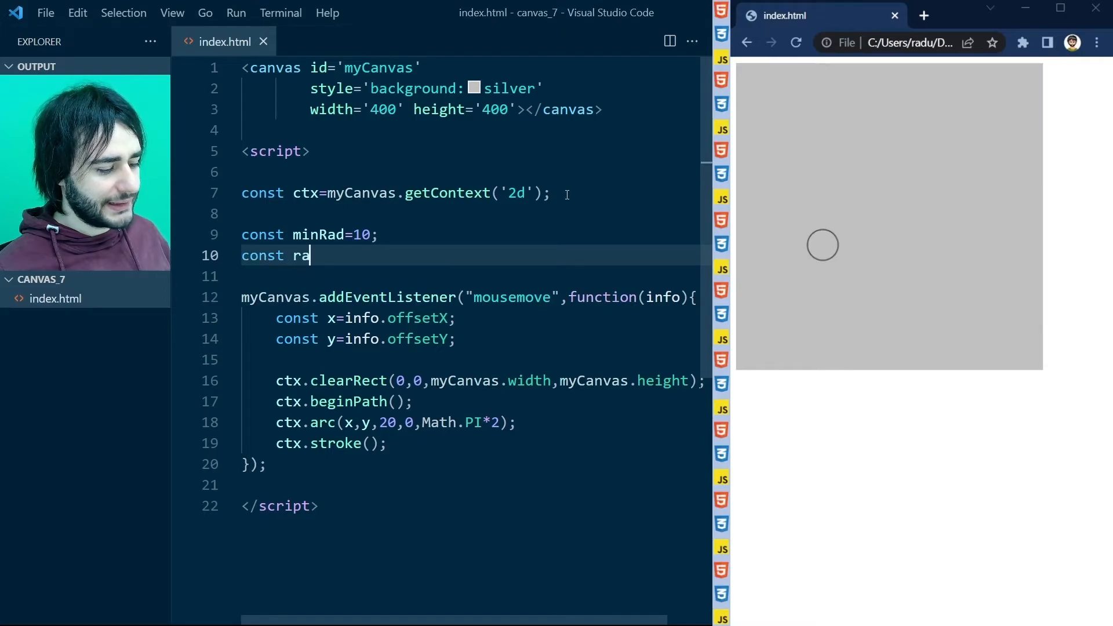
{"action": "type", "text": "ngeRad=20;"}
{"action": "type", "text": "let p=0;"}
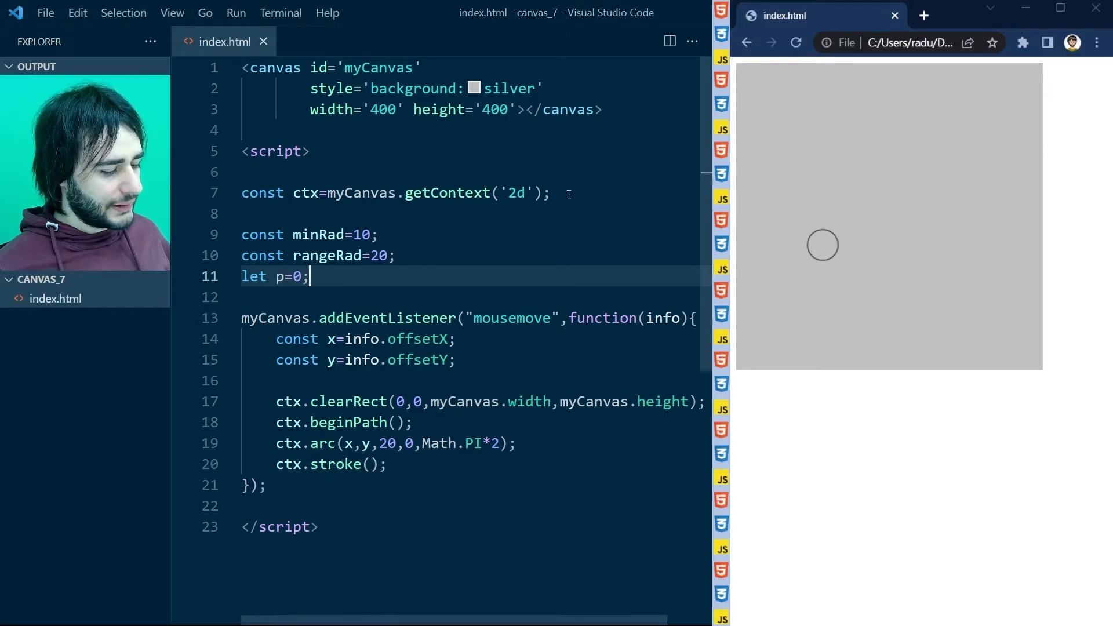
- Add p=p+0.02; and an if(p>1) reset inside the handler
{"action": "scroll", "scroll_direction": "down", "scroll_amount": 3}
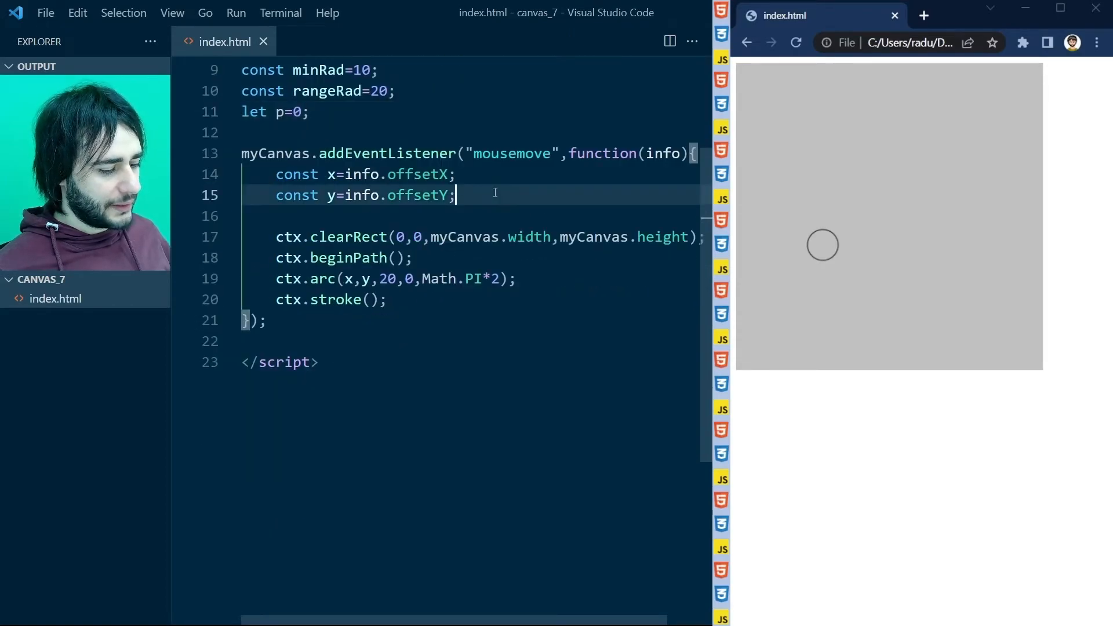
{"action": "key", "text": "enter"}
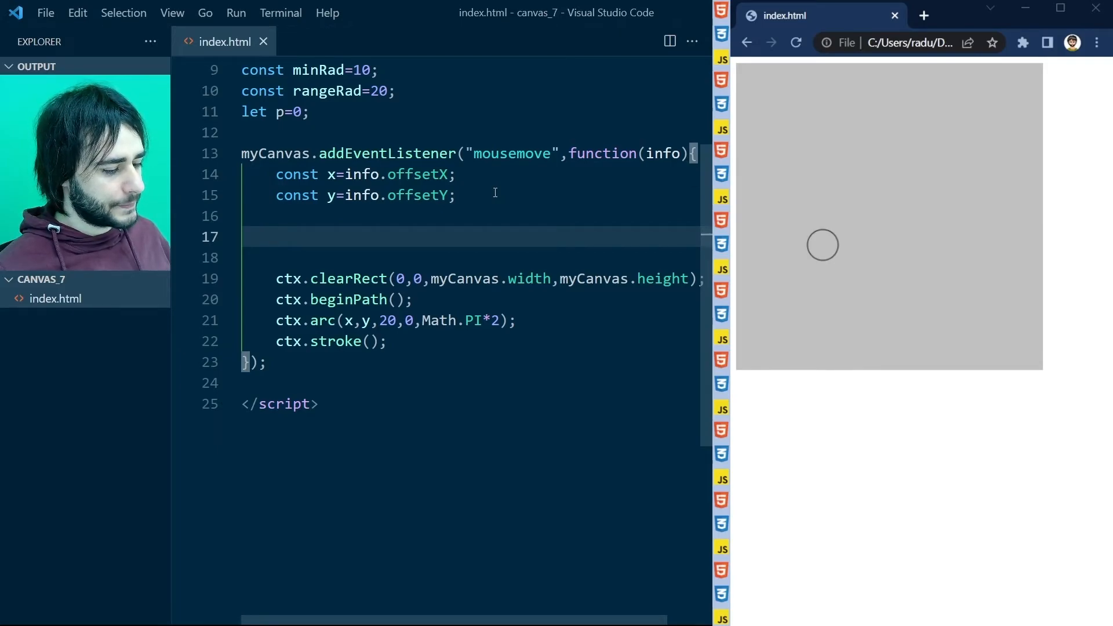
{"action": "type", "text": "p=p+0"}
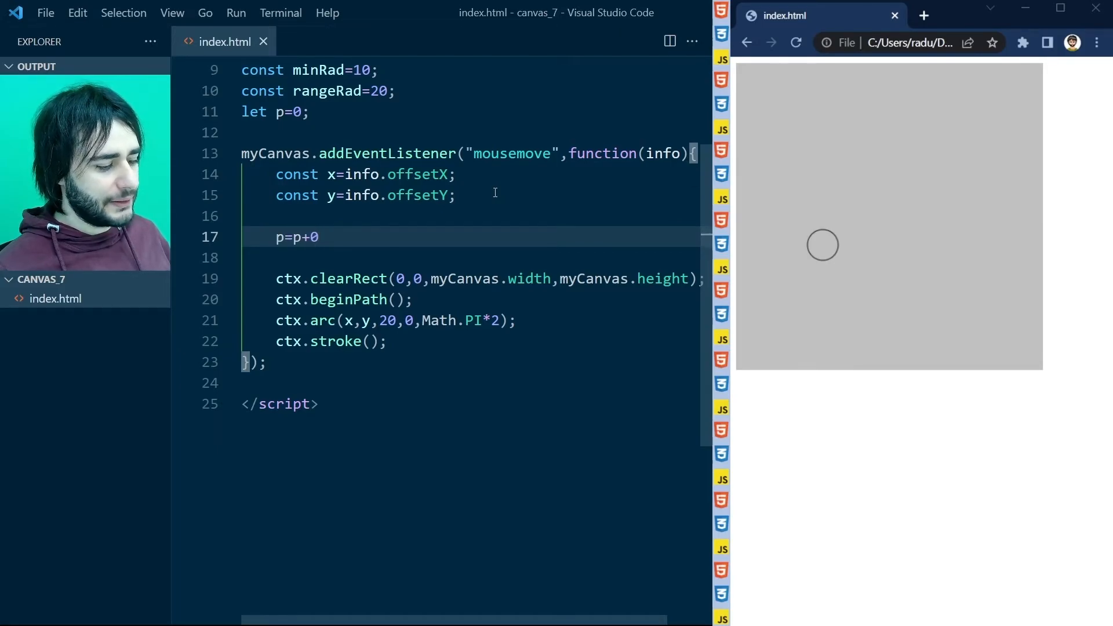
{"action": "type", "text": ".02"}
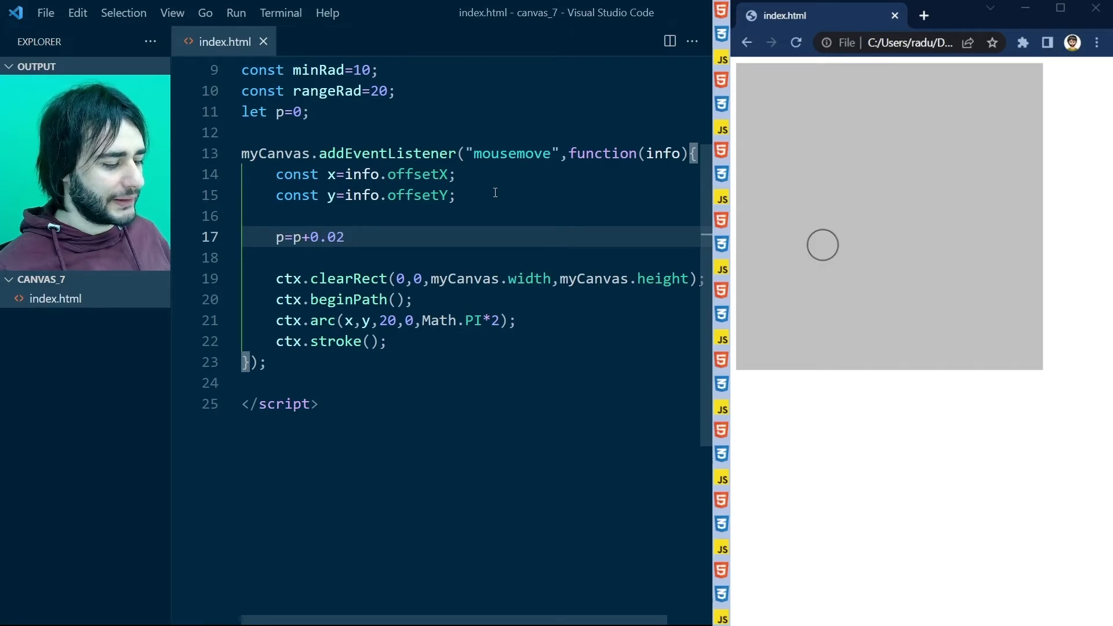
{"action": "type", "text": ";"}
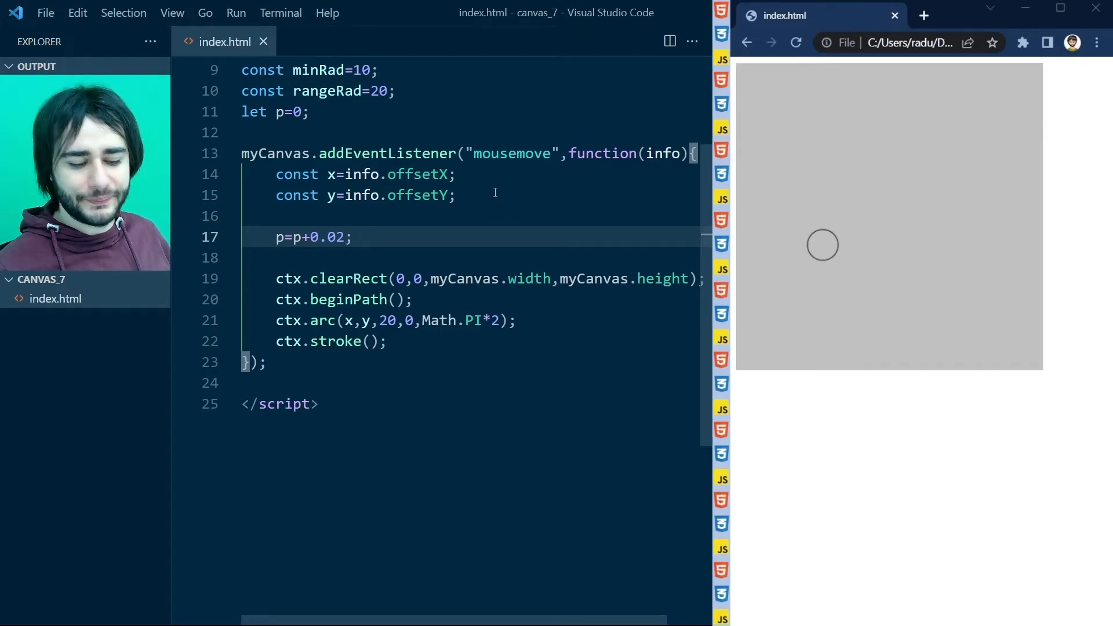
{"action": "type", "text": "if(p>1){"}
{"action": "type", "text": "p=0;"}
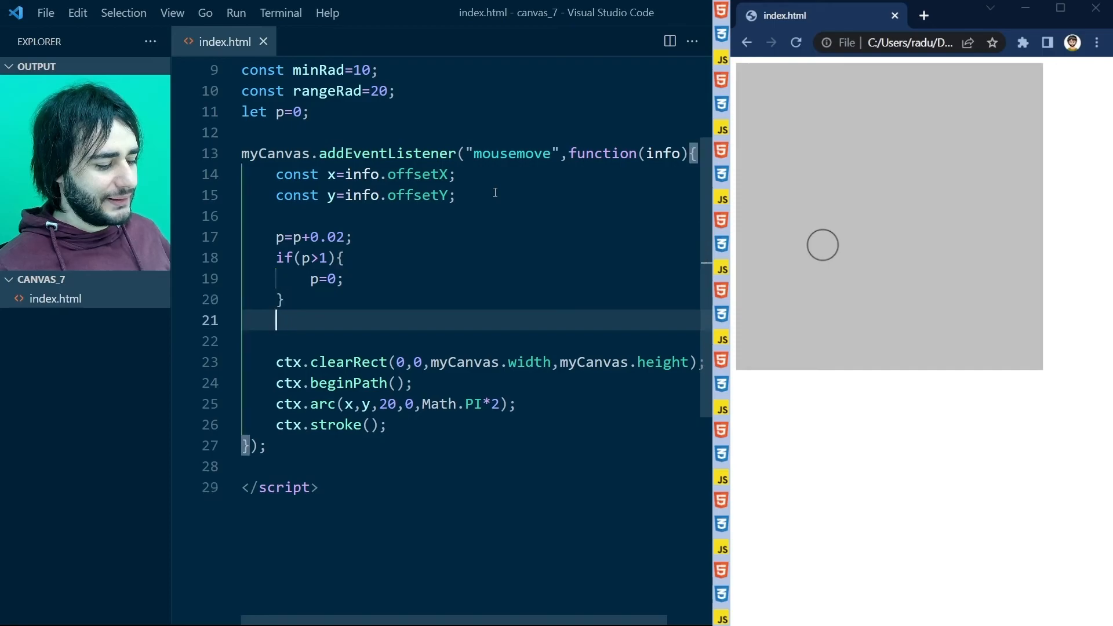
- Compute const rad=minRad+rangeRad*p; and use rad as the arc radius
{"action": "type", "text": "const rad"}
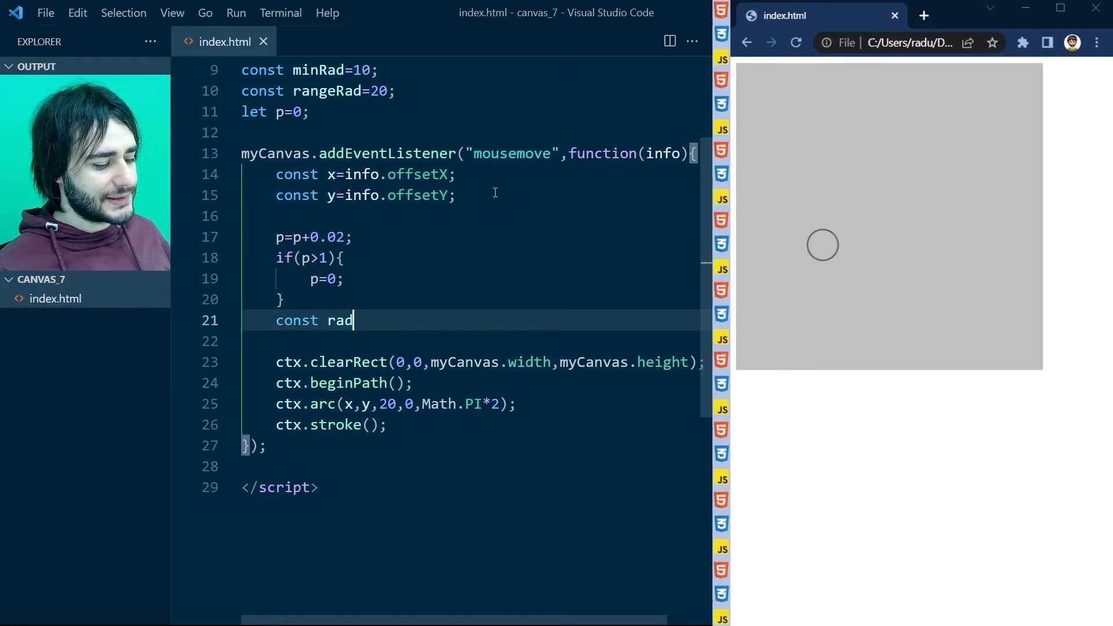
{"action": "type", "text": "=minRad+r"}
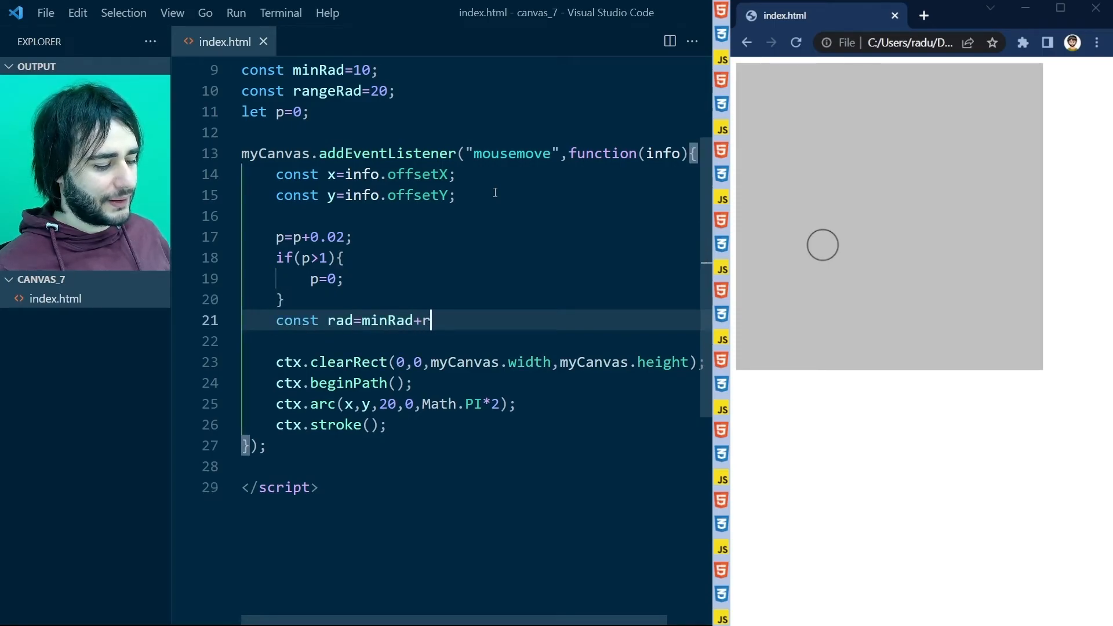
{"action": "type", "text": "angeRa"}
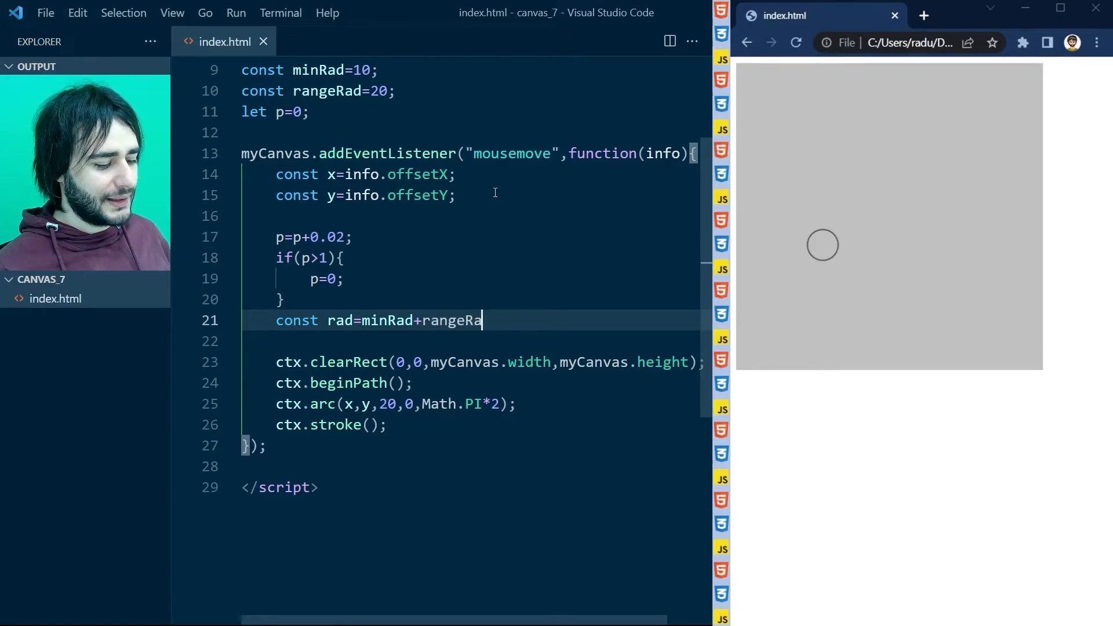
{"action": "type", "text": "d*p;"}
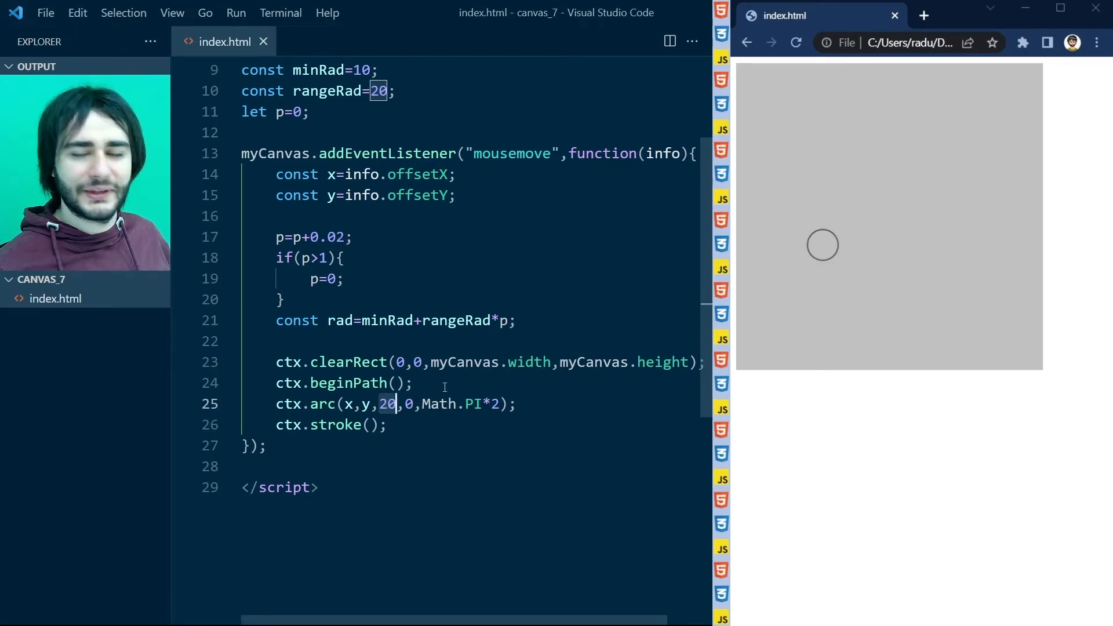
{"action": "type", "text": "rad"}
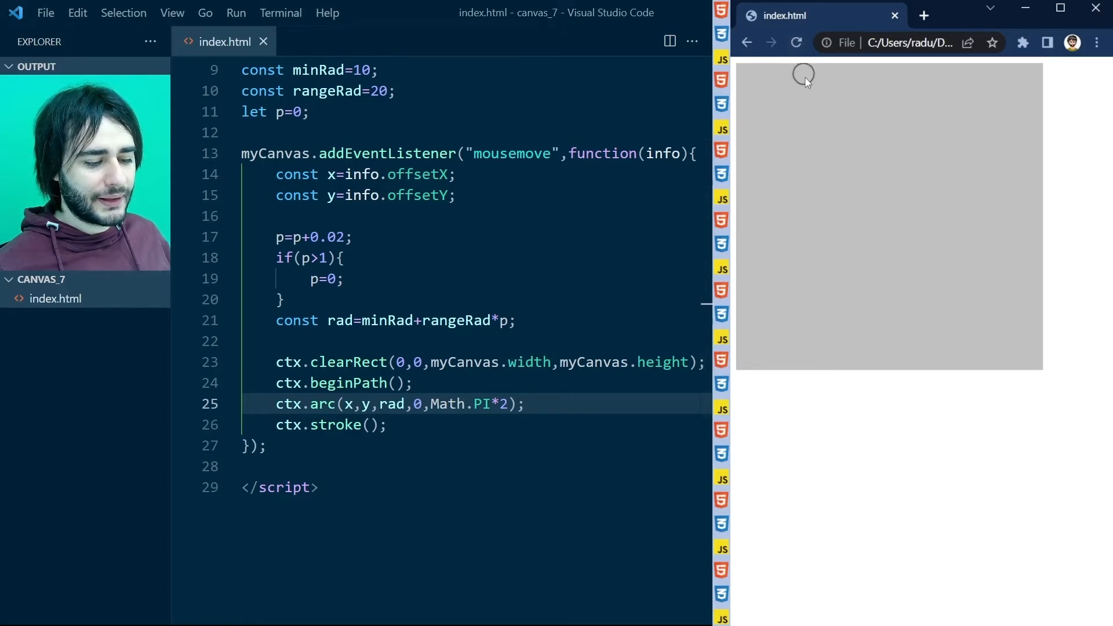
{"action": "mouse_move", "coordinate": [901, 299]}
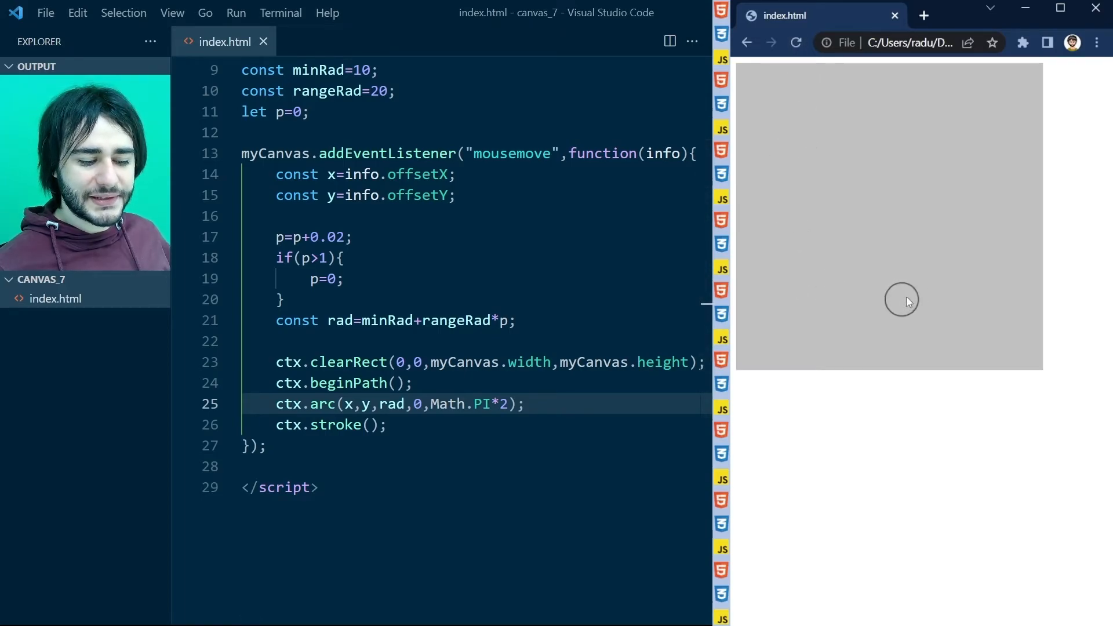
{"action": "mouse_move", "coordinate": [814, 271]}
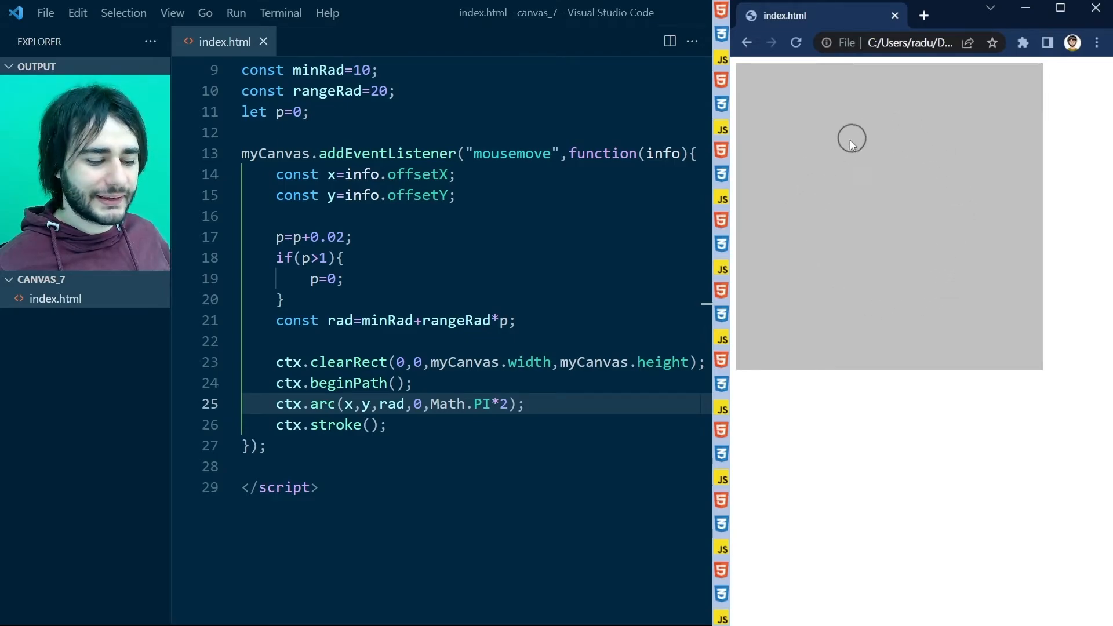
{"action": "mouse_move", "coordinate": [816, 255]}
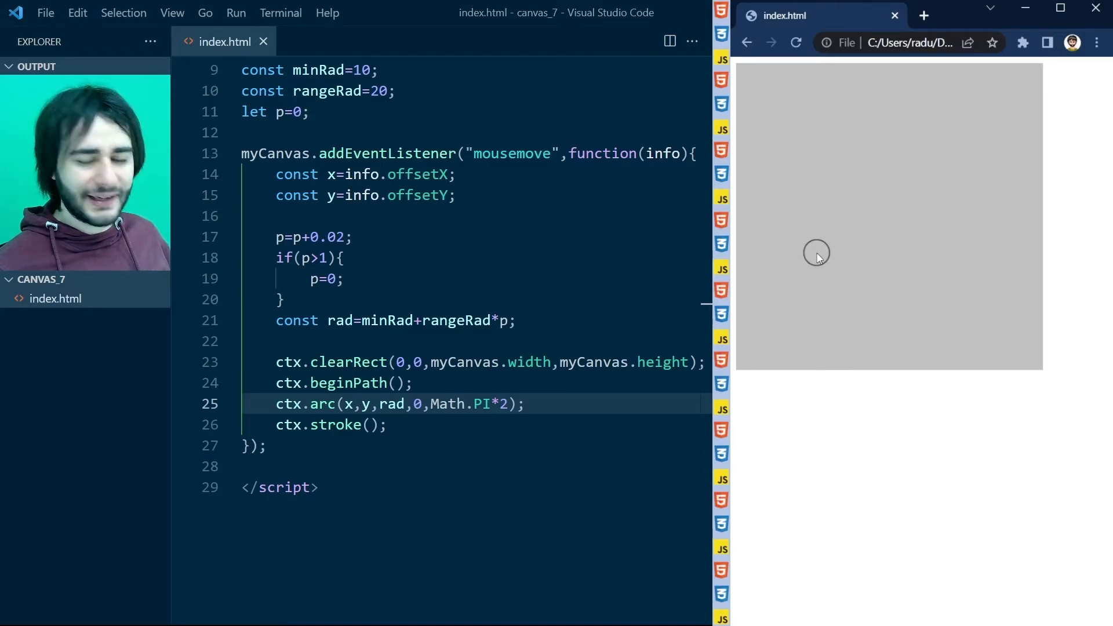
{"action": "mouse_move", "coordinate": [850, 257]}
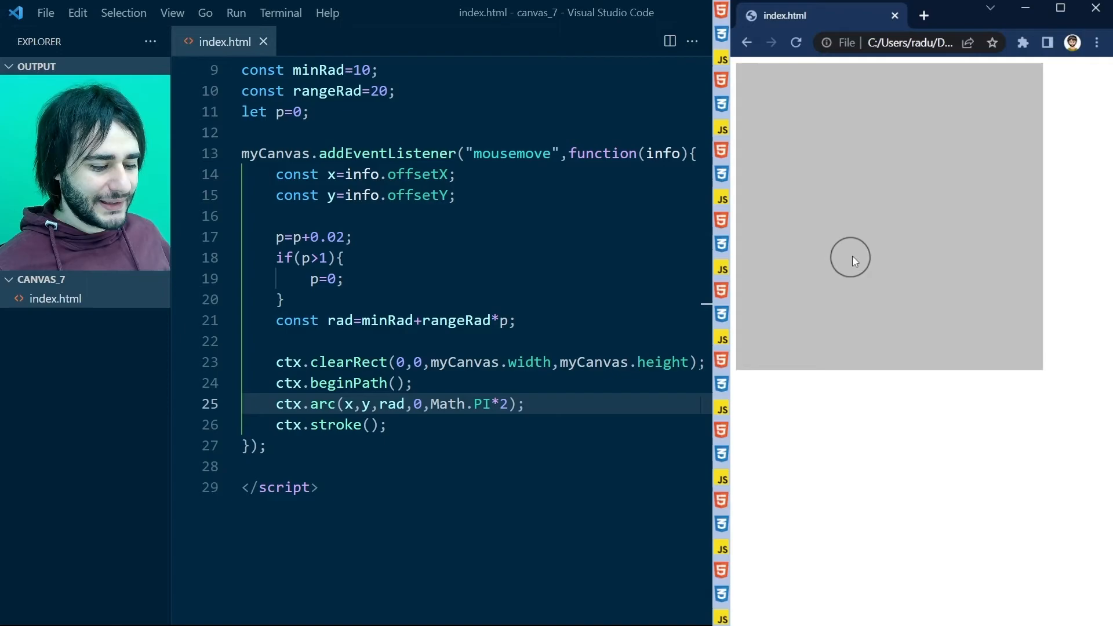
{"action": "mouse_move", "coordinate": [905, 138]}
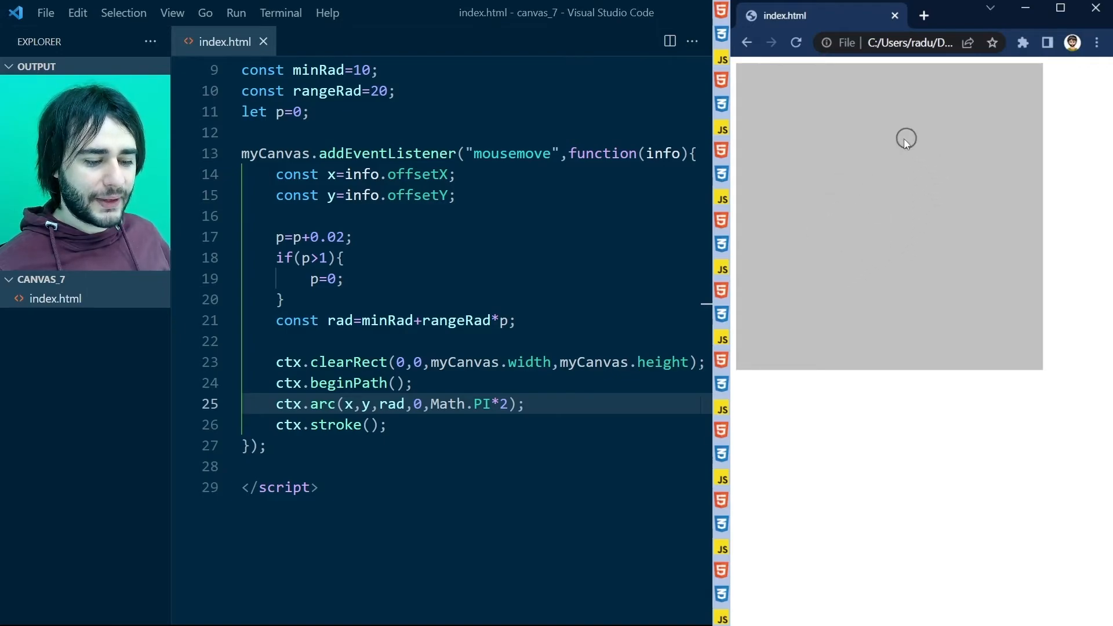
{"action": "mouse_move", "coordinate": [896, 216]}
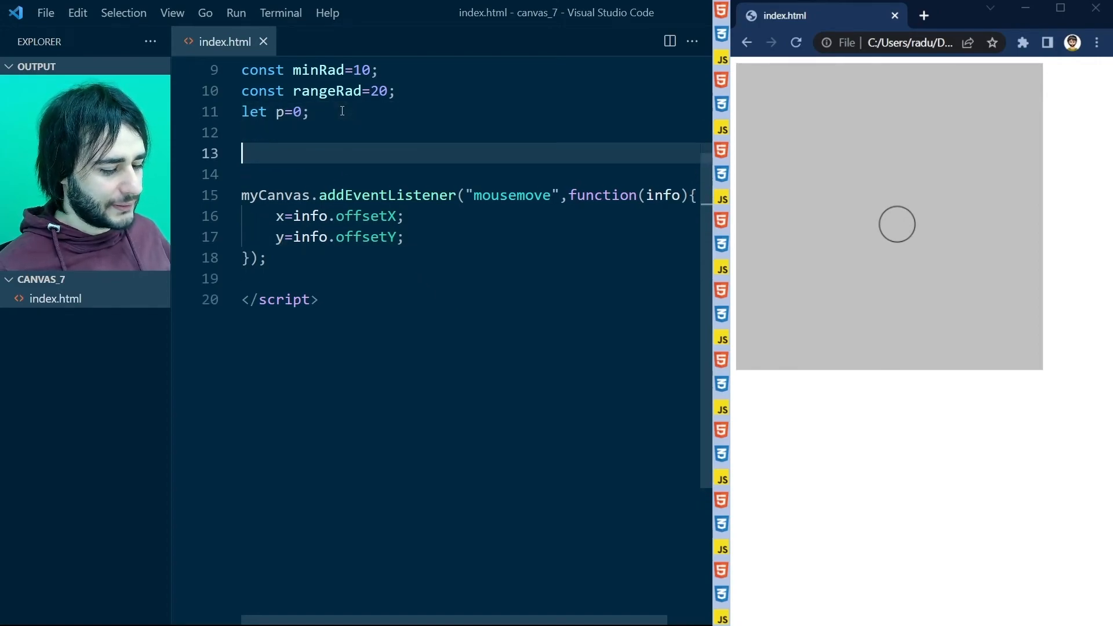
- Declare global let x=200; and let y=200; above the listener
{"action": "type", "text": "let"}
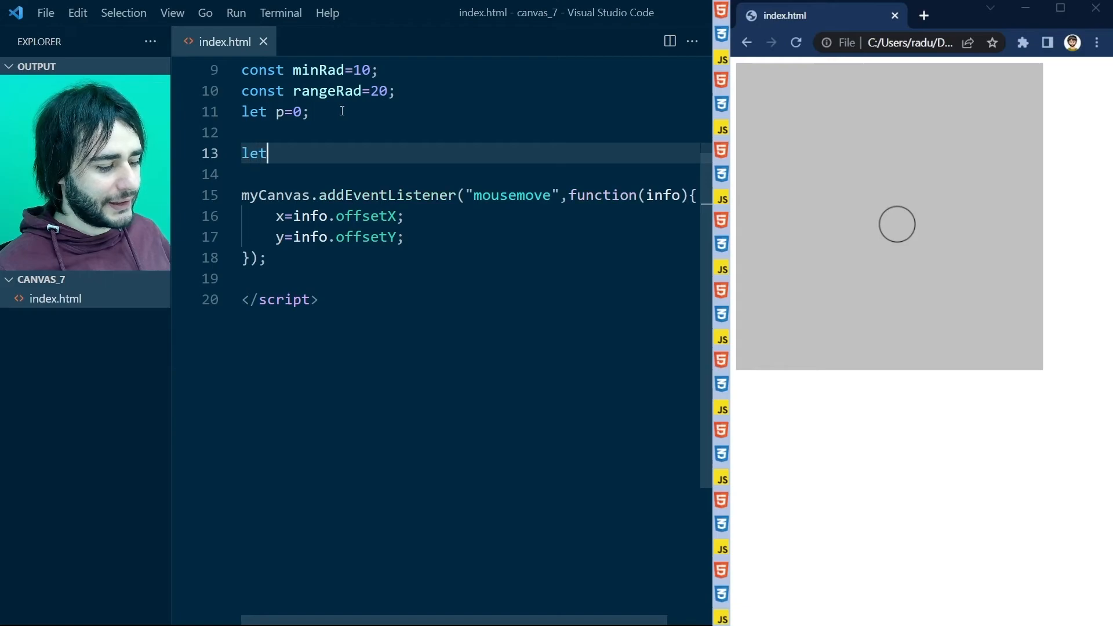
{"action": "type", "text": "x=200;"}
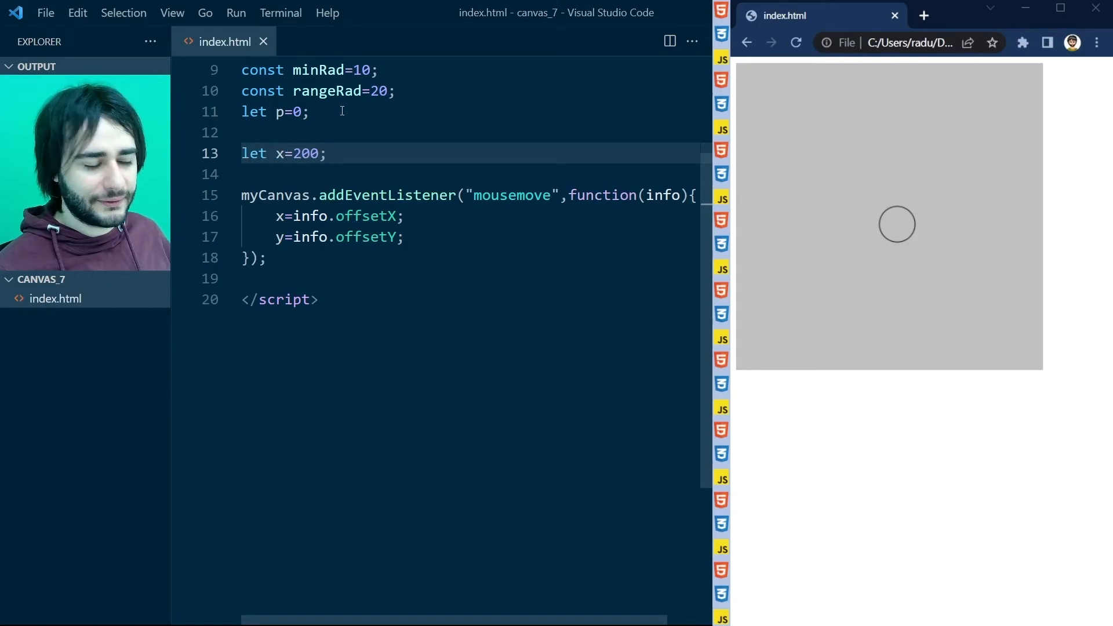
{"action": "type", "text": "let y=2"}
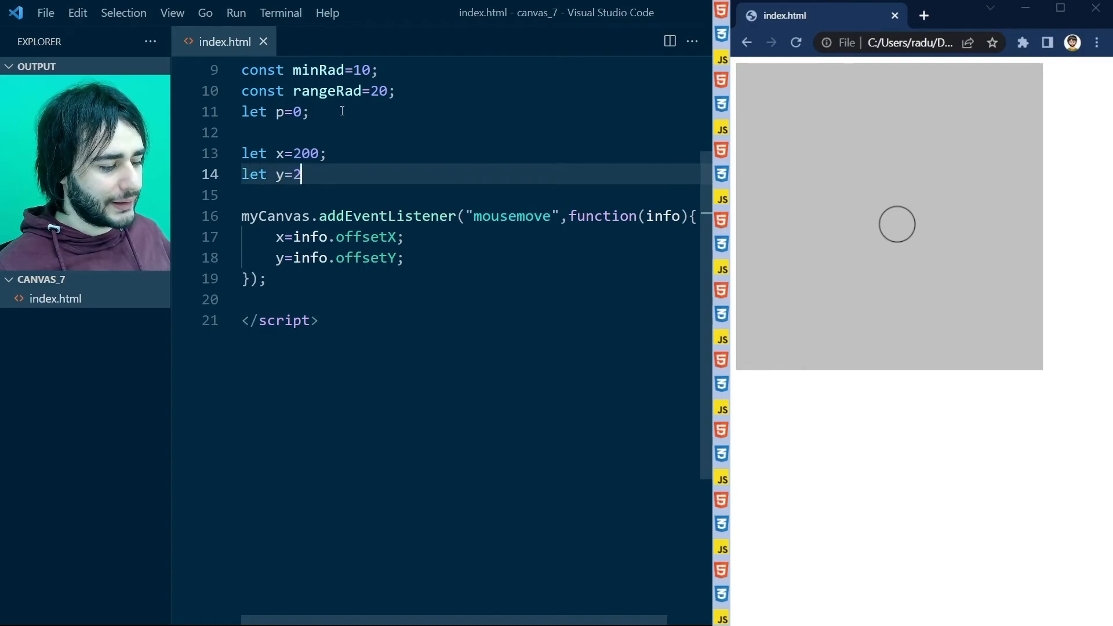
{"action": "type", "text": "00;"}
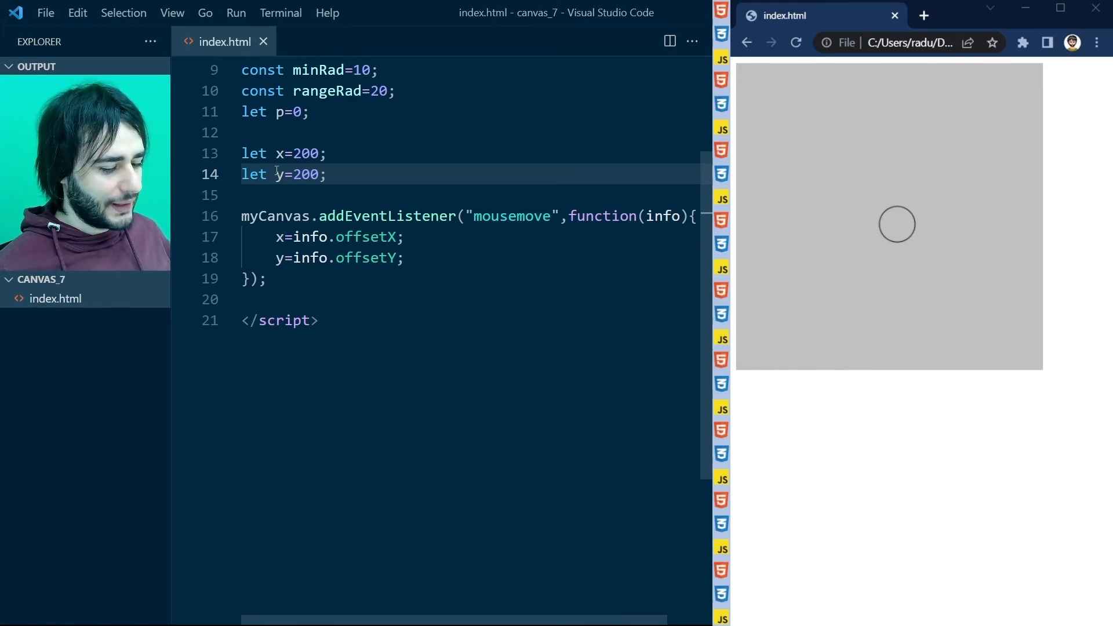
- Call animate() once and define function animate() ending with requestAnimationFrame(animate);
{"action": "key", "text": "enter"}
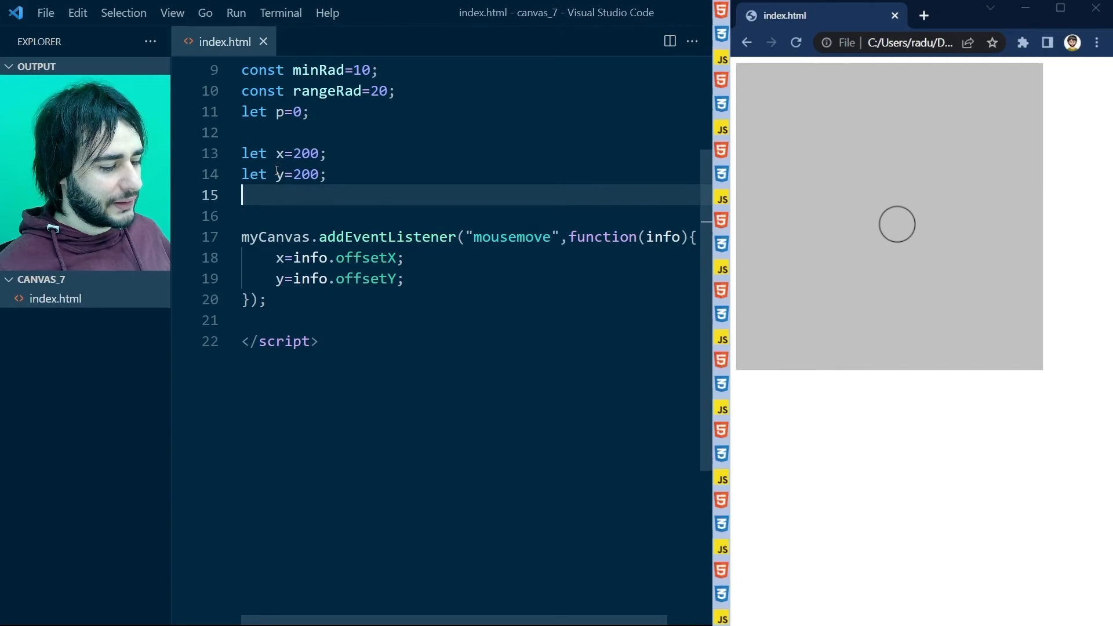
{"action": "type", "text": "animate();"}
{"action": "type", "text": "func"}
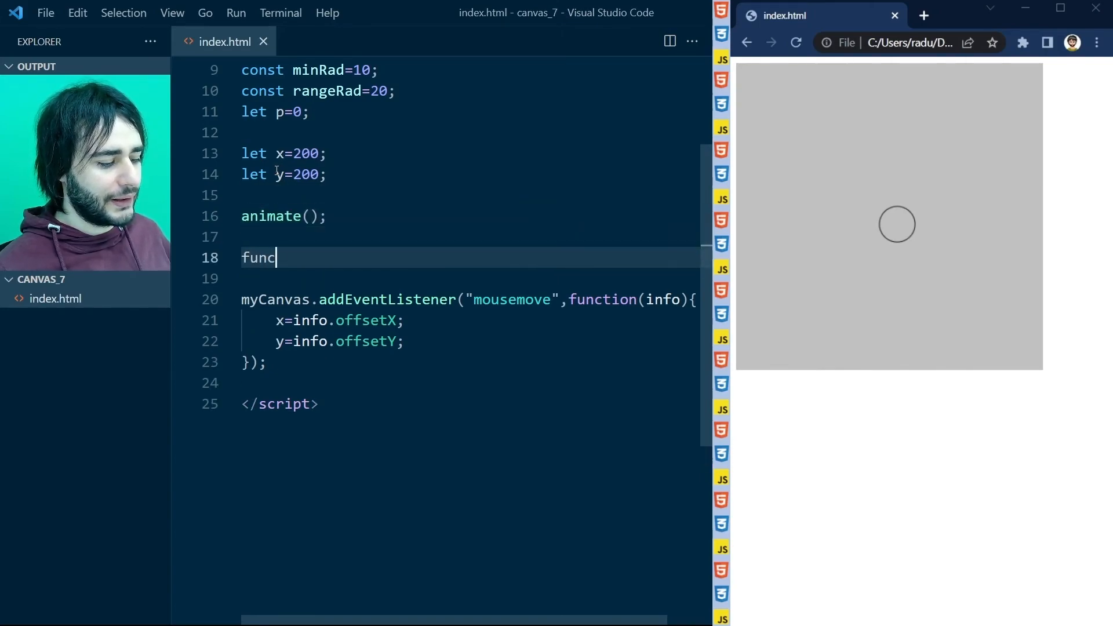
{"action": "type", "text": "tion animat"}
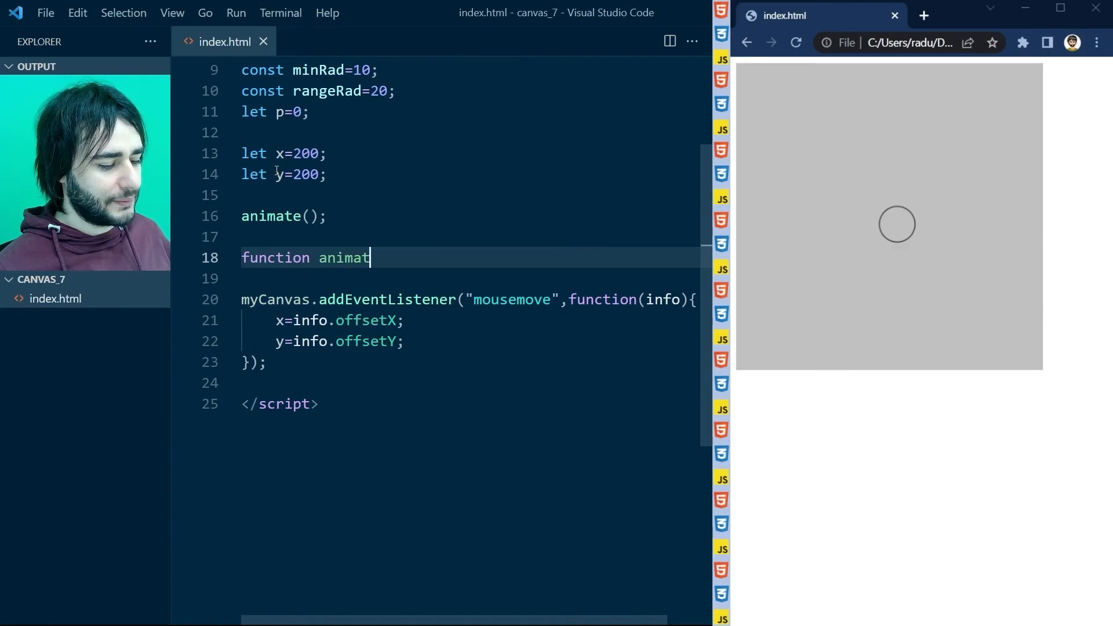
{"action": "type", "text": "e(){"}
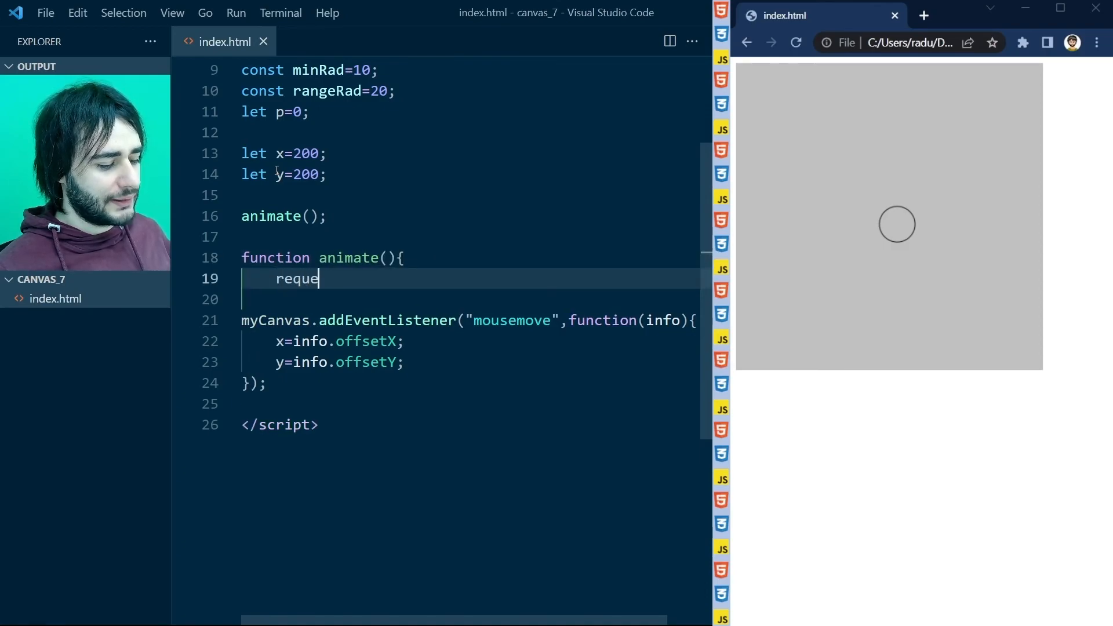
{"action": "type", "text": "stAnimationF"}
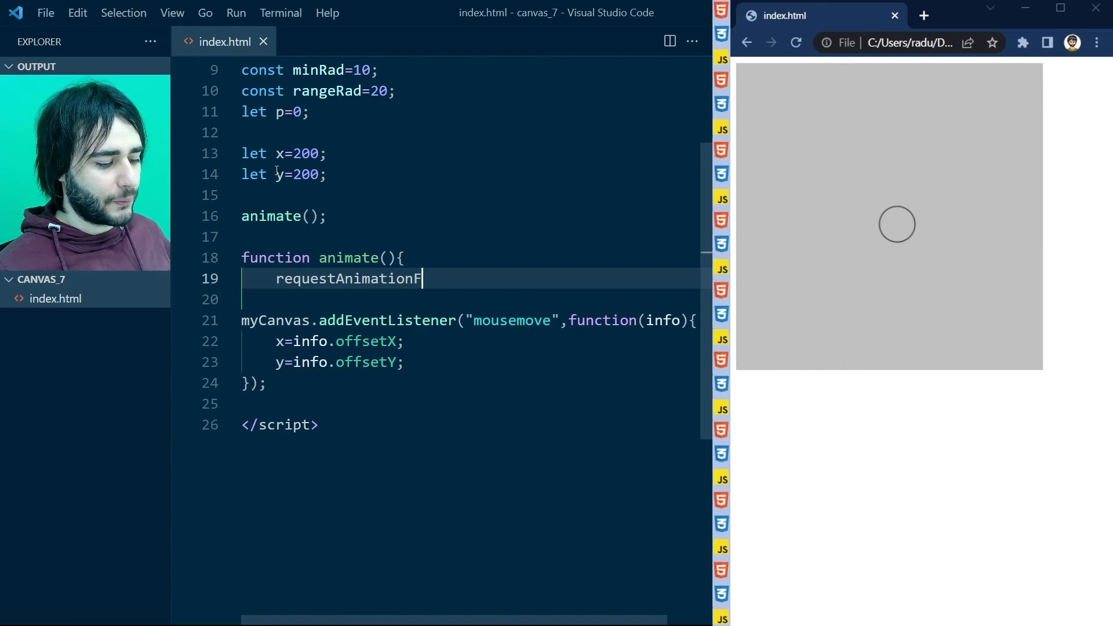
{"action": "type", "text": "rame(animate"}
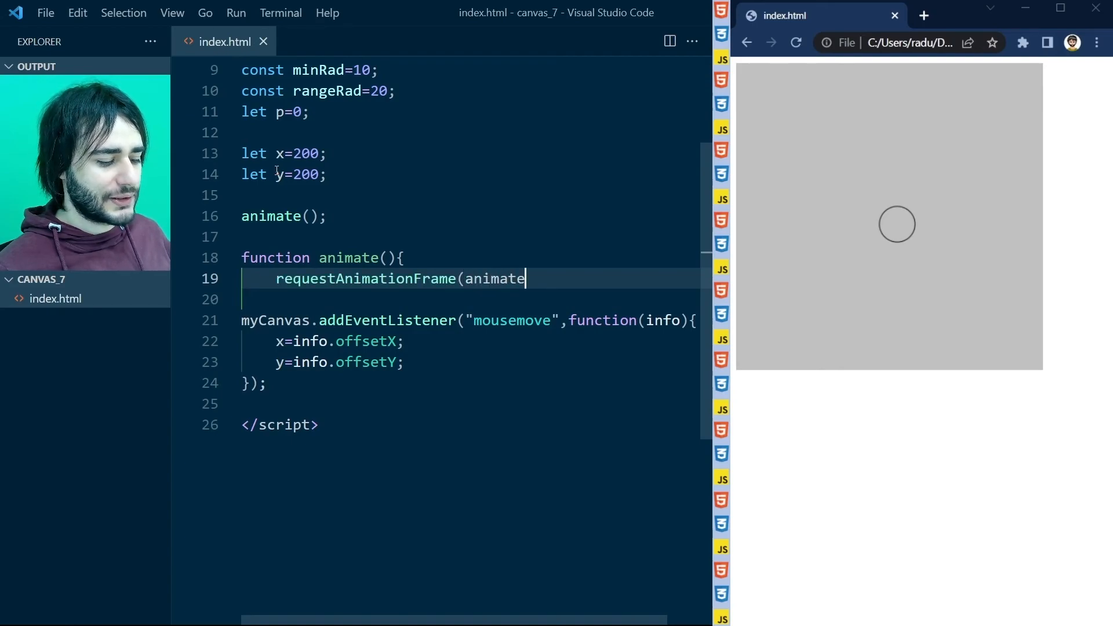
{"action": "type", "text": ");"}
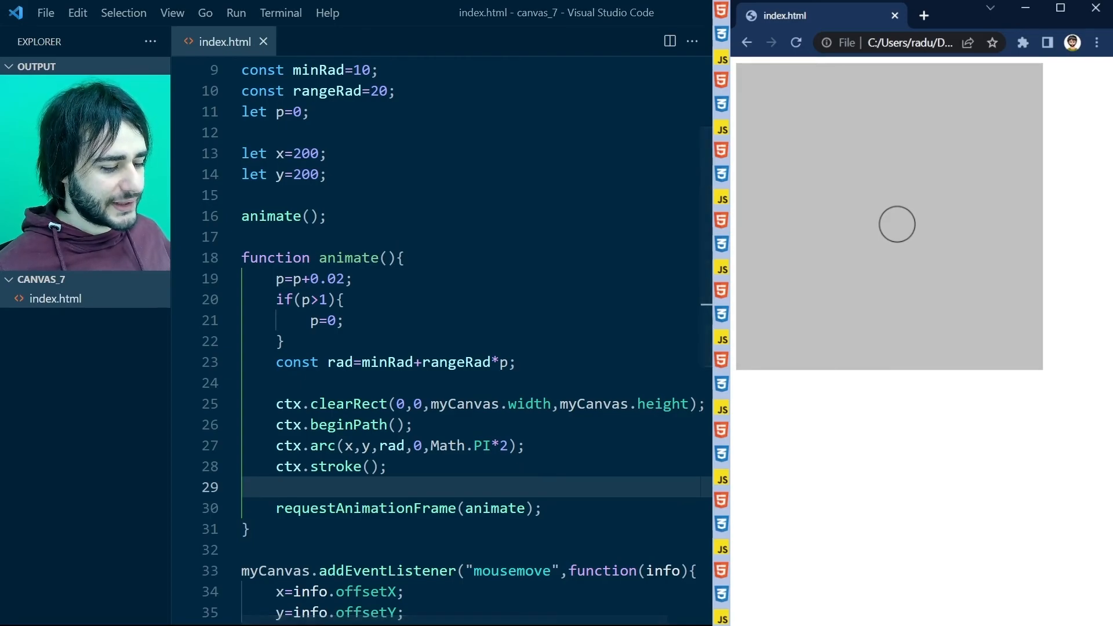
- Reload the page to see the circle pulse, then highlight the starting value 200 in the editor
{"action": "left_click", "coordinate": [795, 43]}
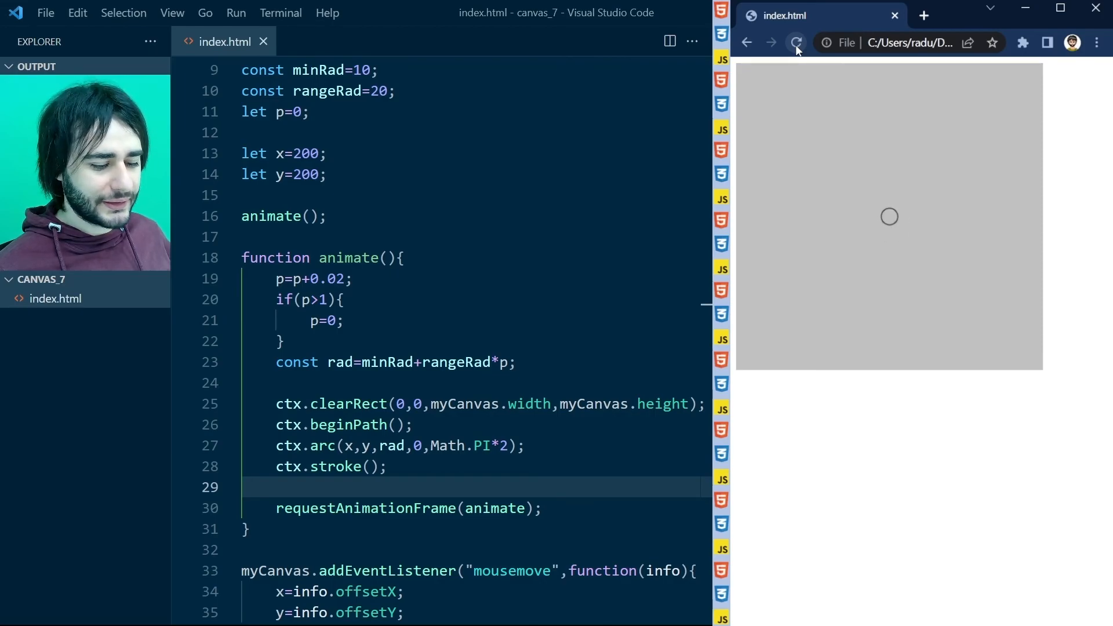
{"action": "left_click", "coordinate": [795, 42]}
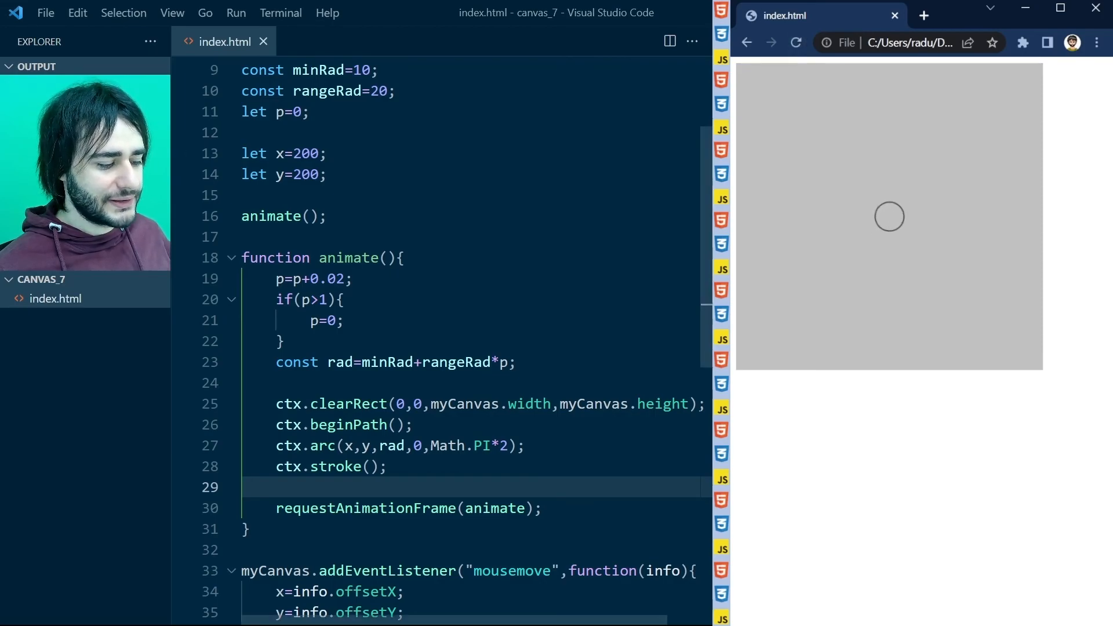
{"action": "double_click", "coordinate": [306, 153]}
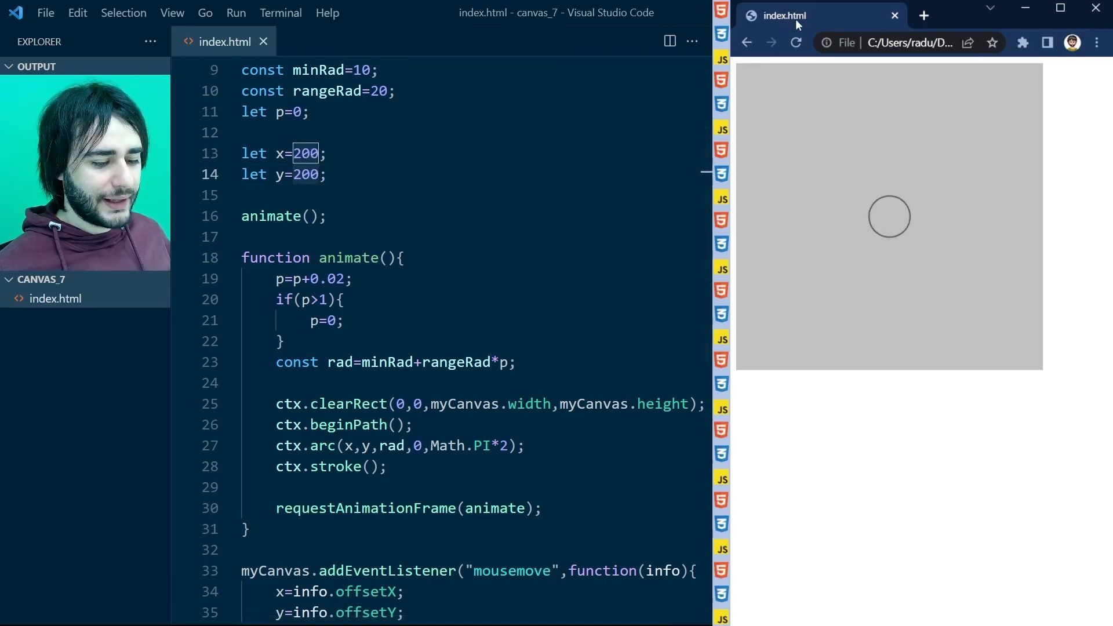
{"action": "mouse_move", "coordinate": [969, 98]}
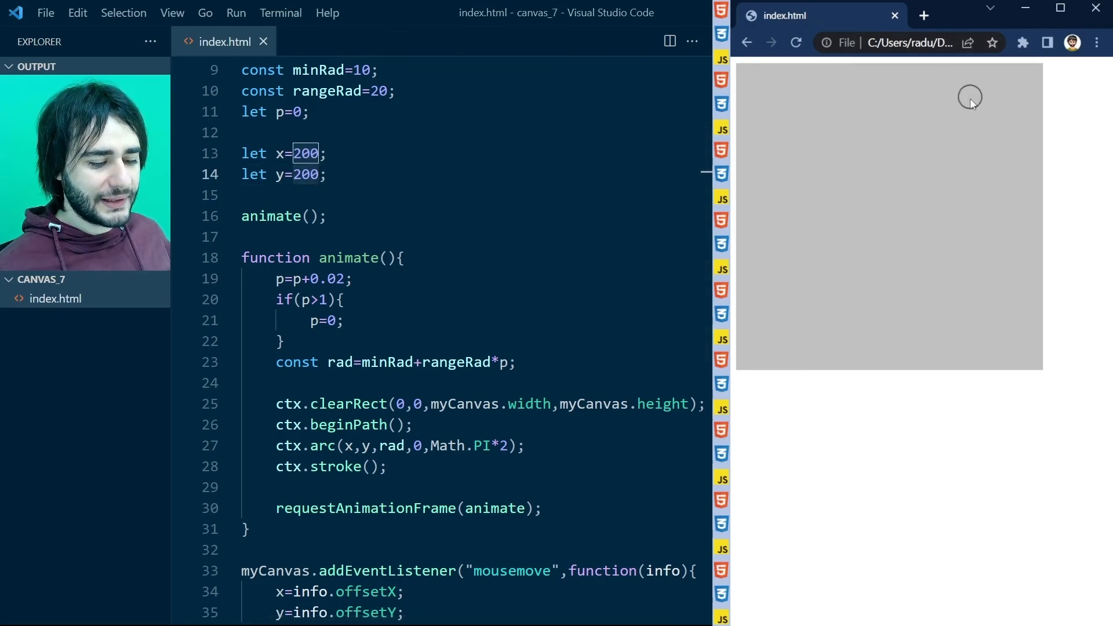
{"action": "mouse_move", "coordinate": [978, 200]}
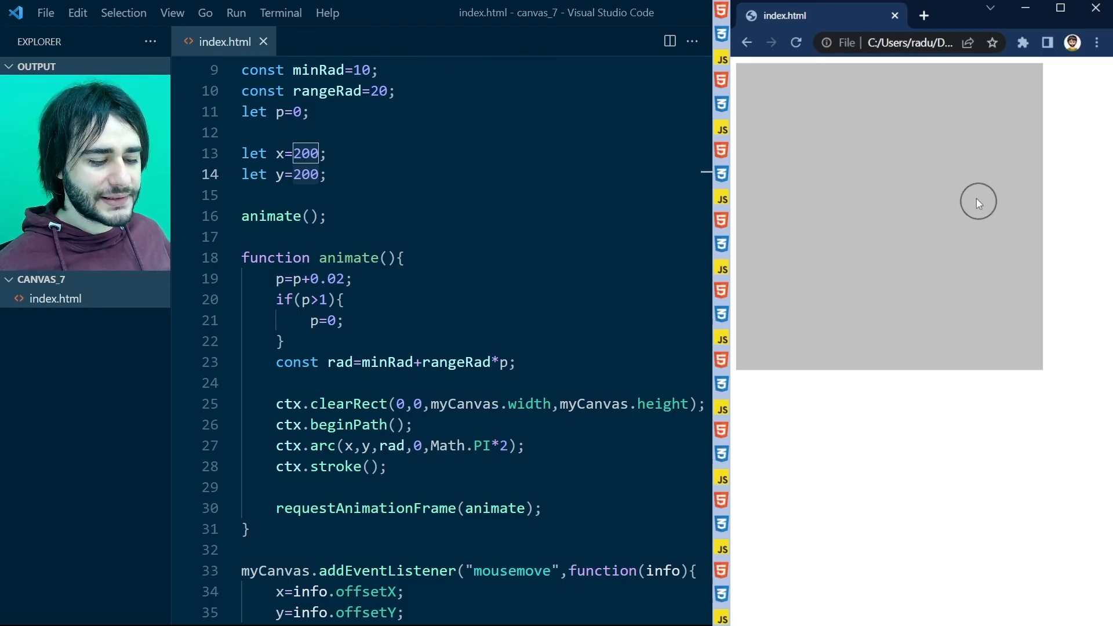
{"action": "mouse_move", "coordinate": [859, 285]}
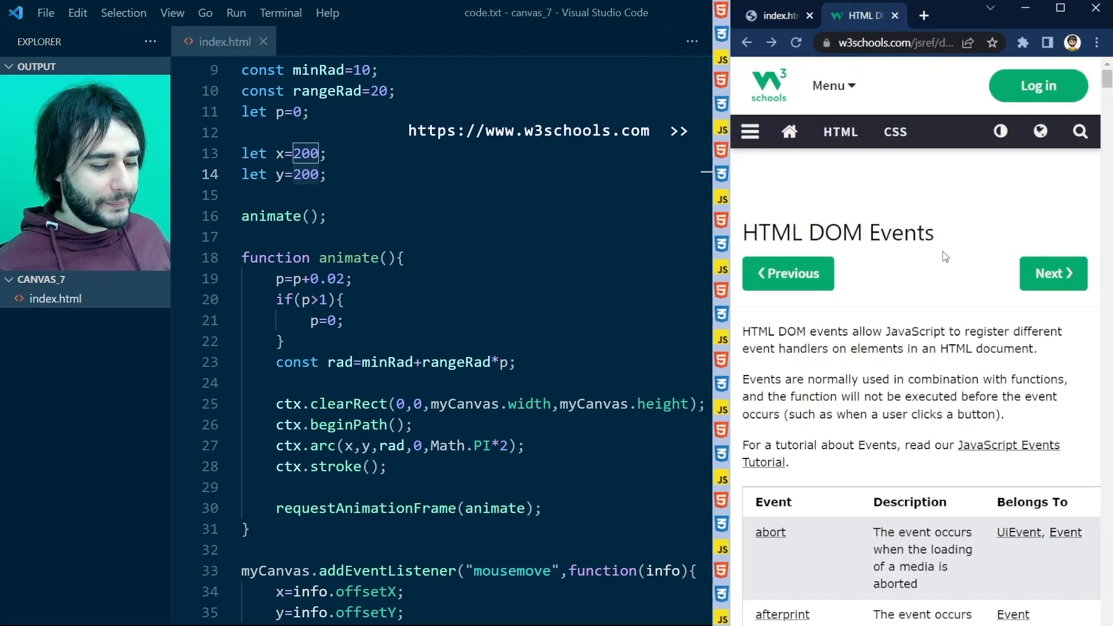
- Find mousemove in the DOM Events list and read through the onmousemove reference examples
{"action": "scroll", "scroll_direction": "down", "scroll_amount": 3}
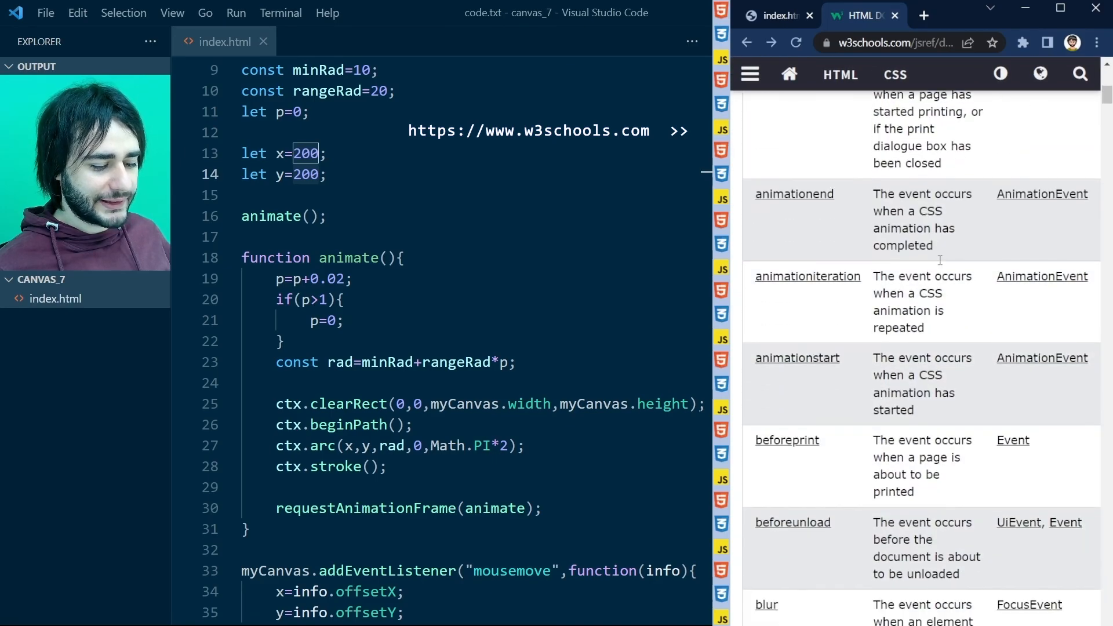
{"action": "scroll", "scroll_direction": "down", "scroll_amount": 3}
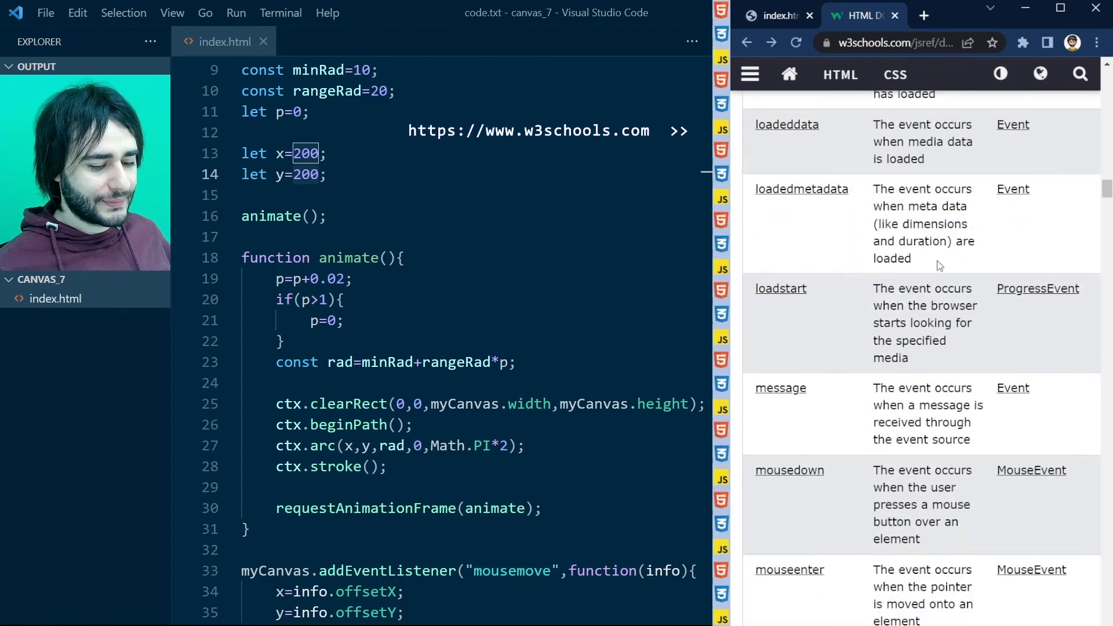
{"action": "scroll", "scroll_direction": "down", "scroll_amount": 3}
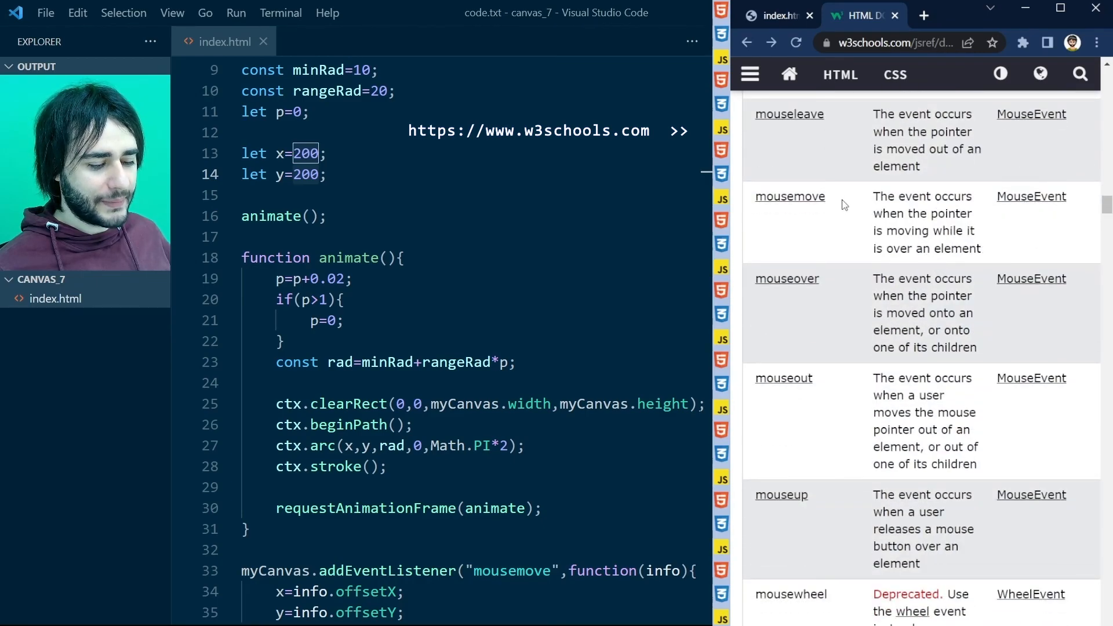
{"action": "left_click", "coordinate": [790, 197]}
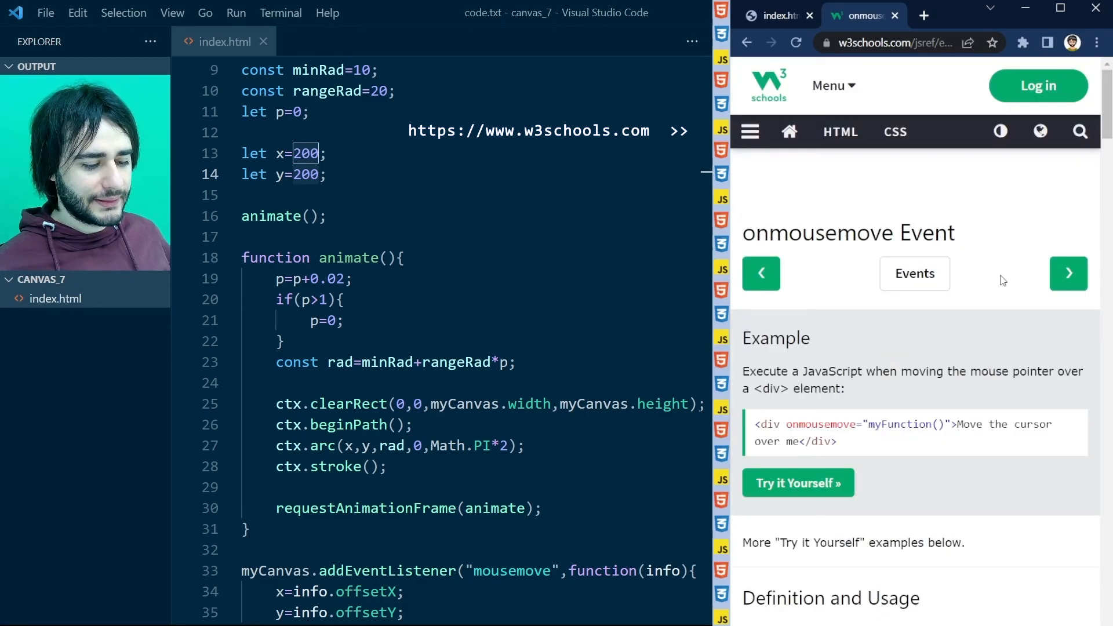
{"action": "scroll", "scroll_direction": "down", "scroll_amount": 3}
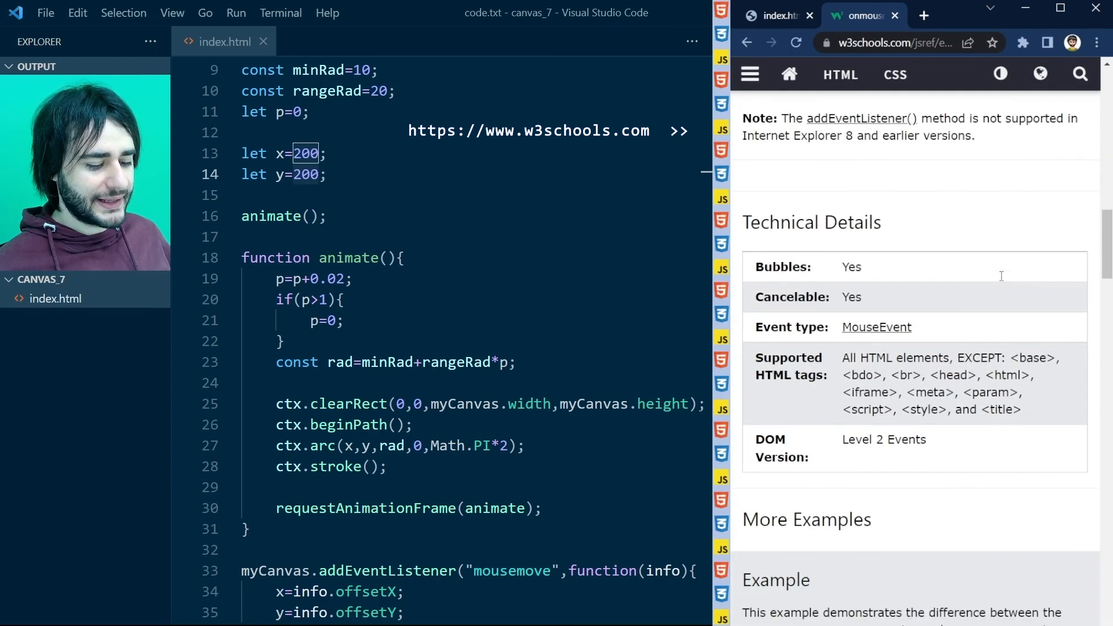
{"action": "scroll", "scroll_direction": "down", "scroll_amount": 3}
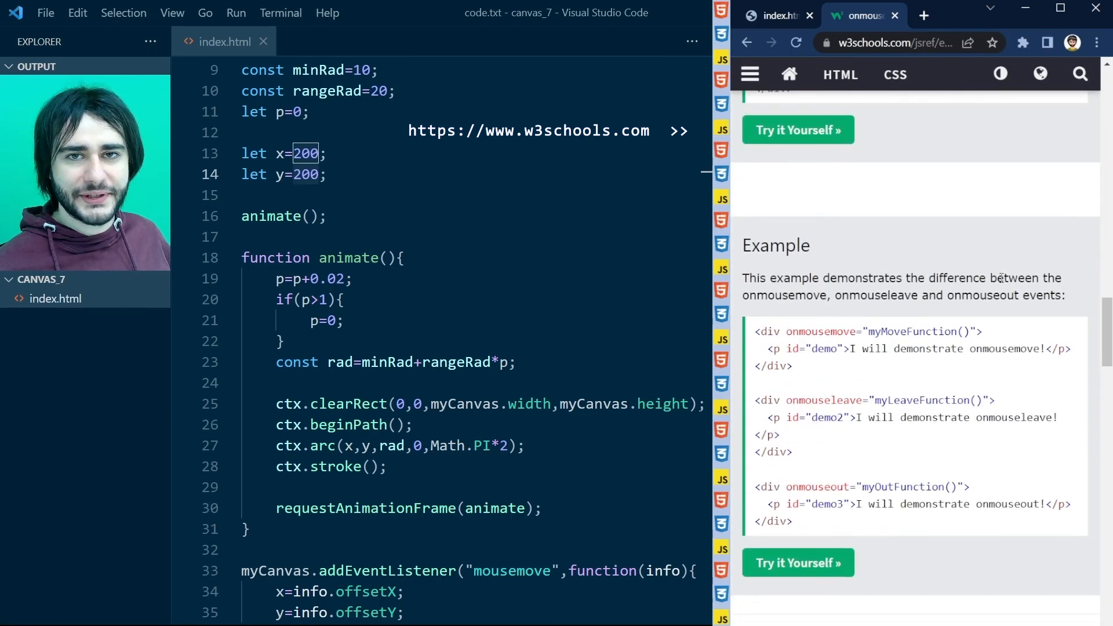